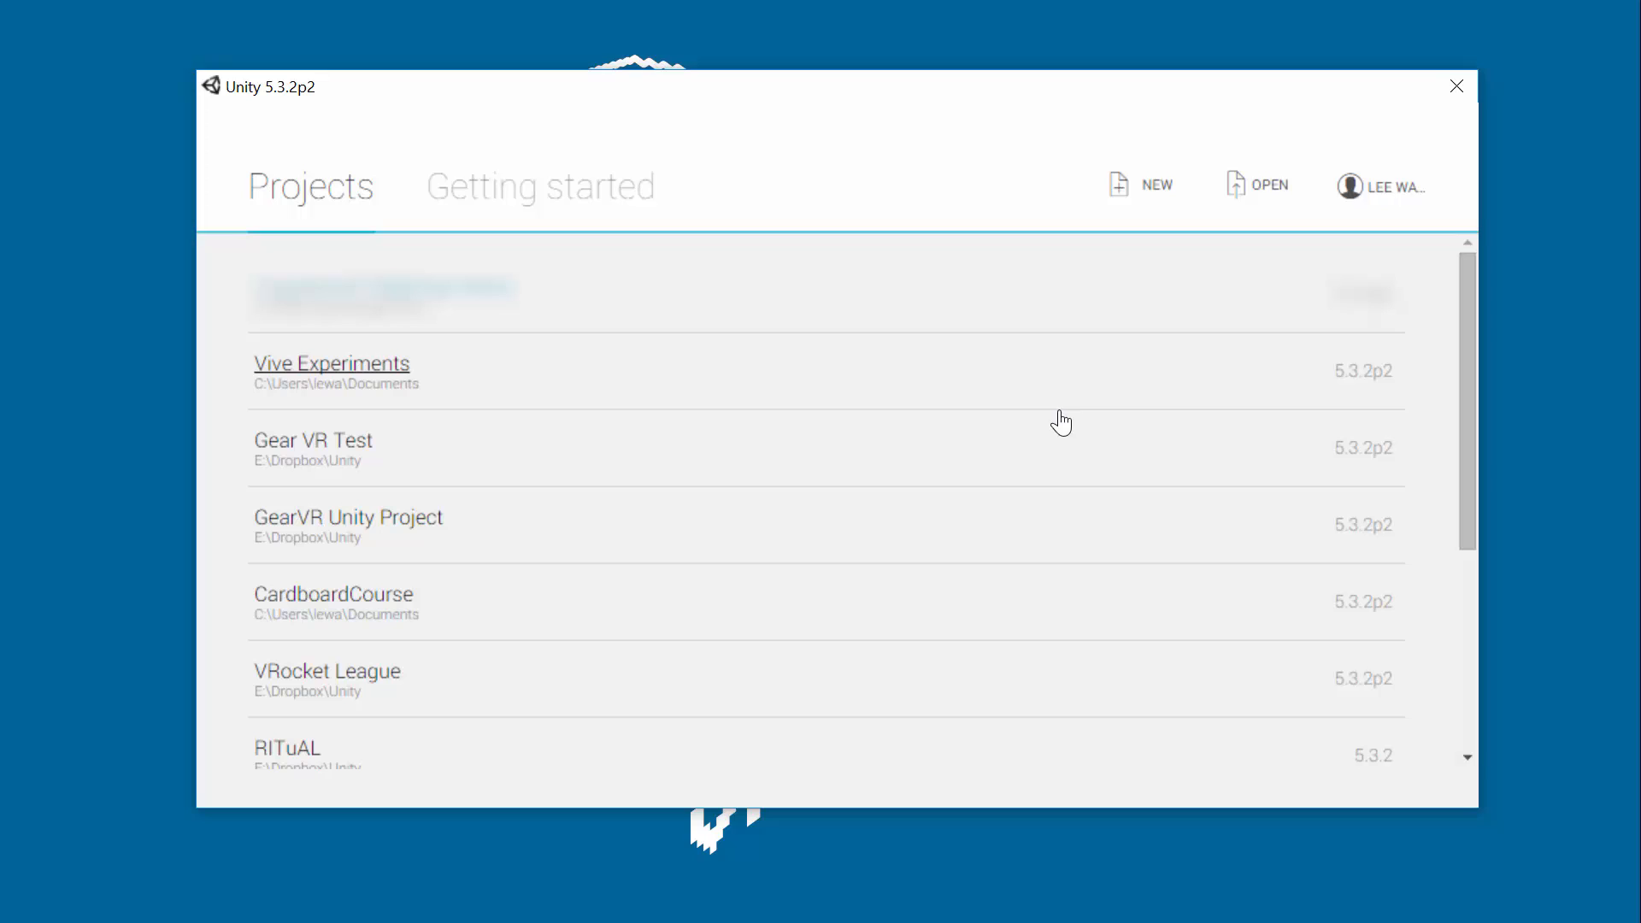
pyautogui.moveTo(1155, 186)
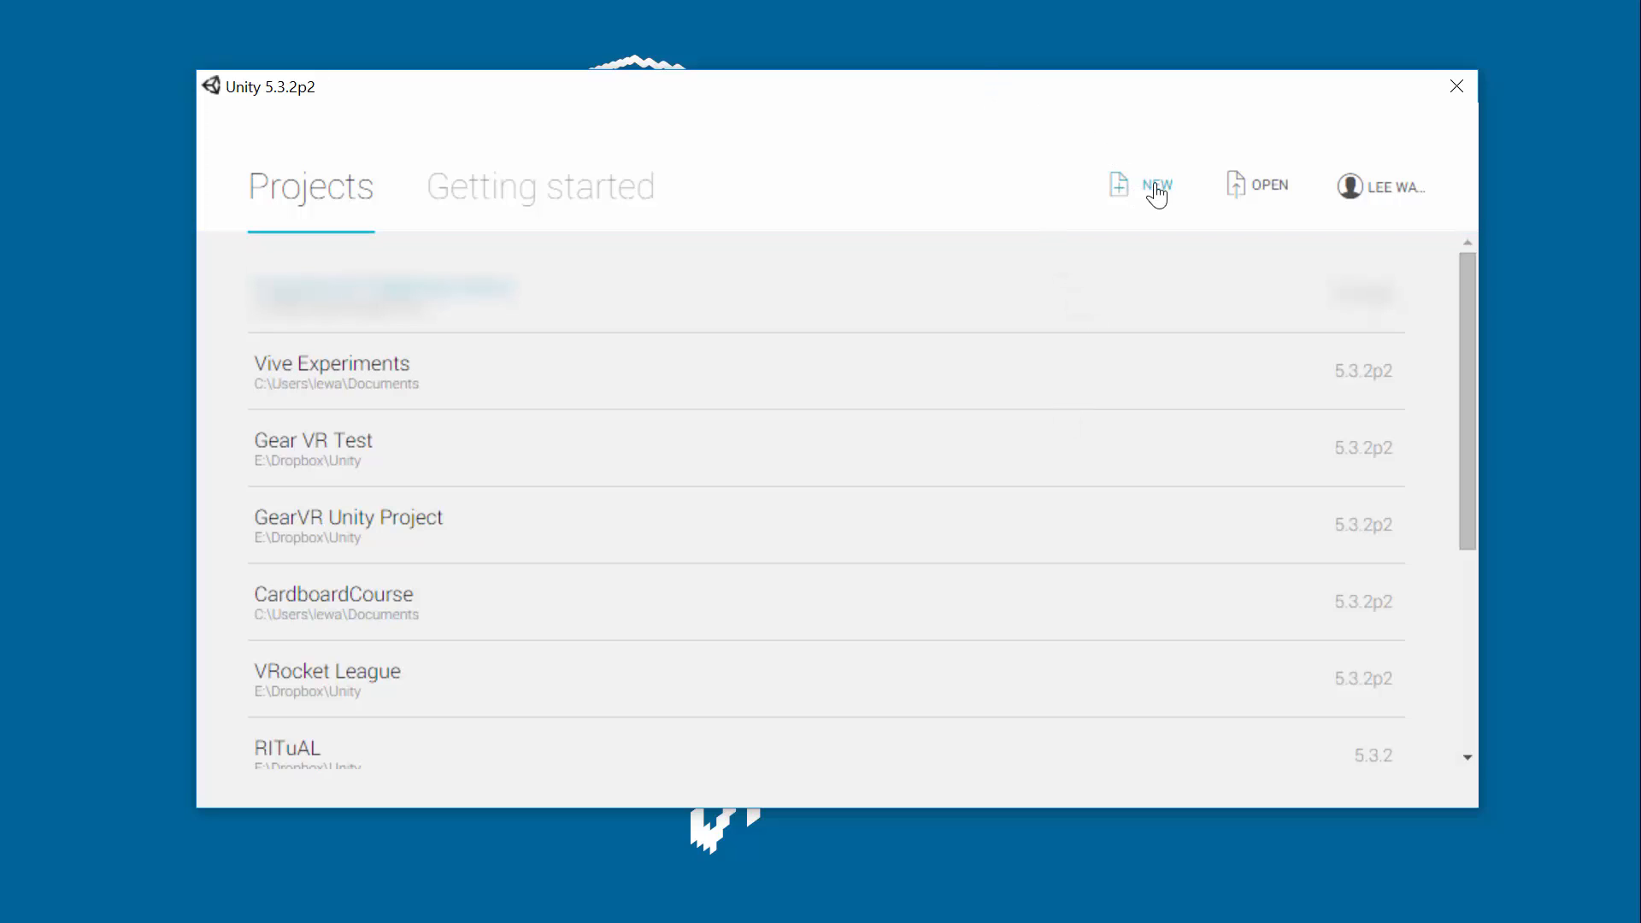
# Create a new 3D Unity project named 'Vive Mini Course'.
pyautogui.click(1157, 184)
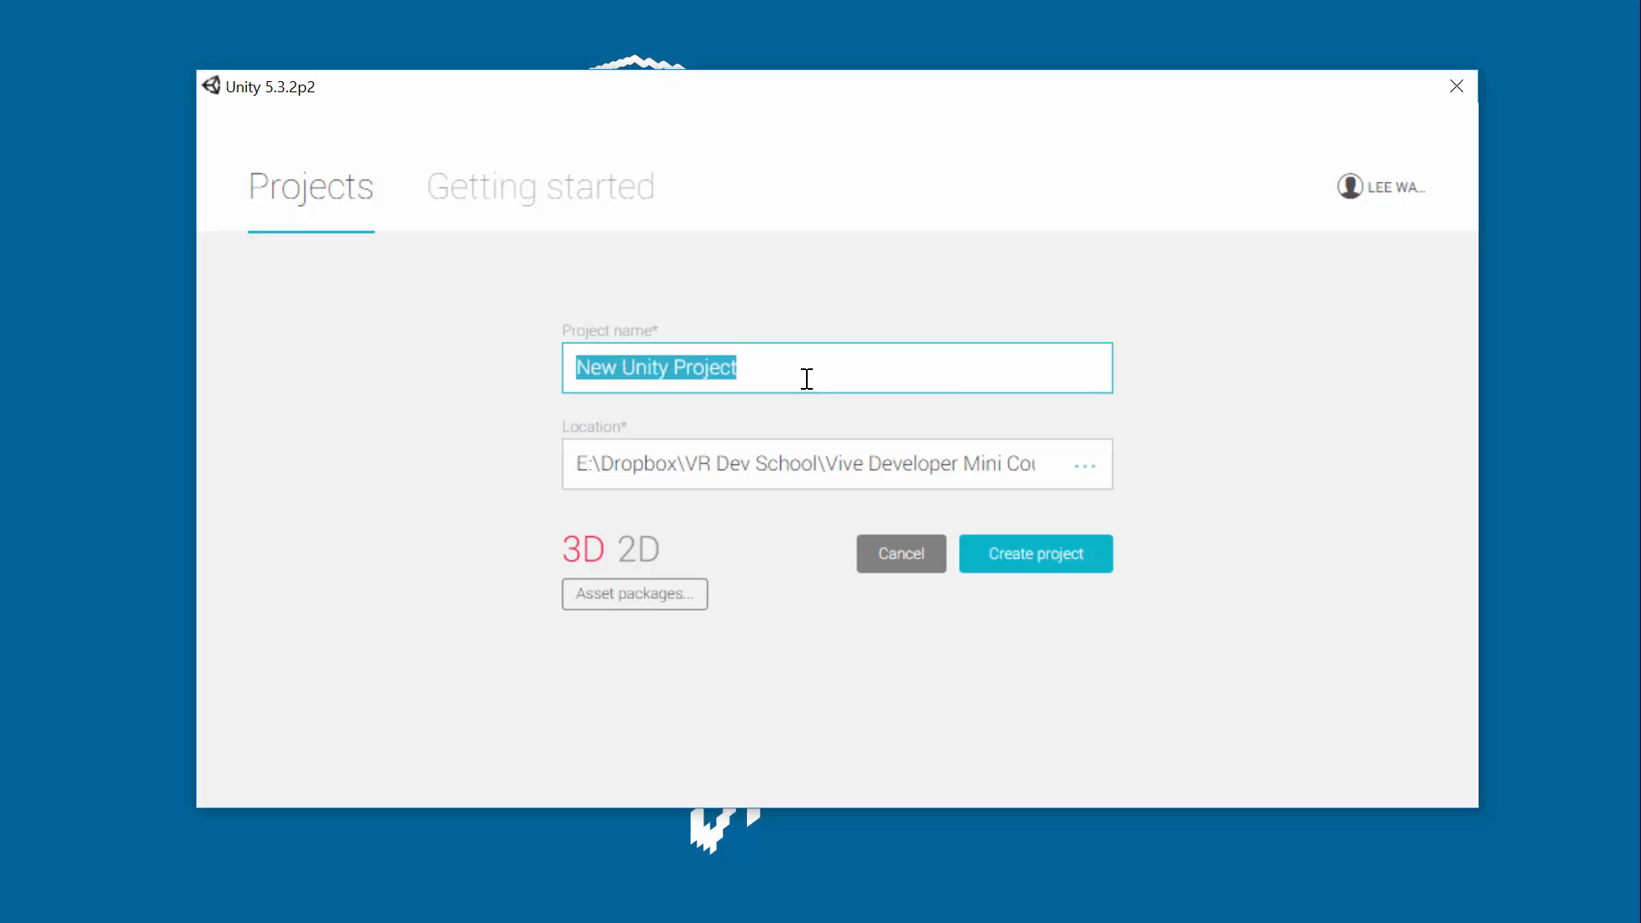
pyautogui.write('Vive M')
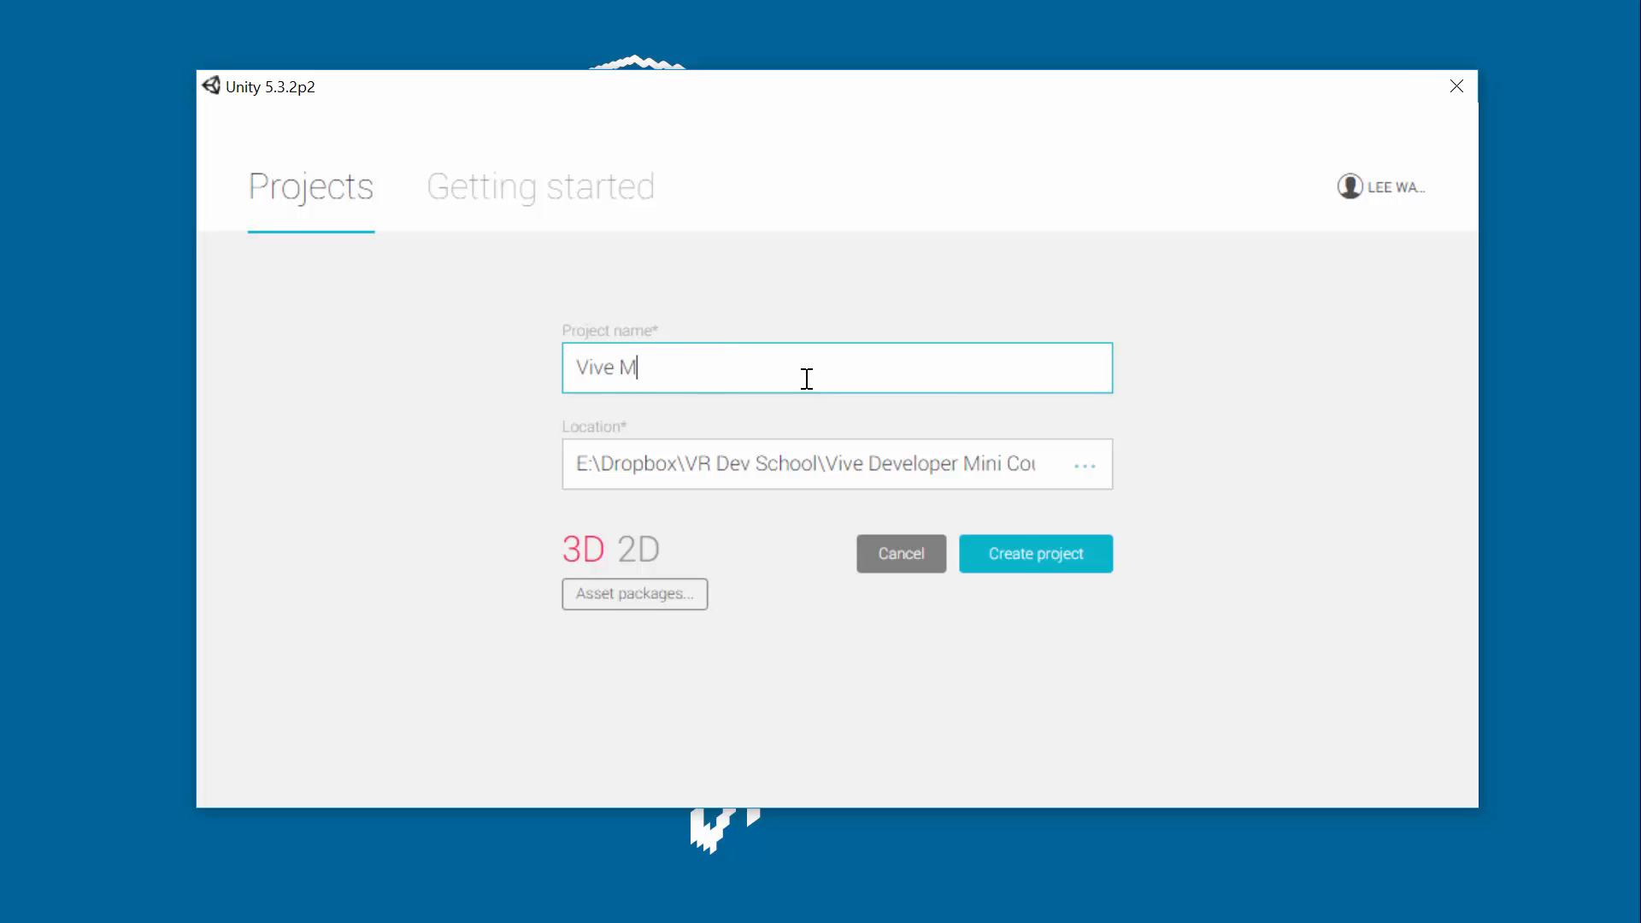
pyautogui.write('ini Copurs')
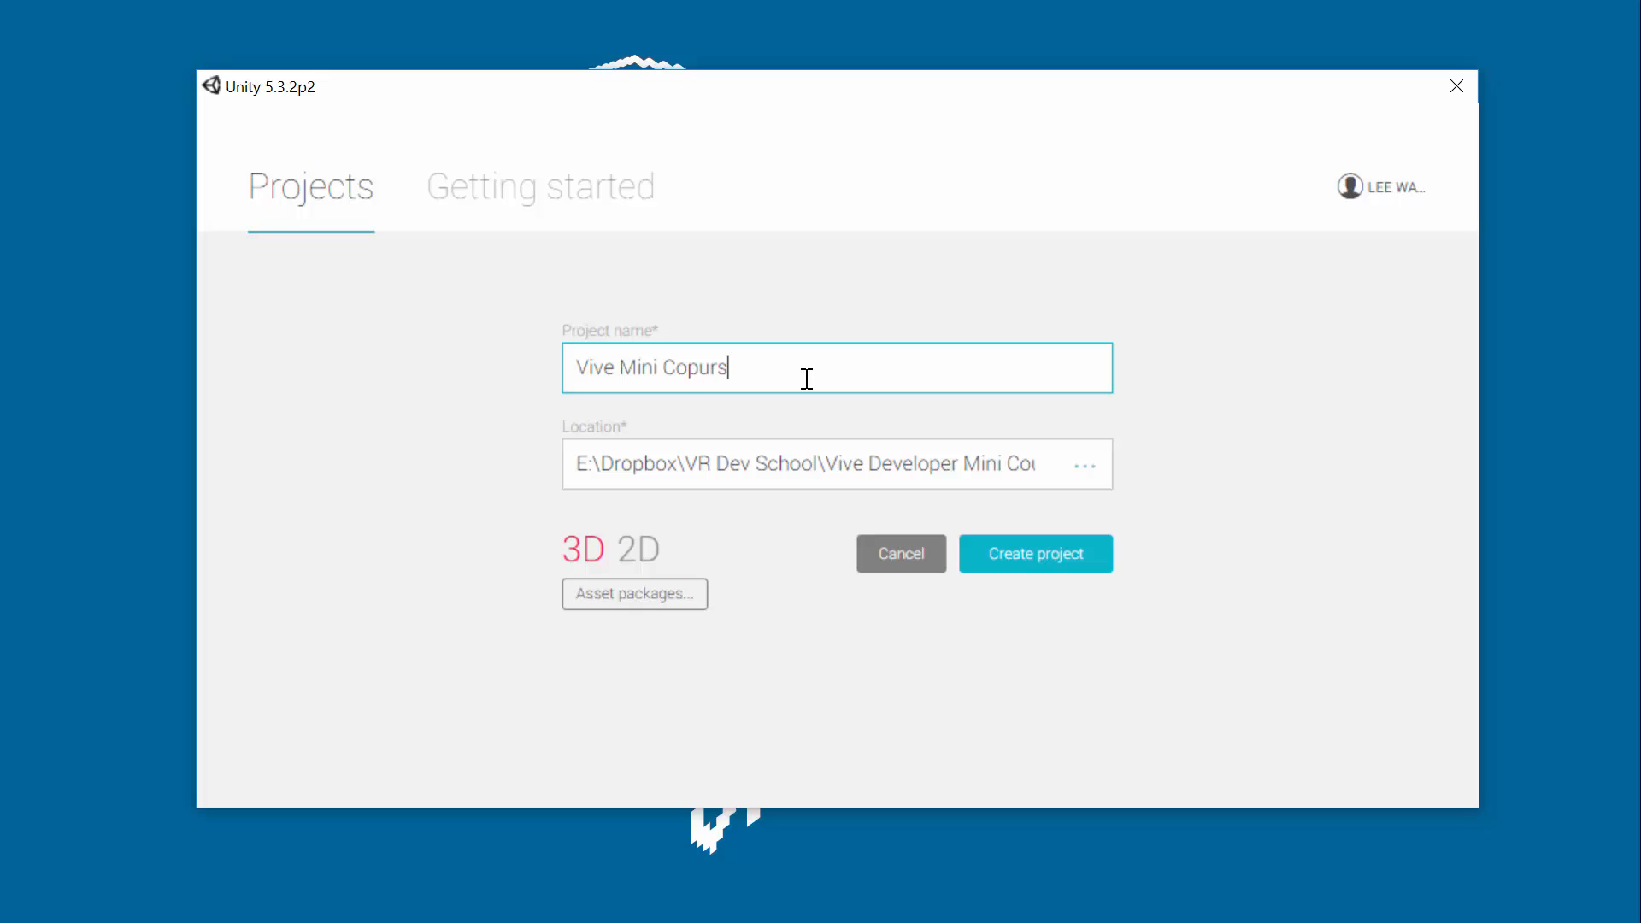
pyautogui.write('Course')
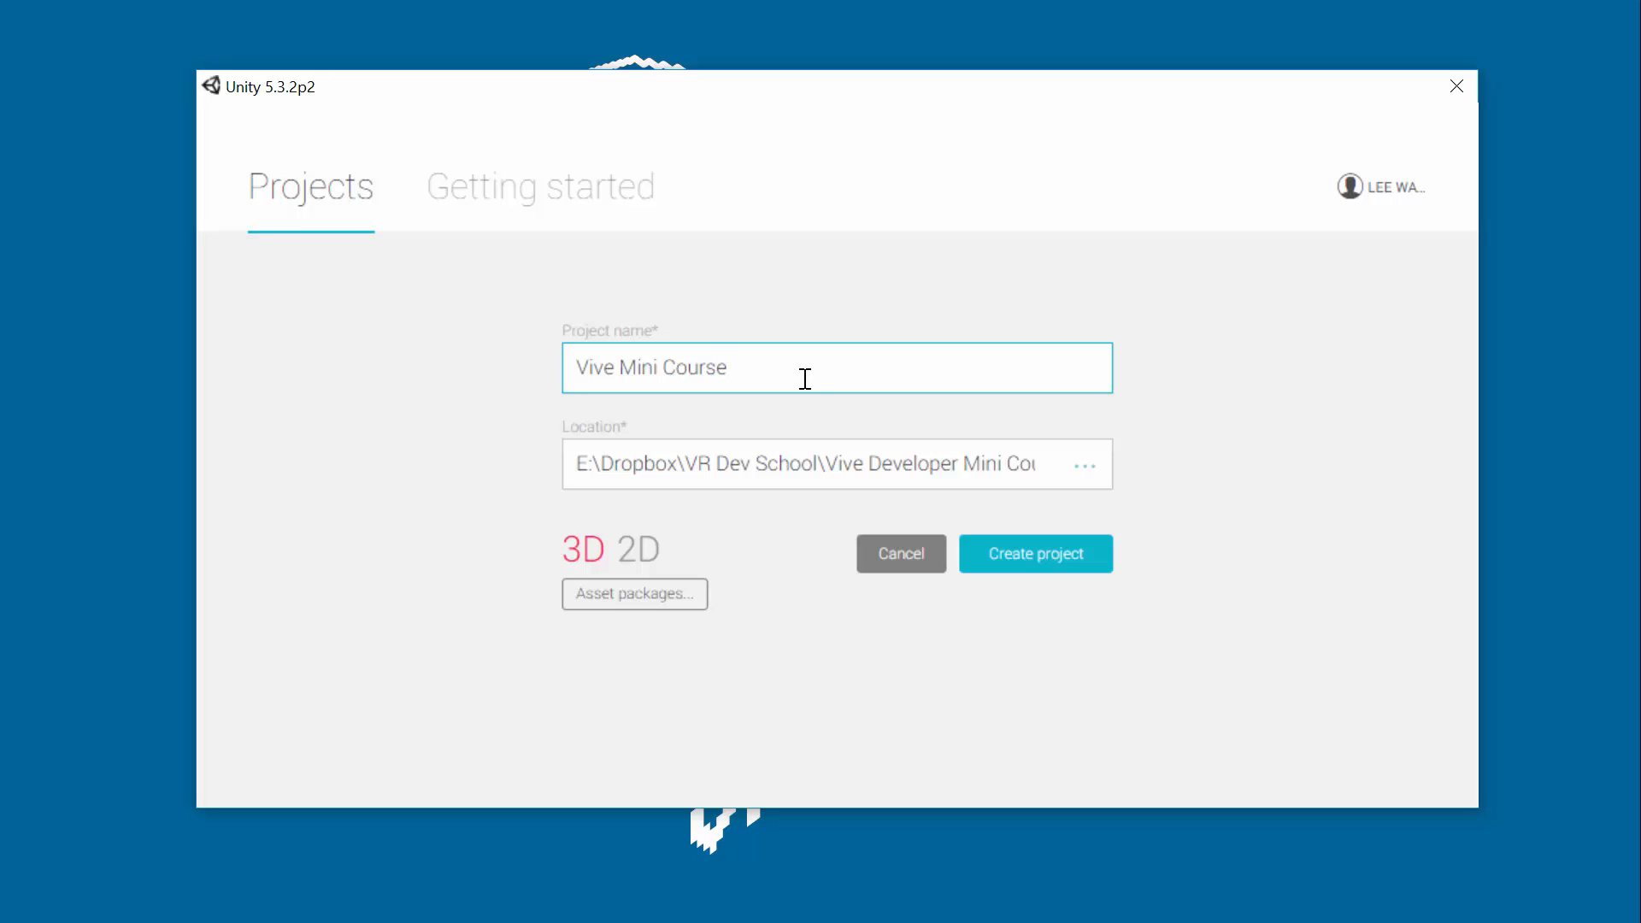
pyautogui.click(1034, 552)
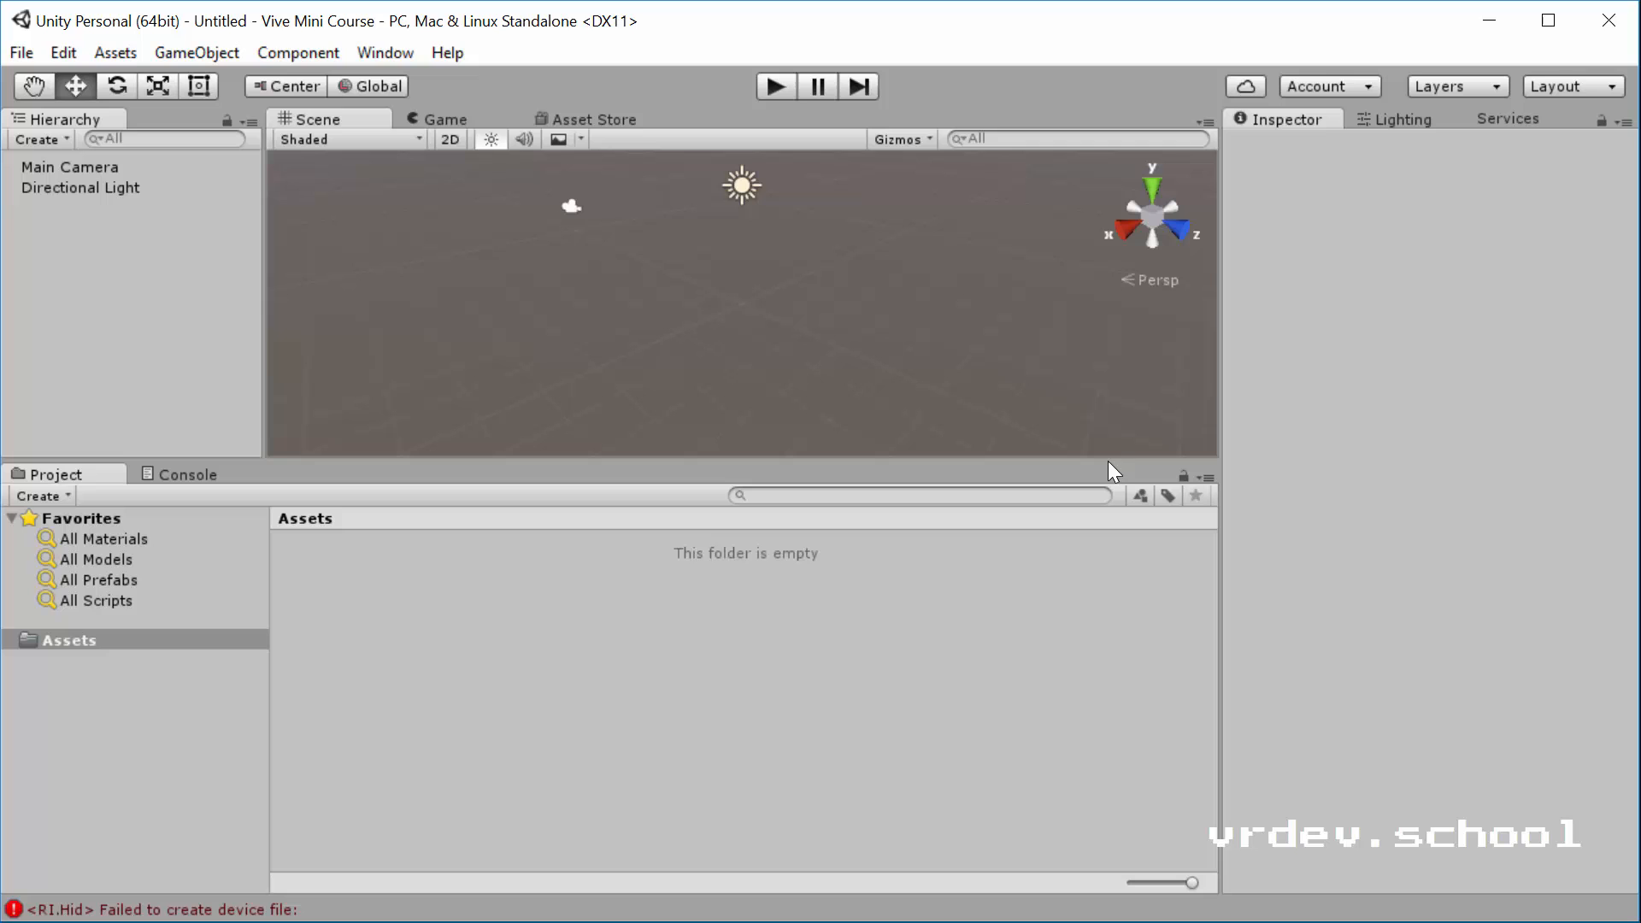
# Reset the editor to the Default layout and show the Window menu.
pyautogui.click(1452, 85)
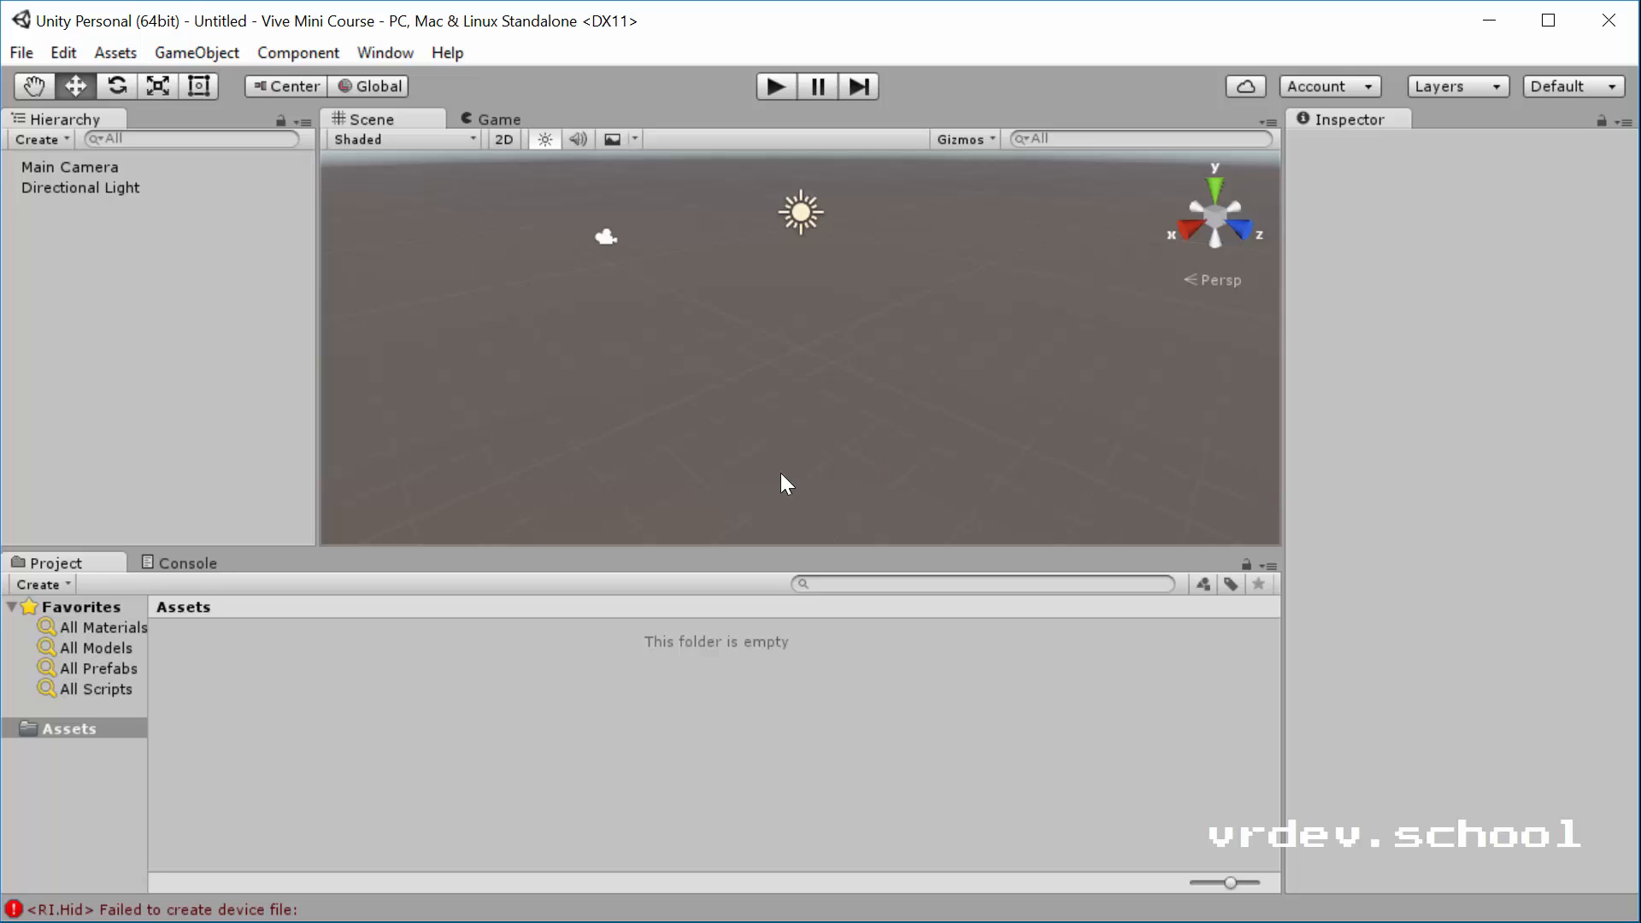
pyautogui.moveTo(549, 86)
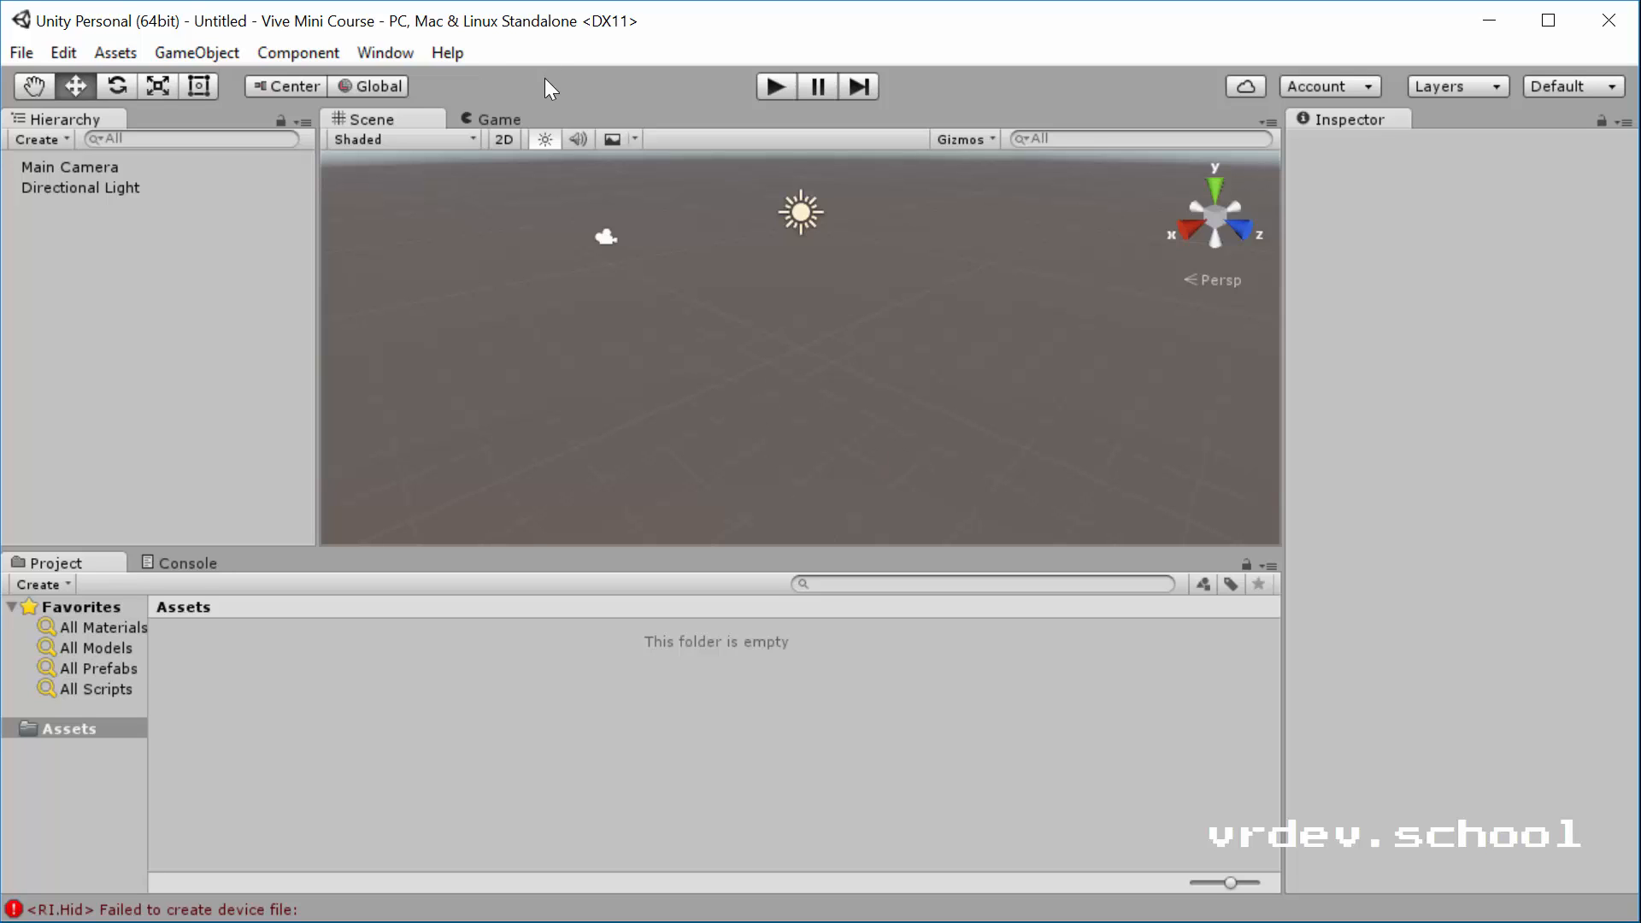
pyautogui.moveTo(385, 53)
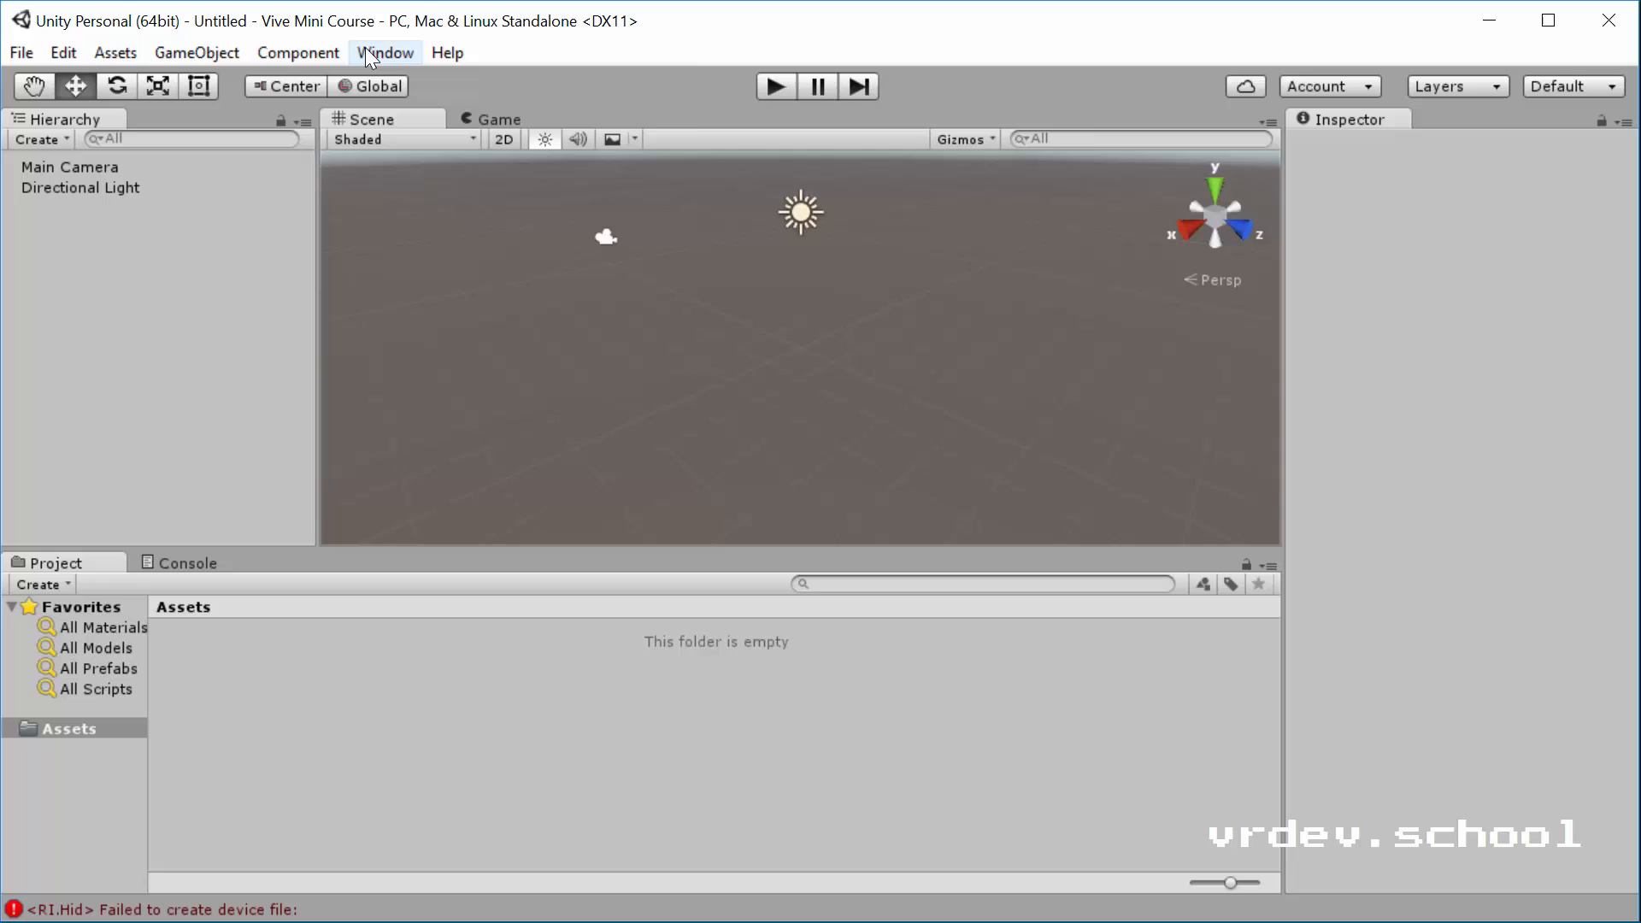
pyautogui.click(384, 53)
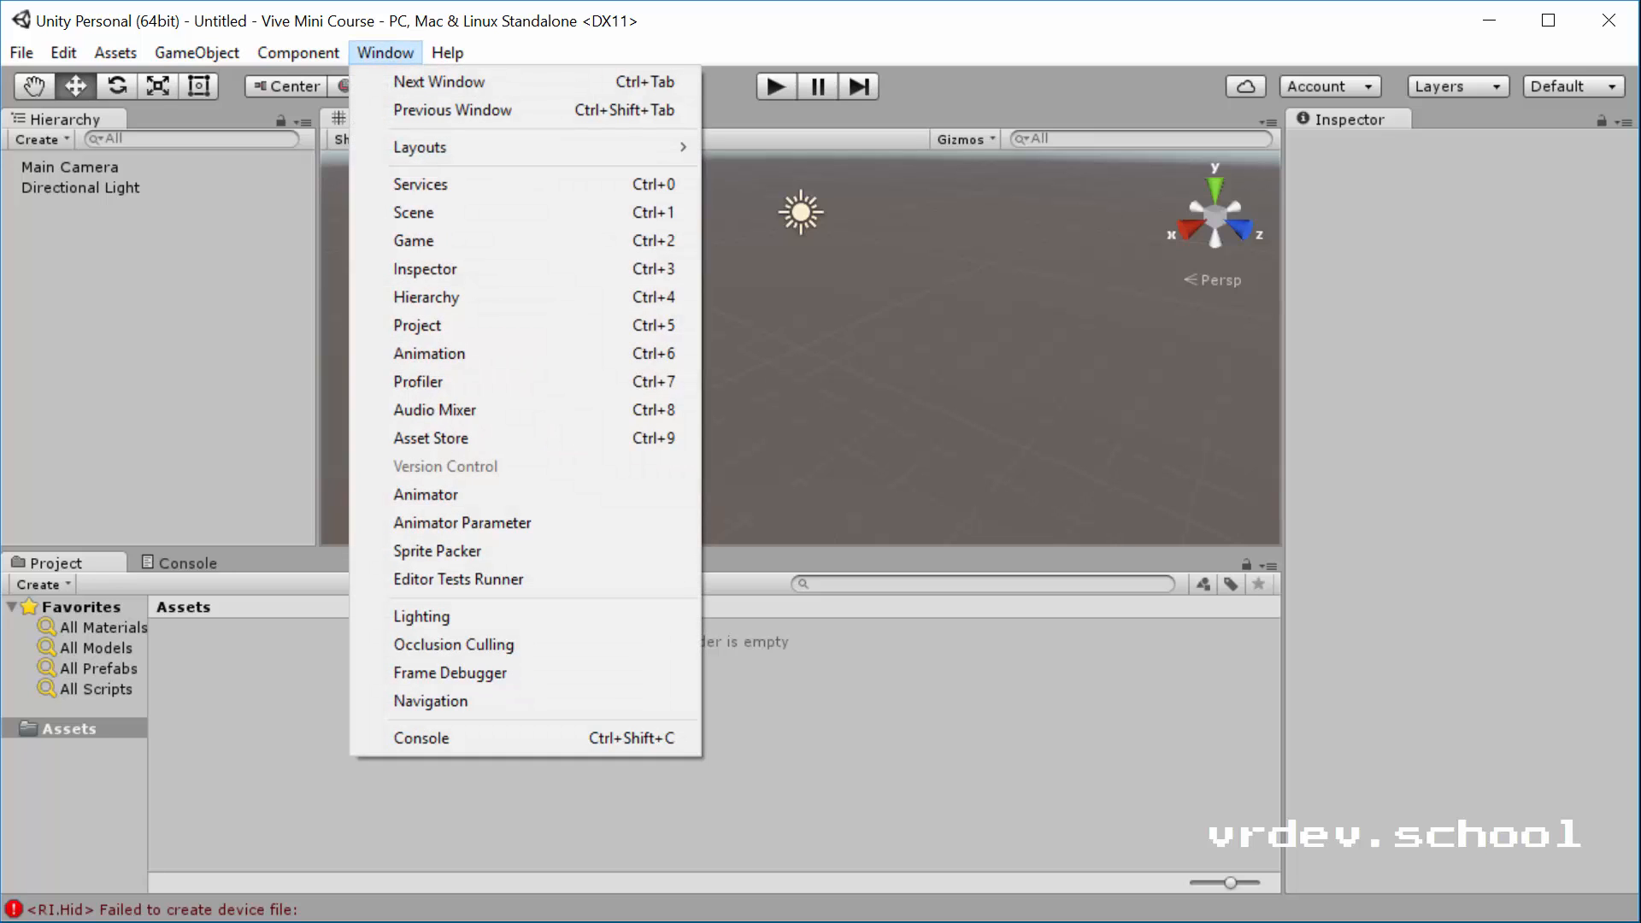
pyautogui.moveTo(523, 409)
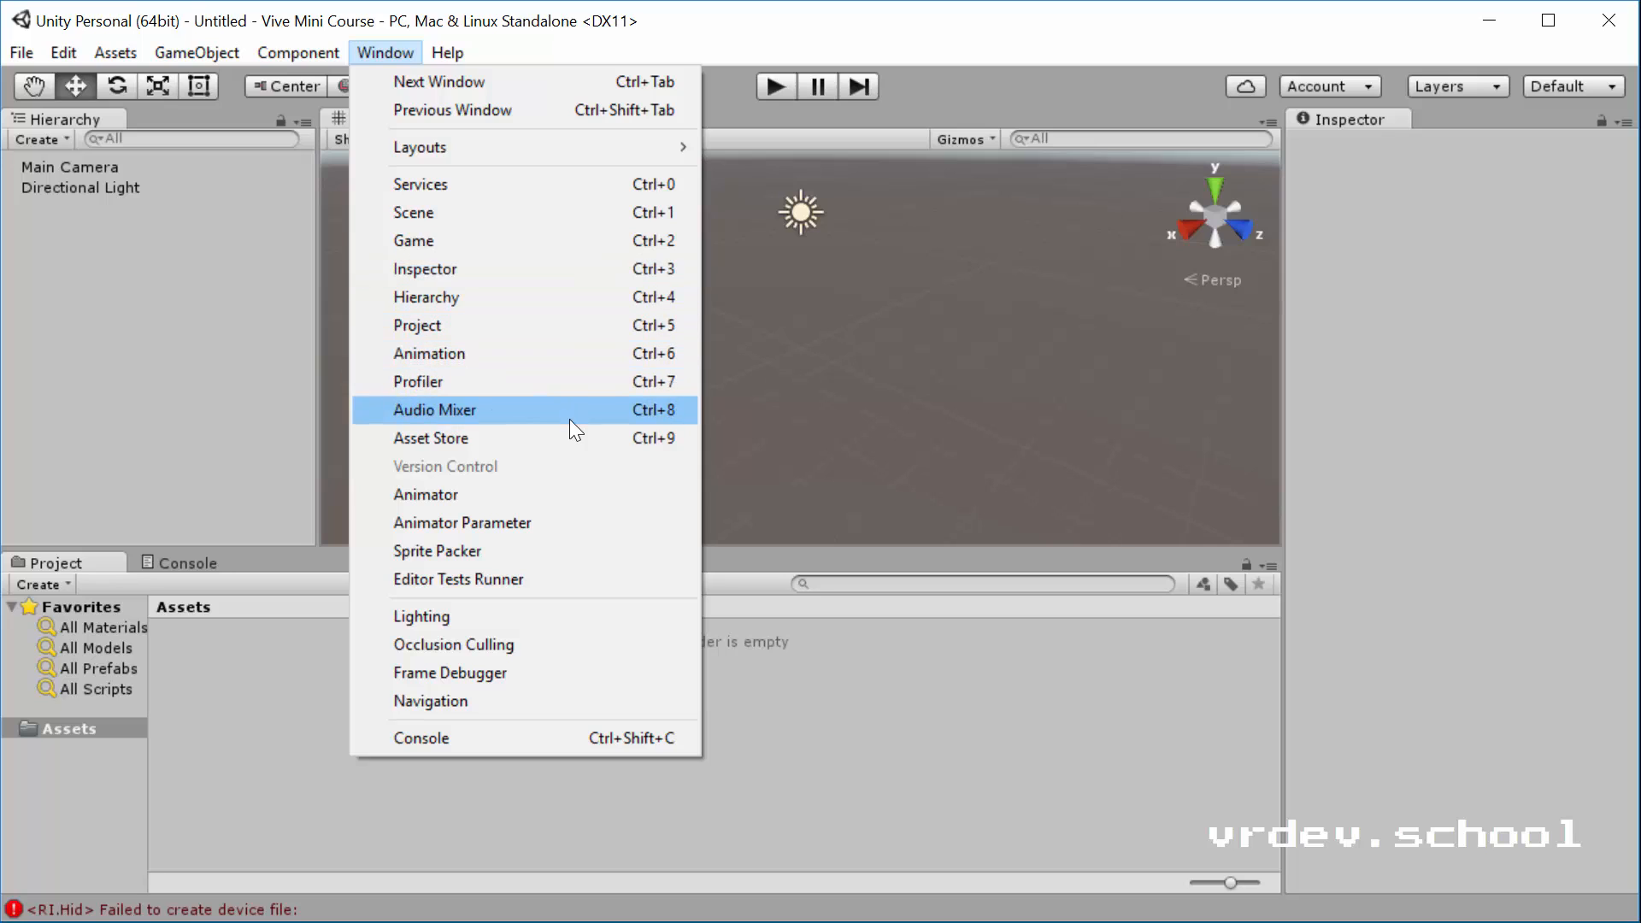
pyautogui.moveTo(429, 438)
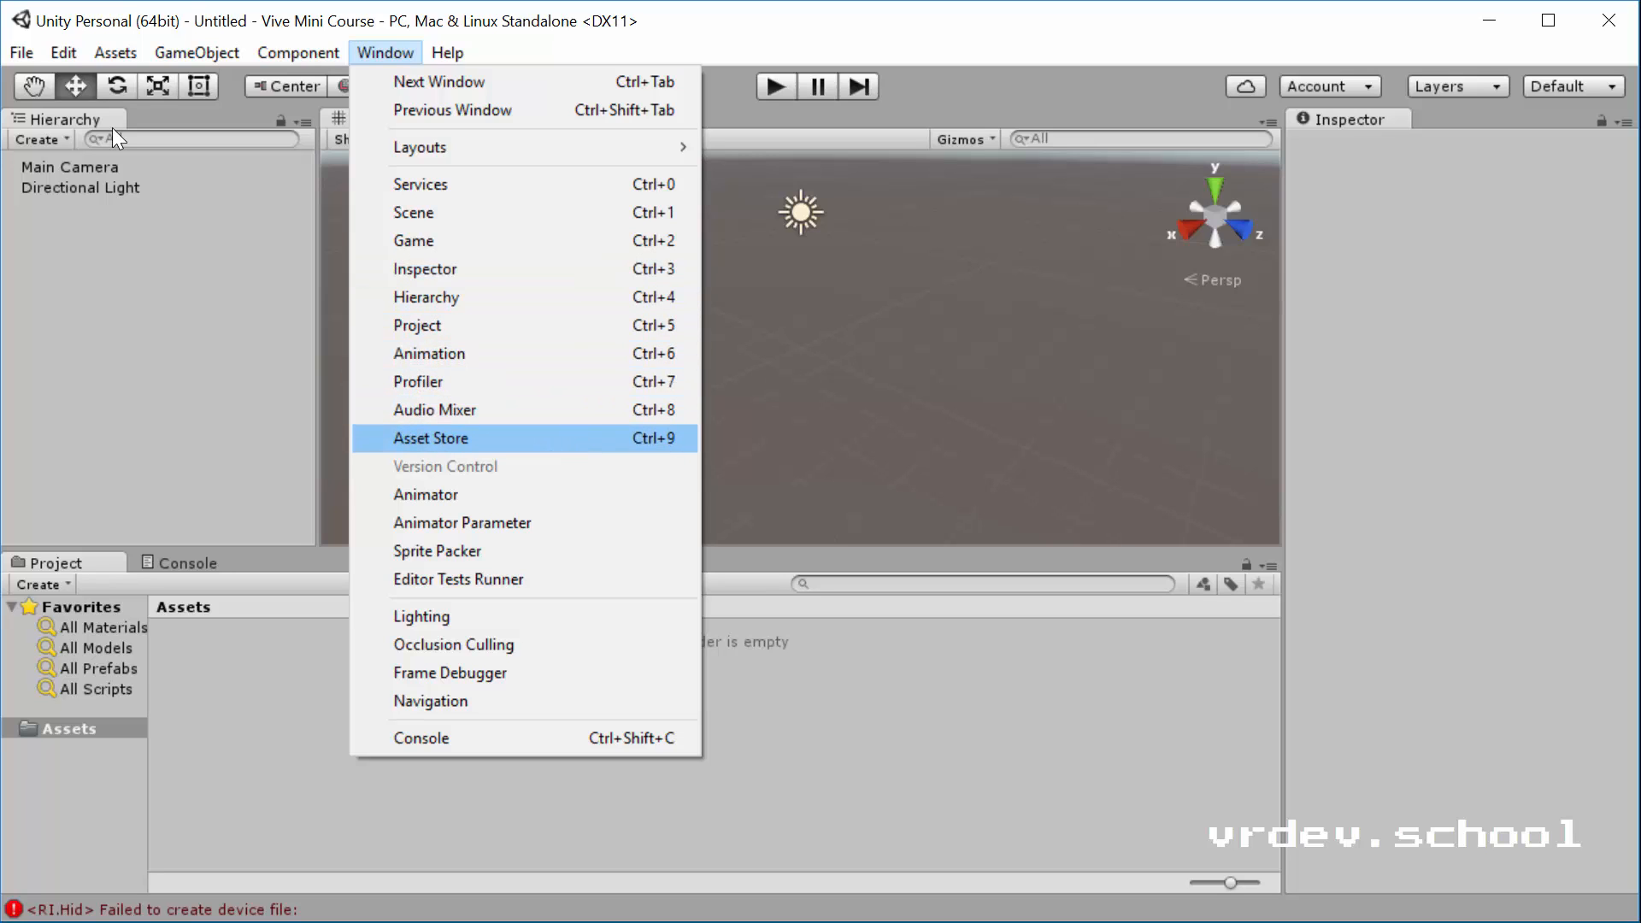
# Find the free SteamVR Plugin in the Asset Store via 'steam' and request its import.
pyautogui.click(429, 438)
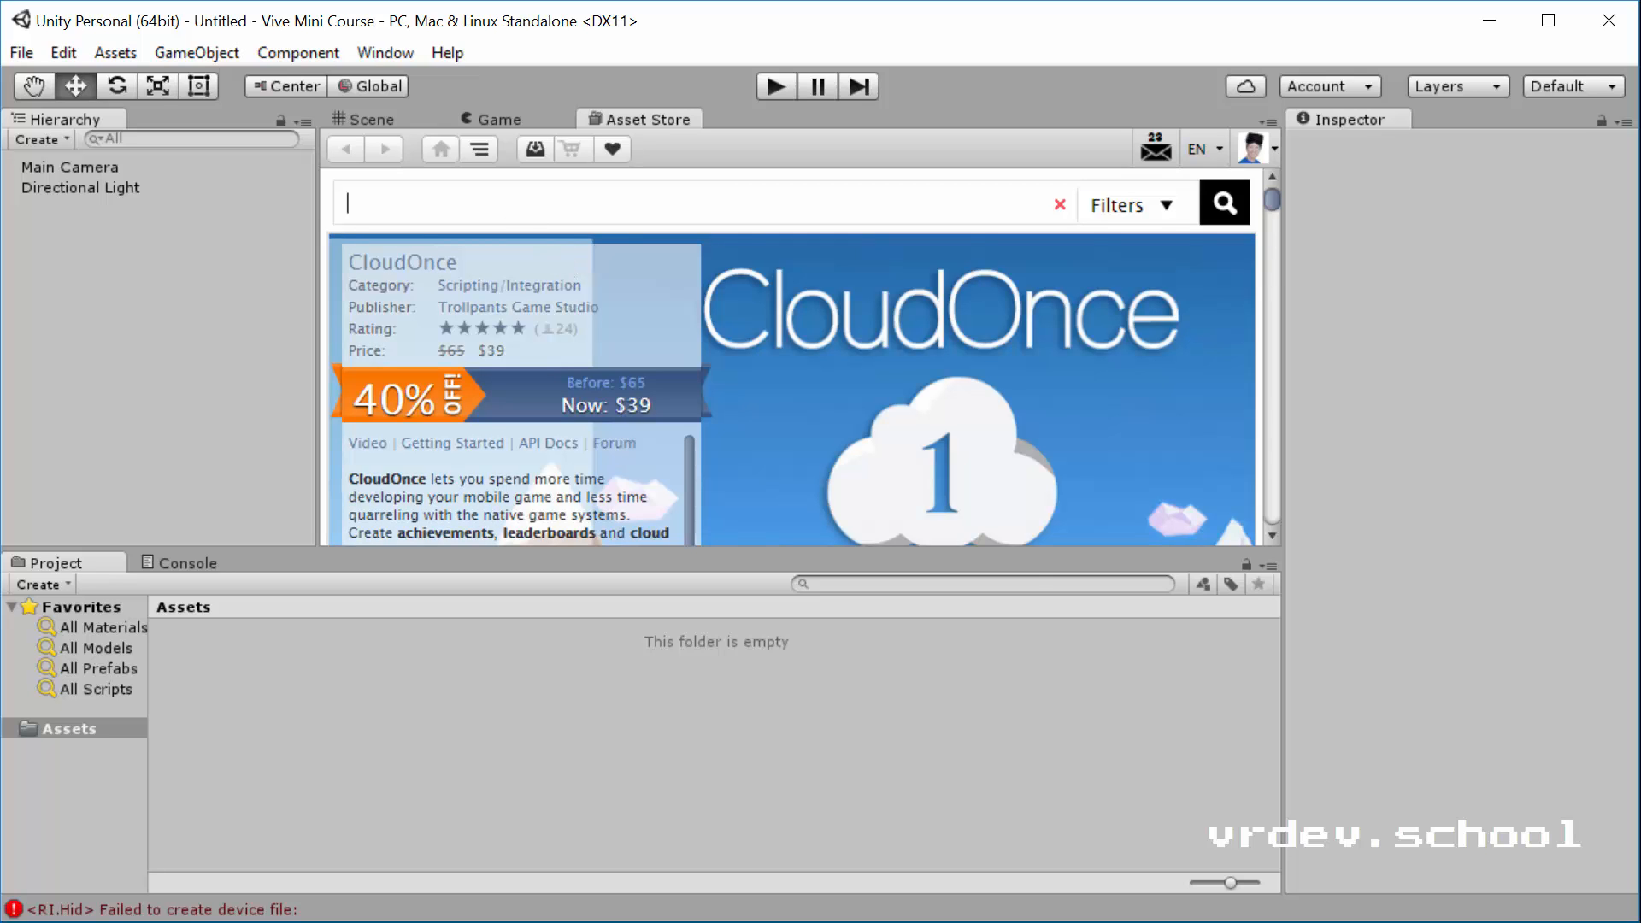
pyautogui.write('steam')
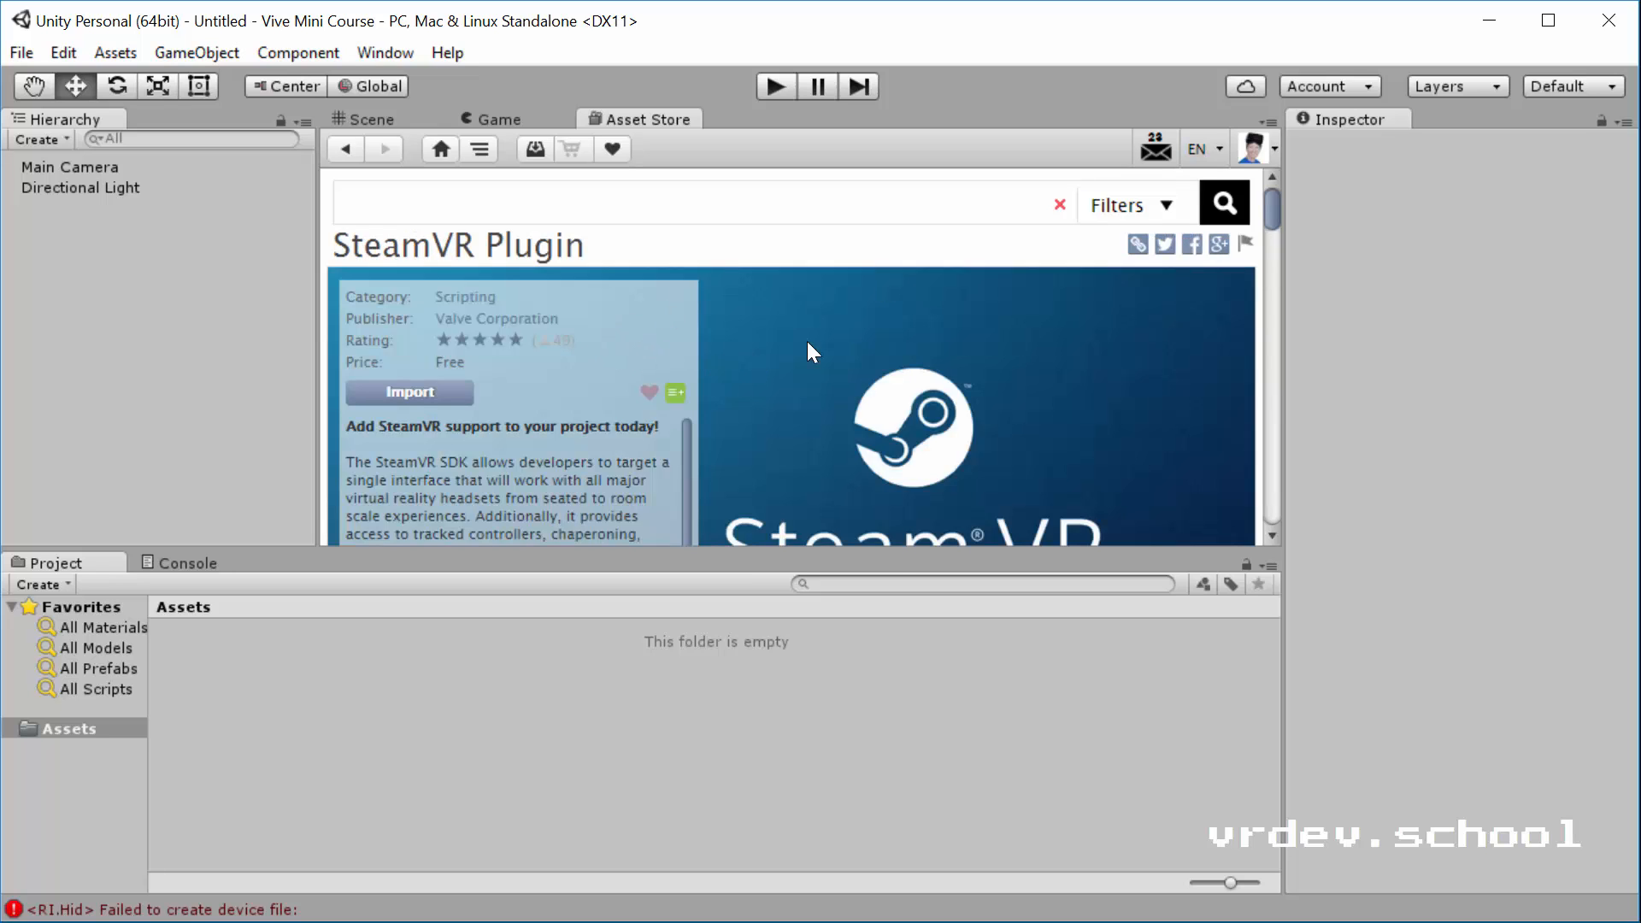
pyautogui.click(408, 391)
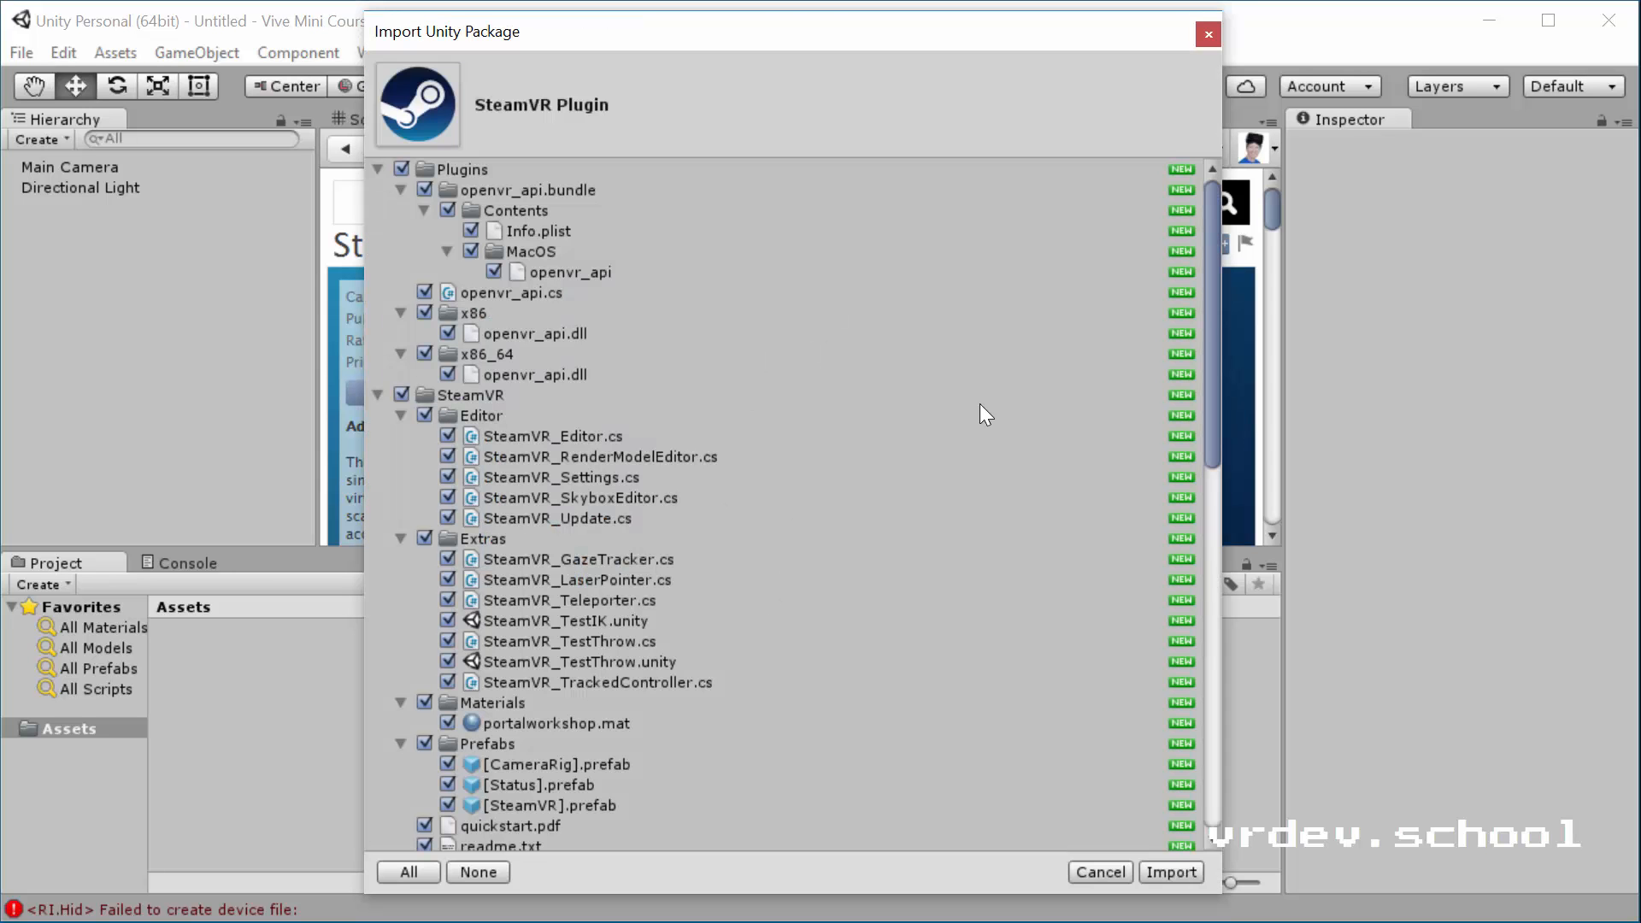
# Import all checked files of the SteamVR Plugin package into the project.
pyautogui.scroll(-3)
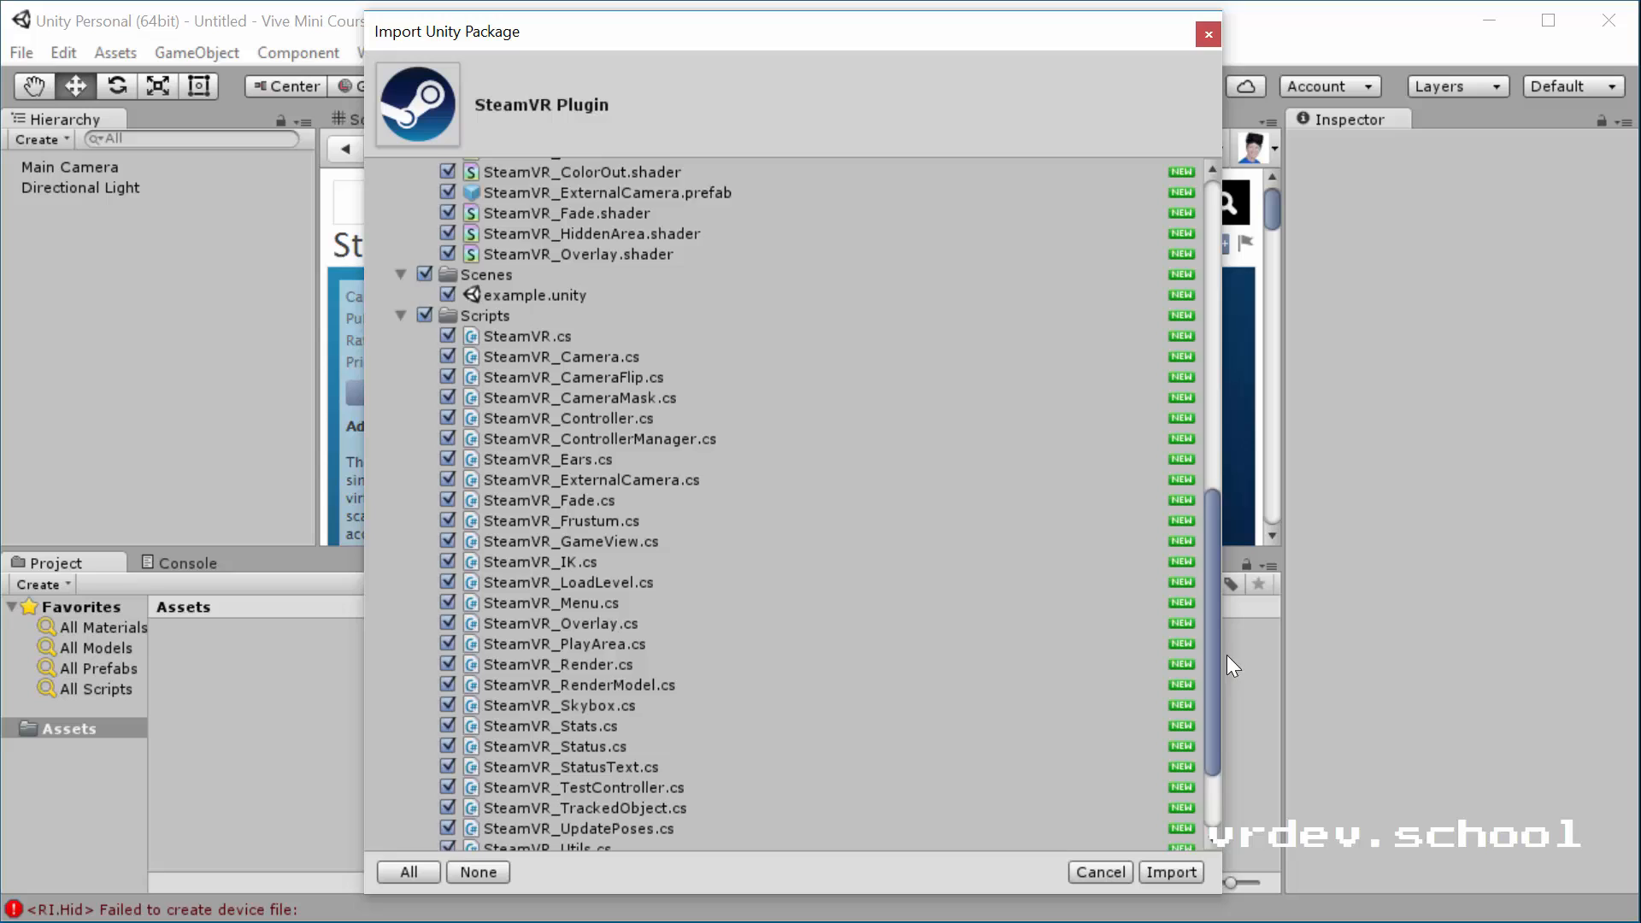
pyautogui.scroll(-3)
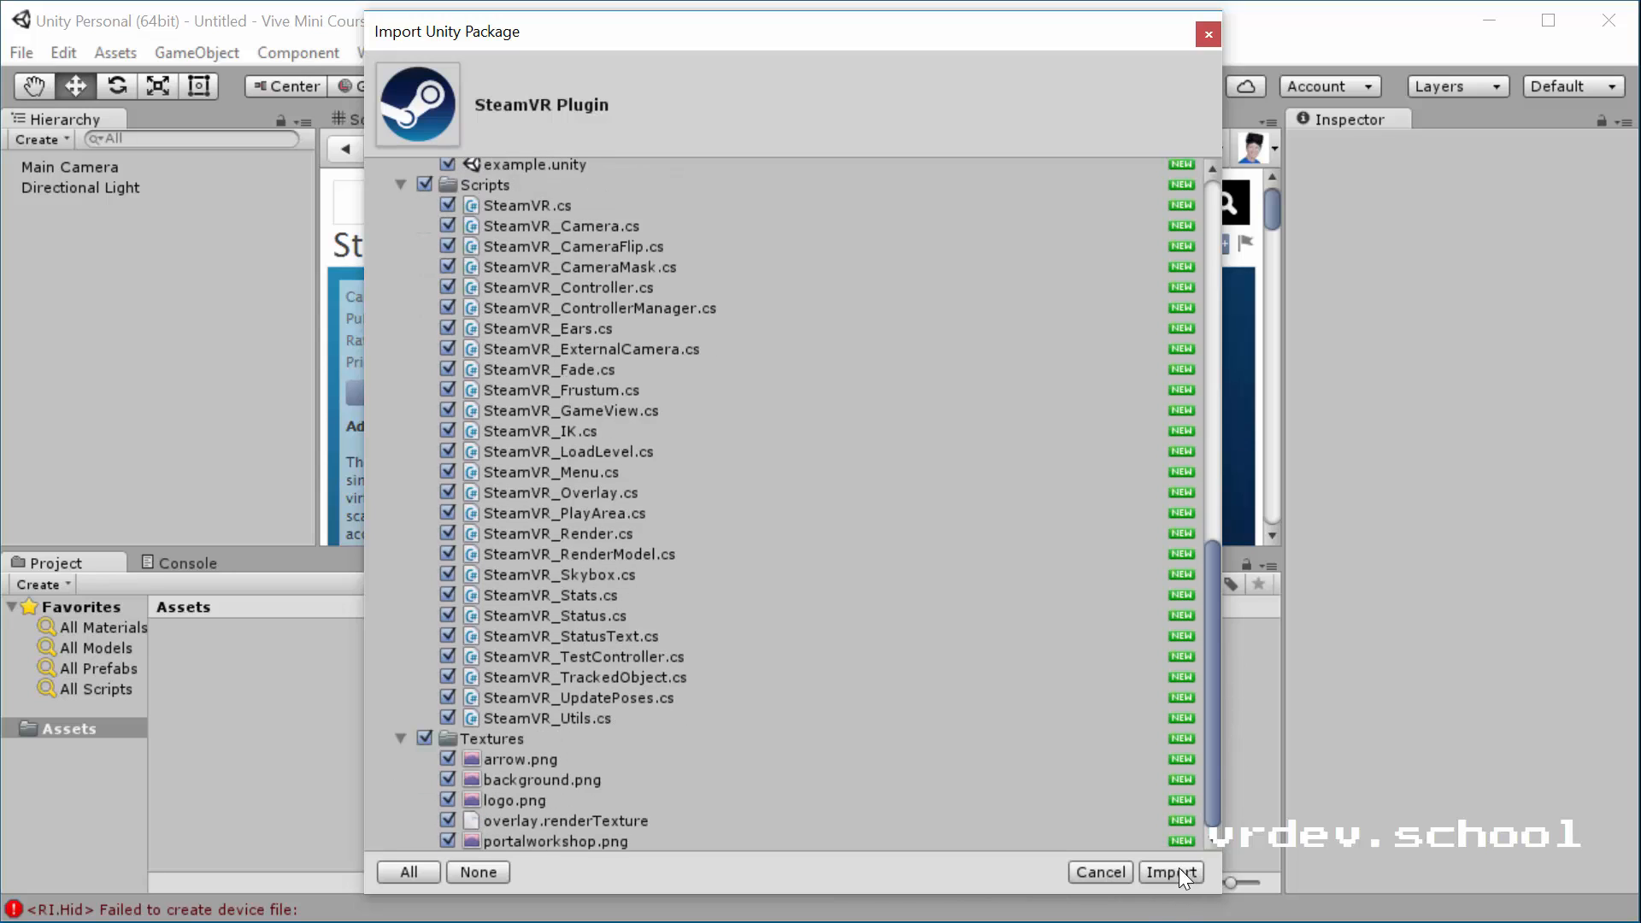
pyautogui.click(1171, 872)
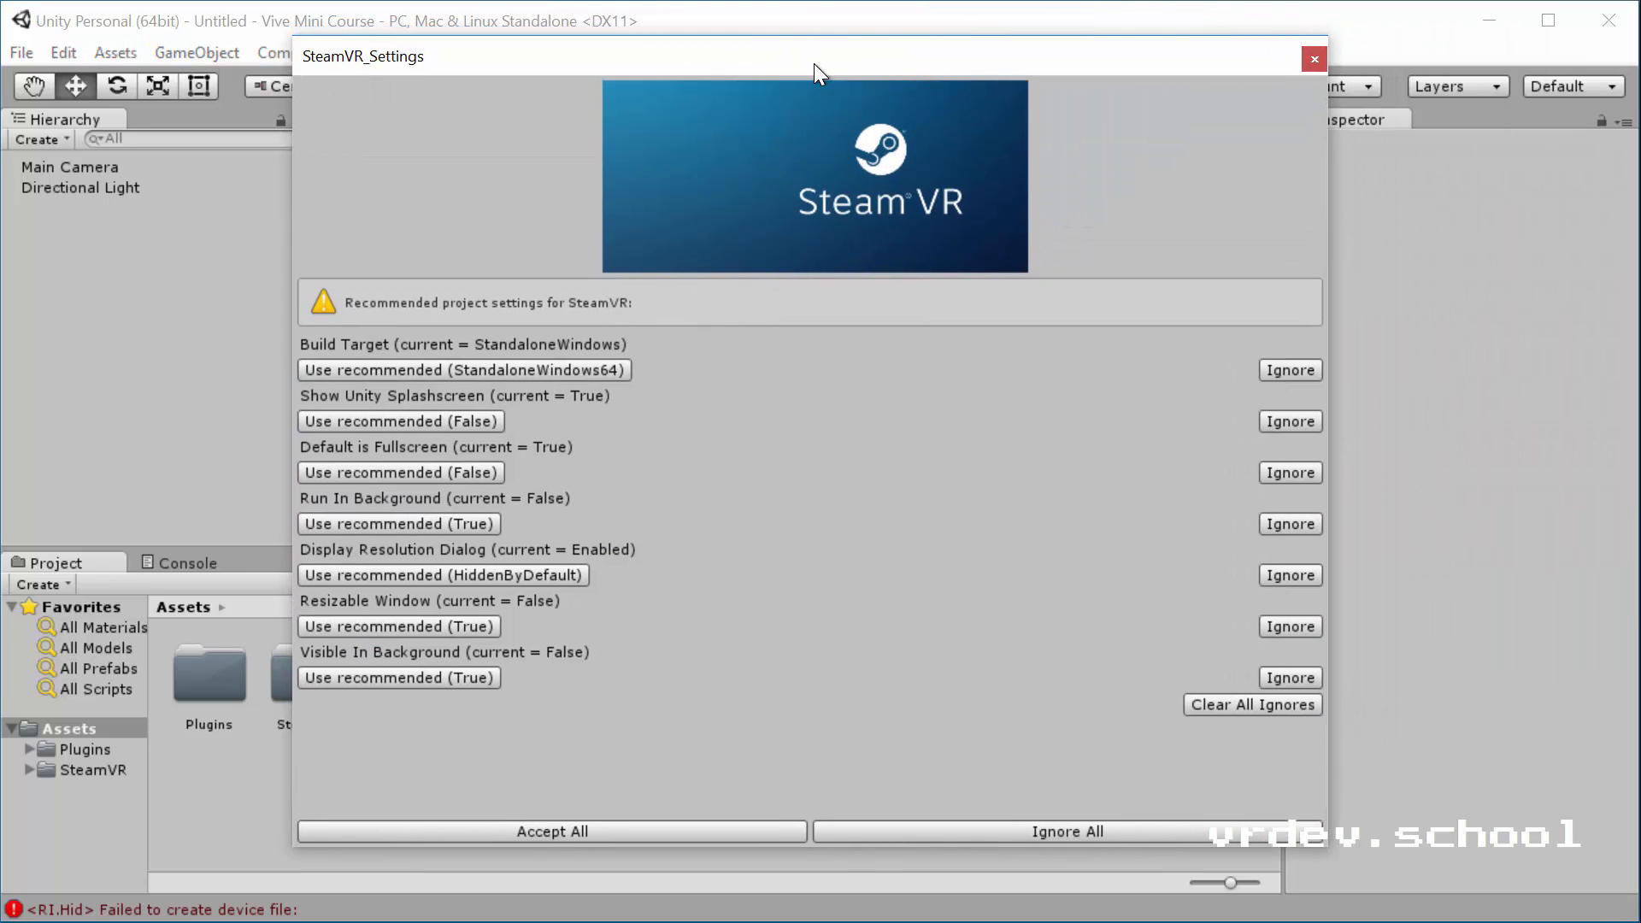
pyautogui.moveTo(951, 80)
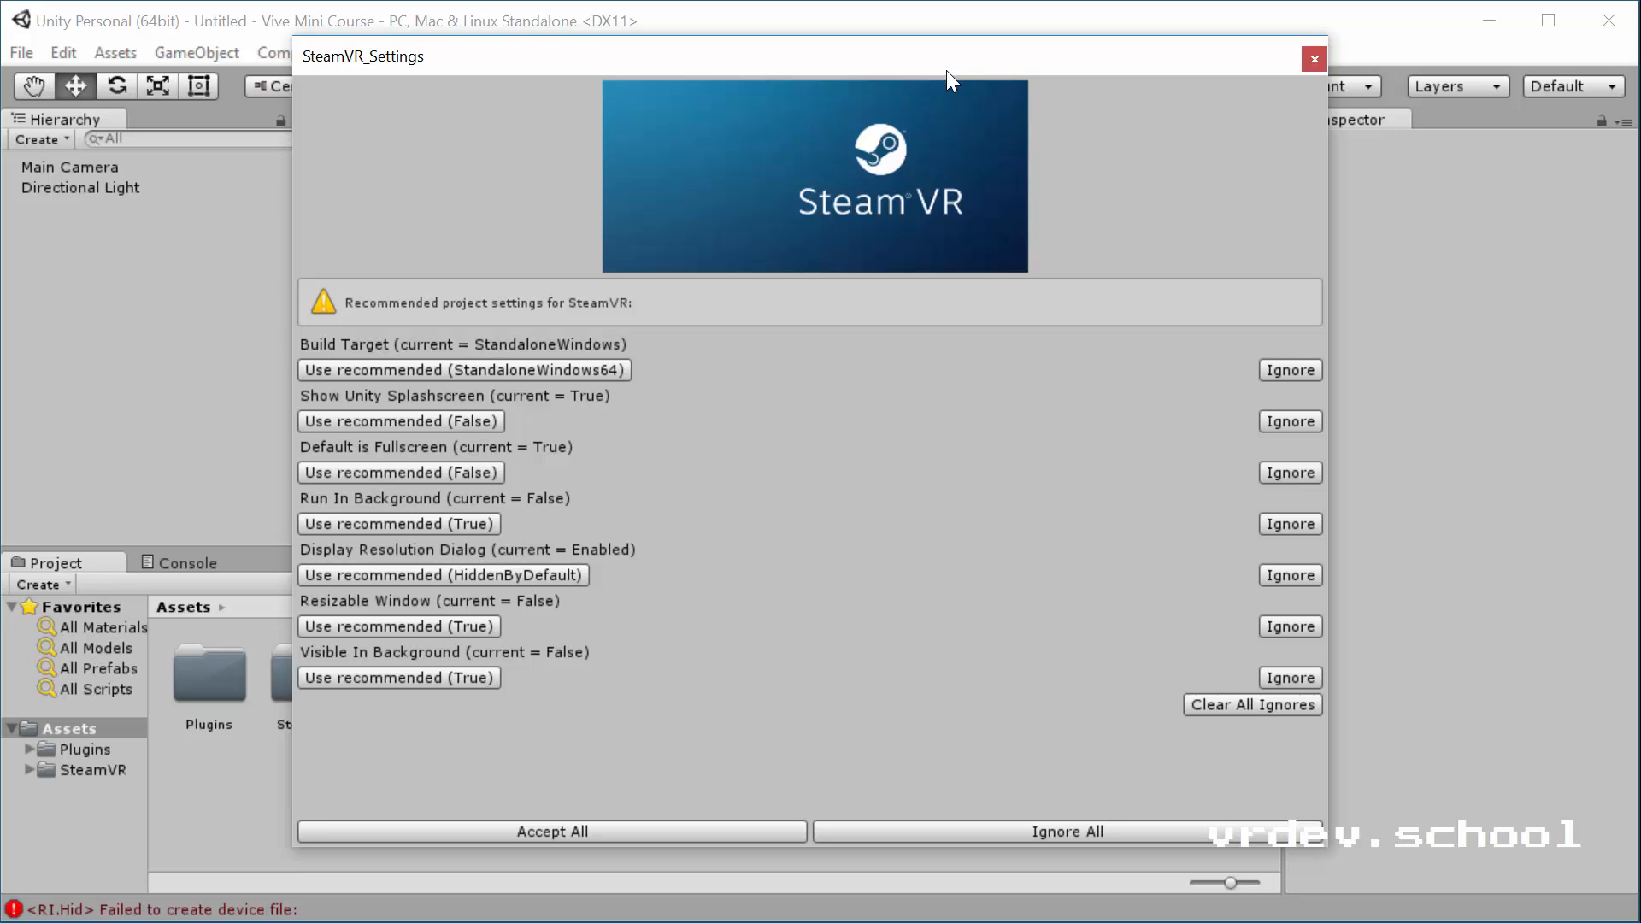
pyautogui.moveTo(930, 73)
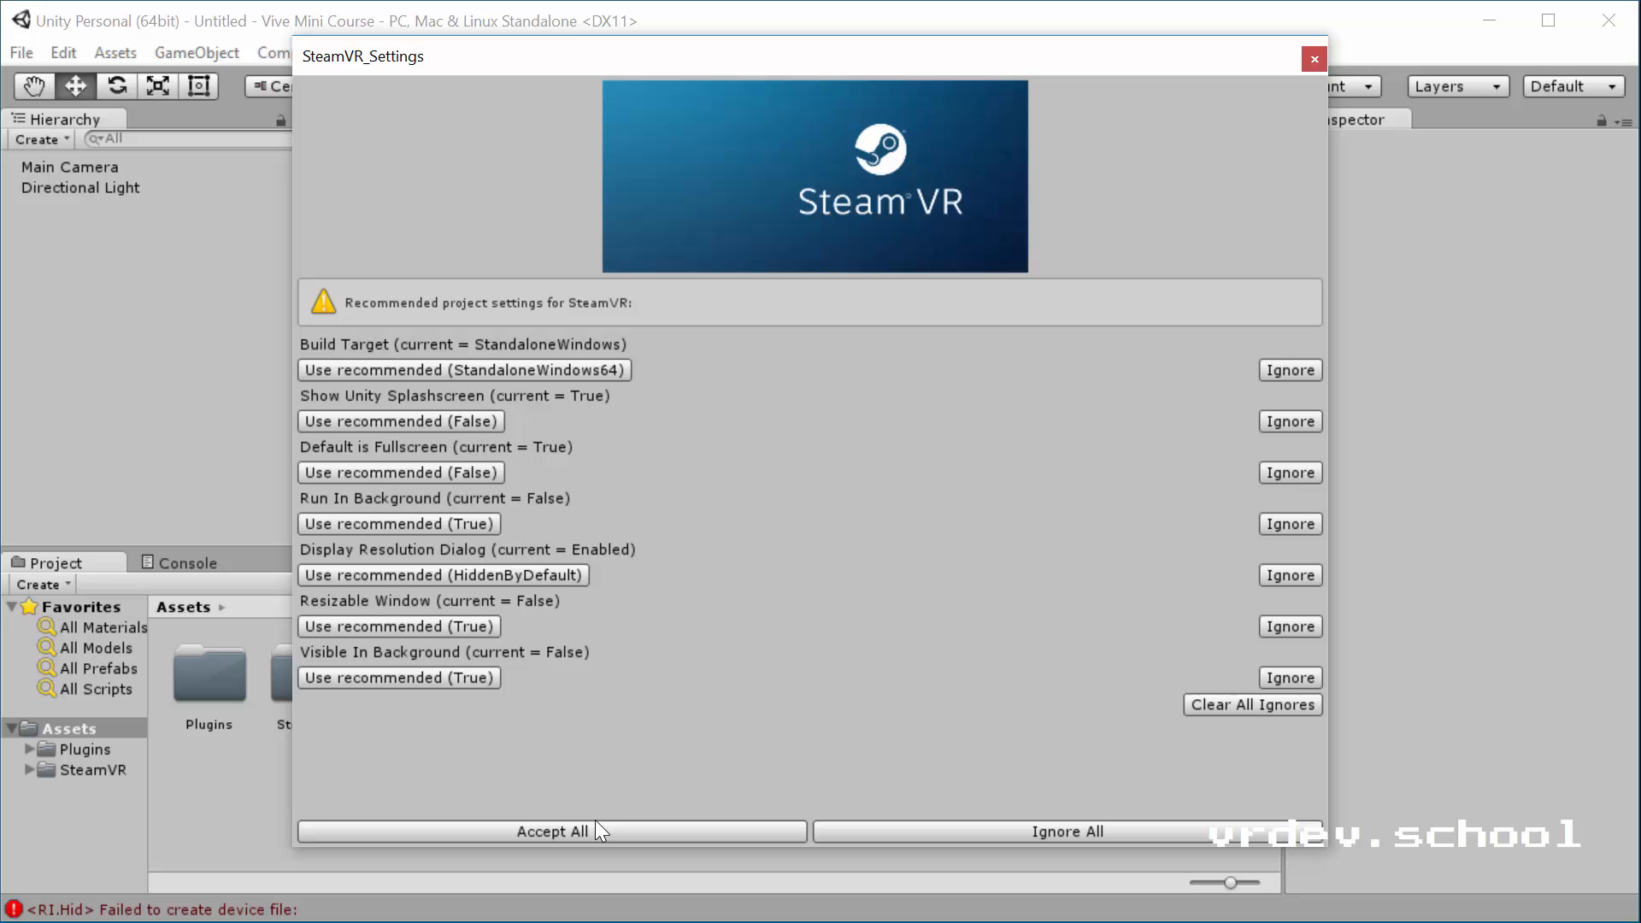
pyautogui.moveTo(631, 745)
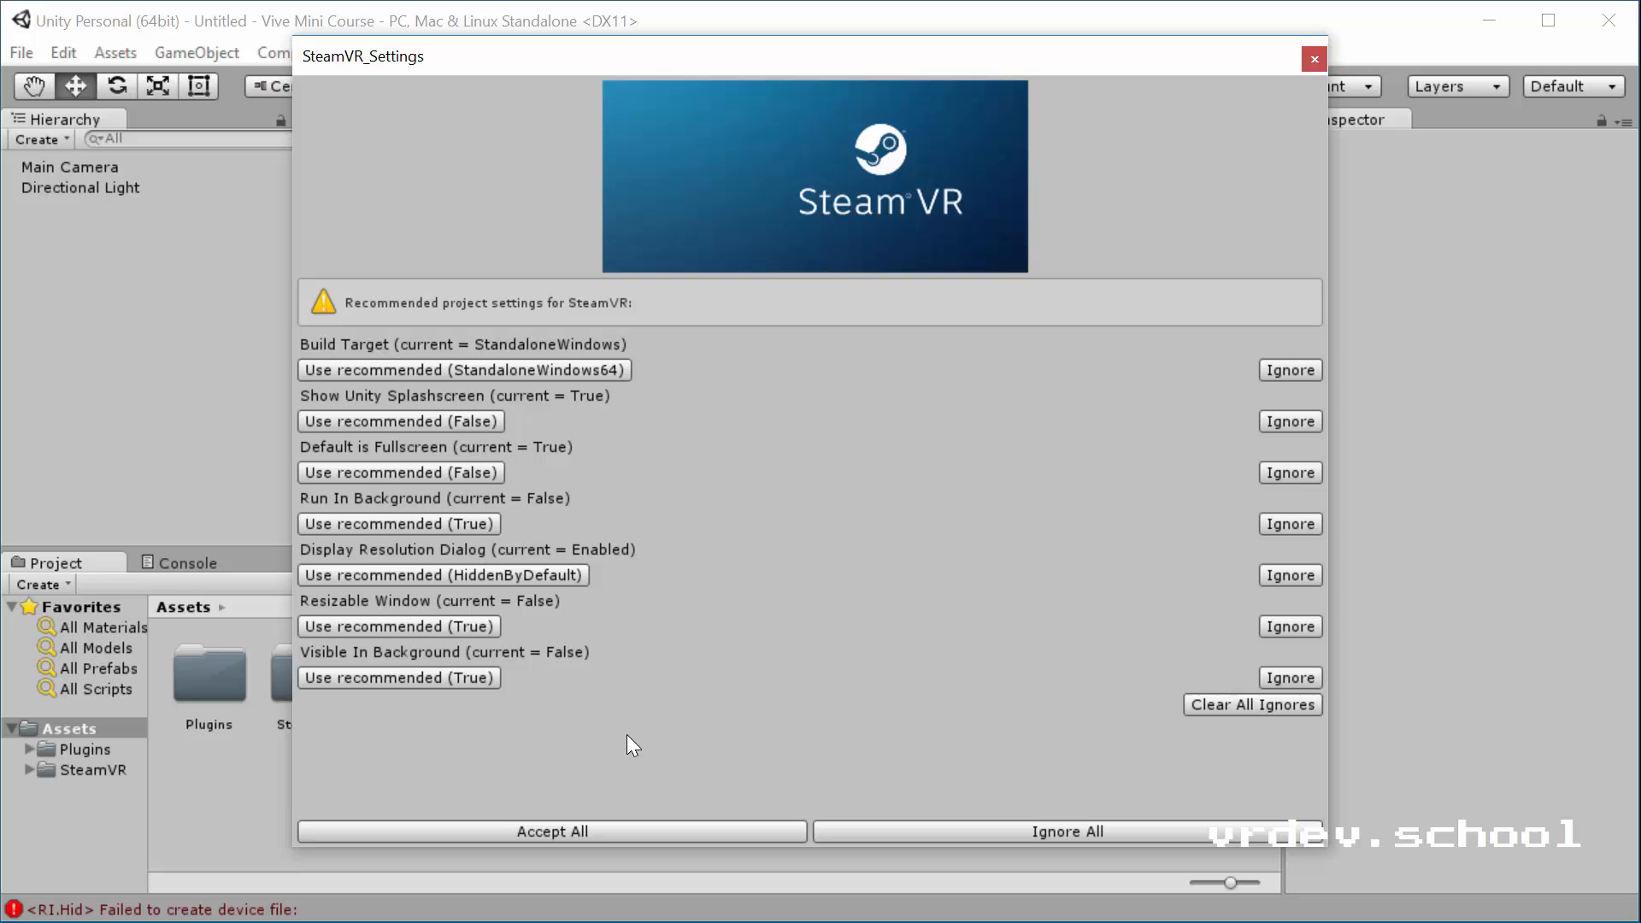
pyautogui.moveTo(109, 403)
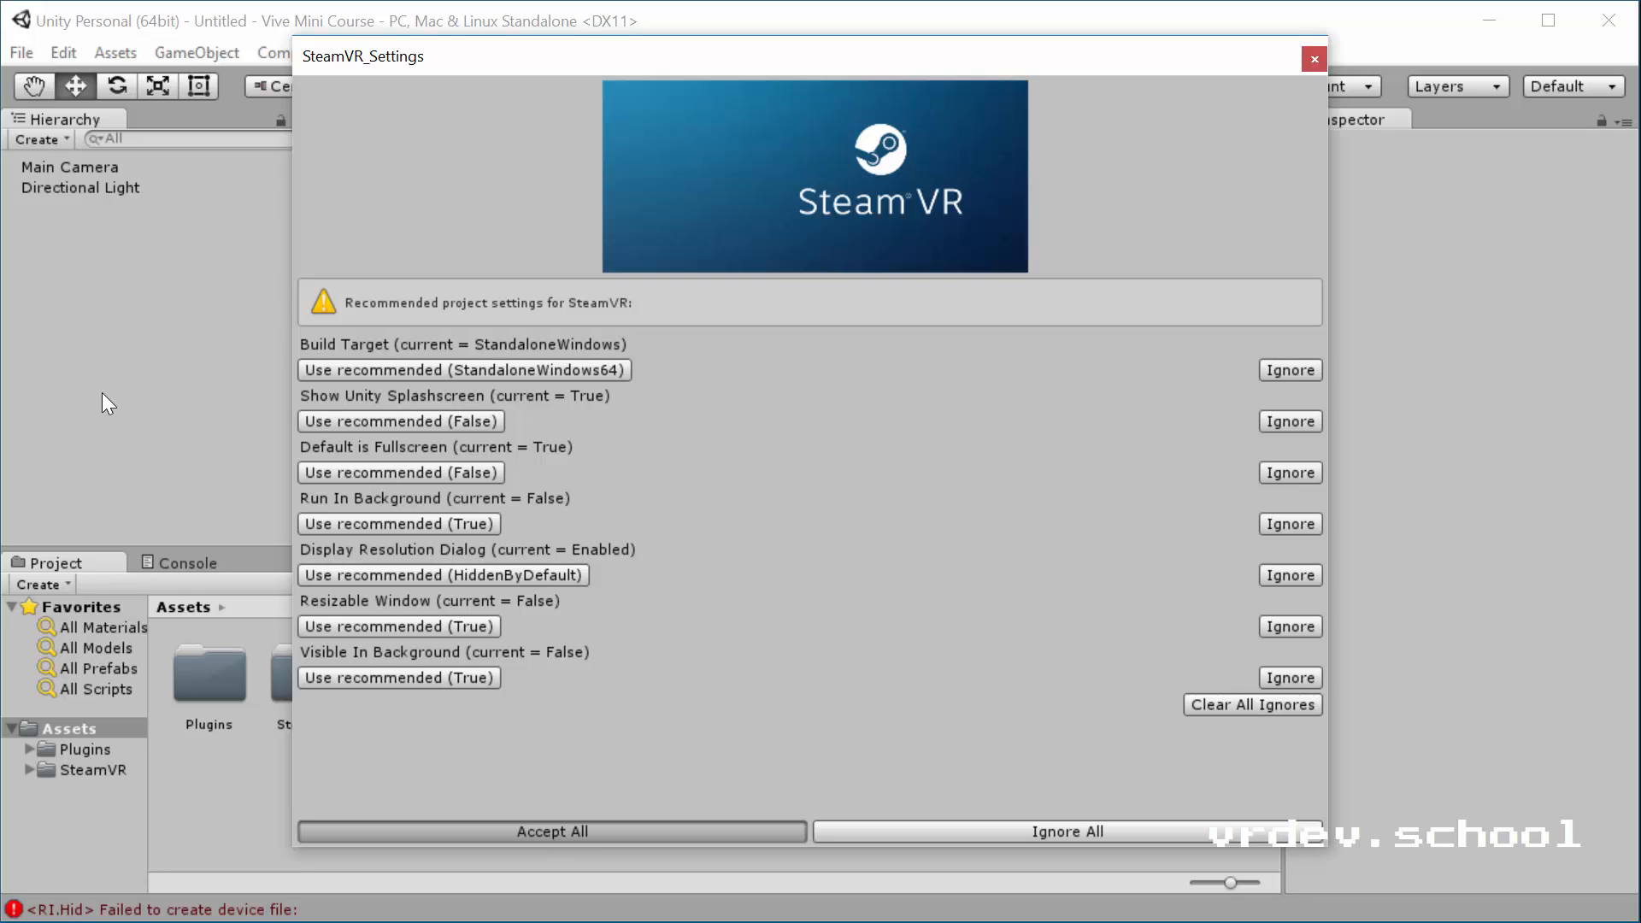
# Accept all recommended SteamVR project settings and confirm the dialog.
pyautogui.click(549, 831)
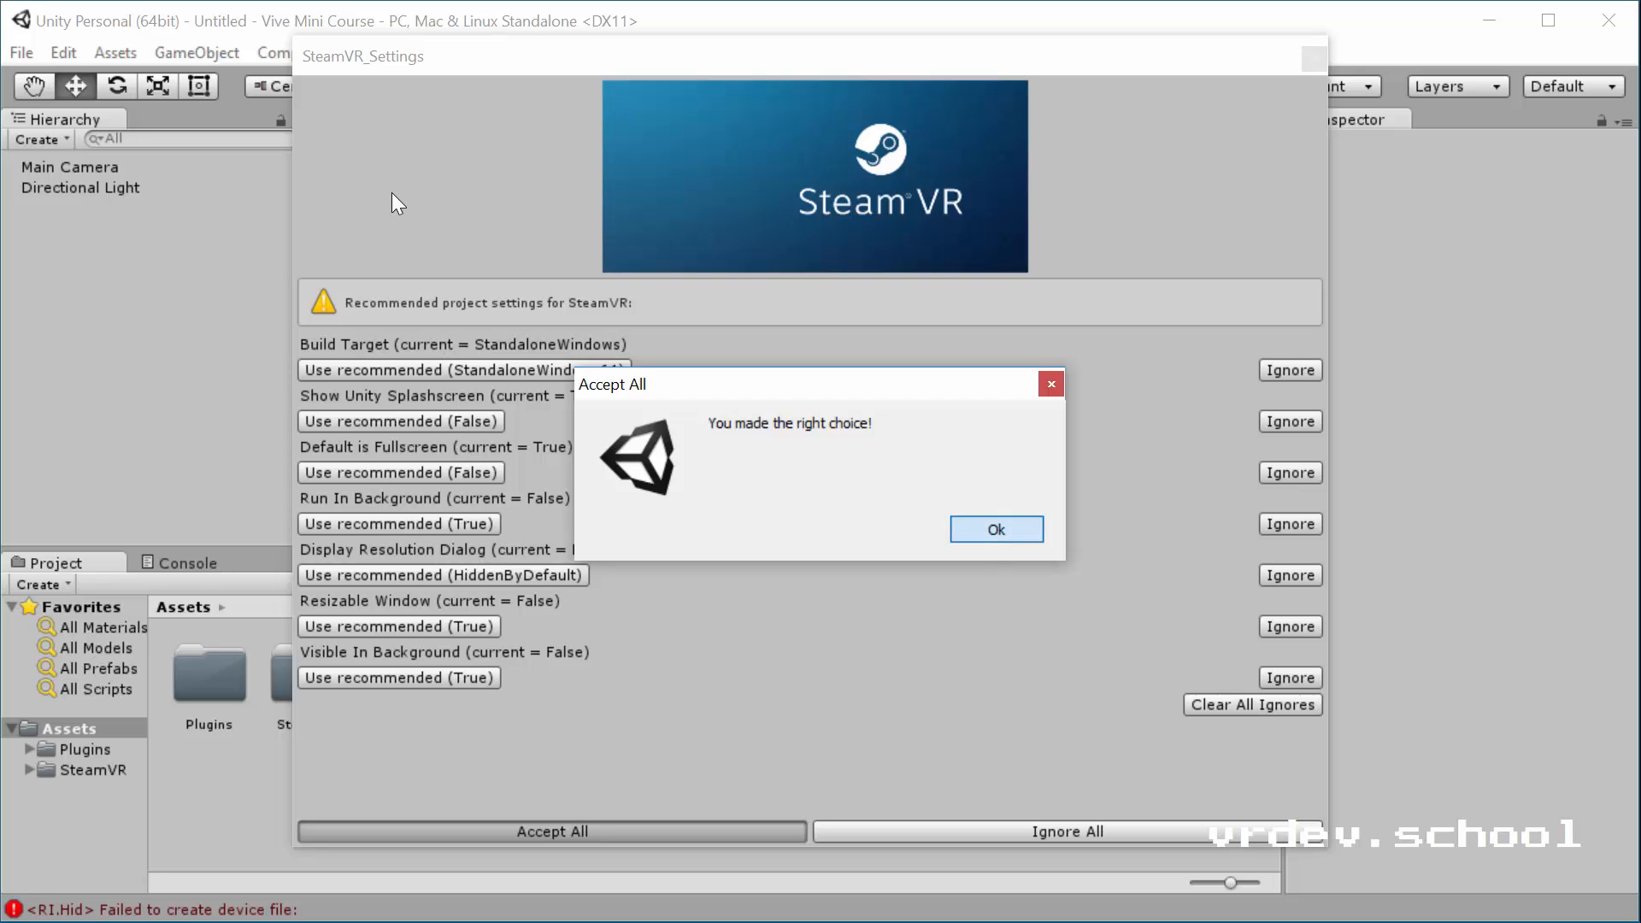
pyautogui.click(994, 528)
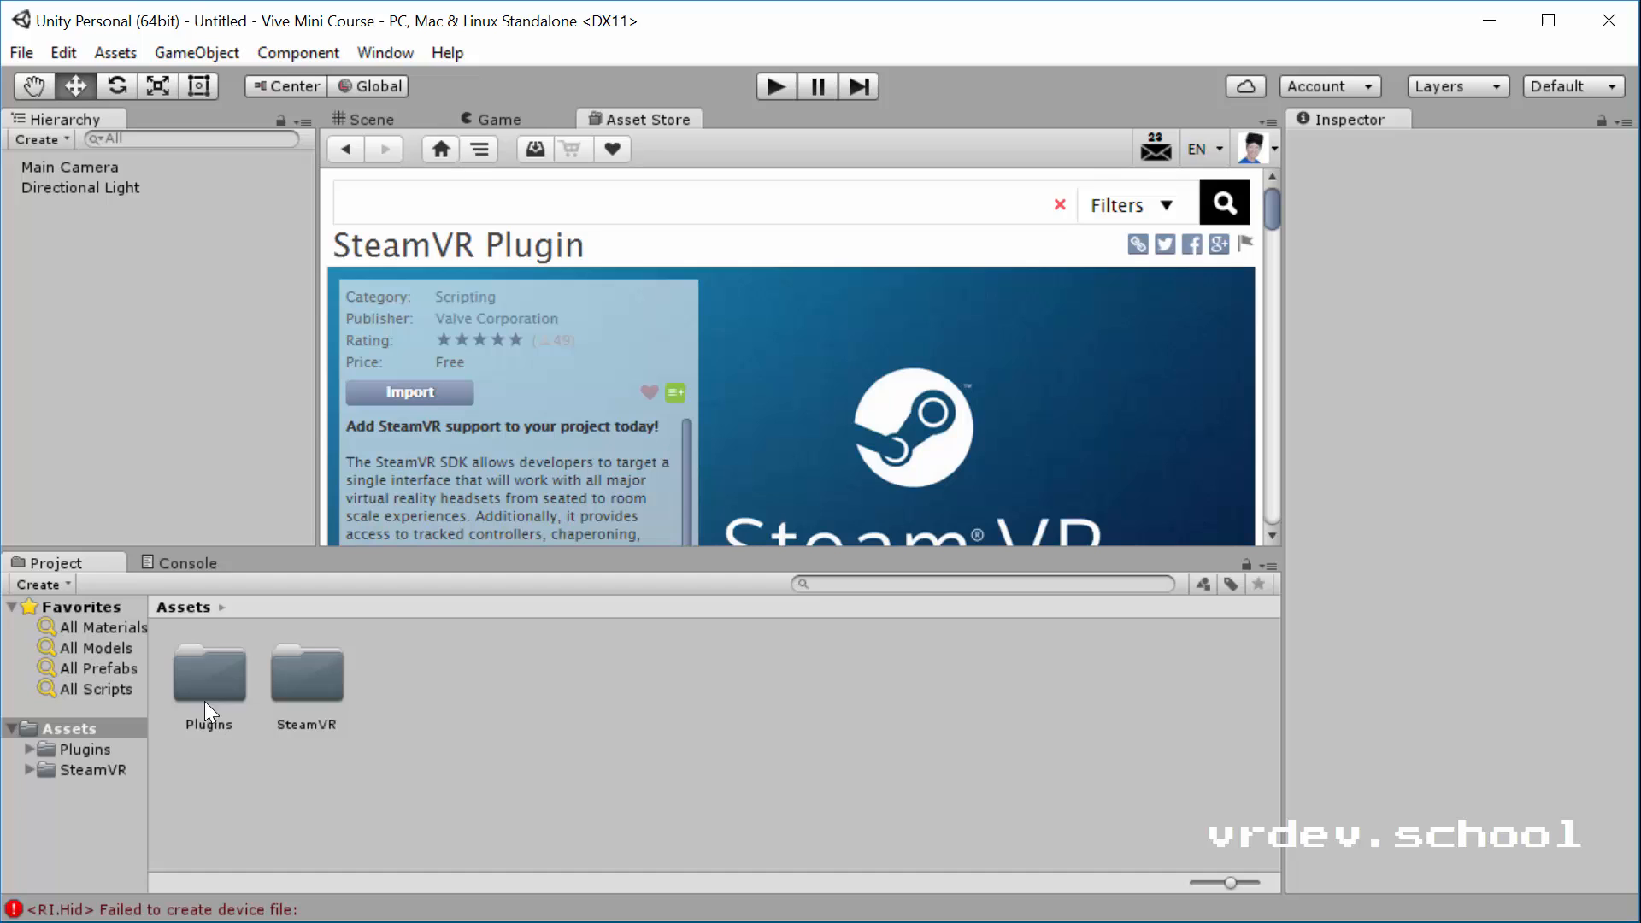
# Browse the Plugins and SteamVR folders, their prefabs and the Scripts folder's C# scripts.
pyautogui.doubleClick(208, 671)
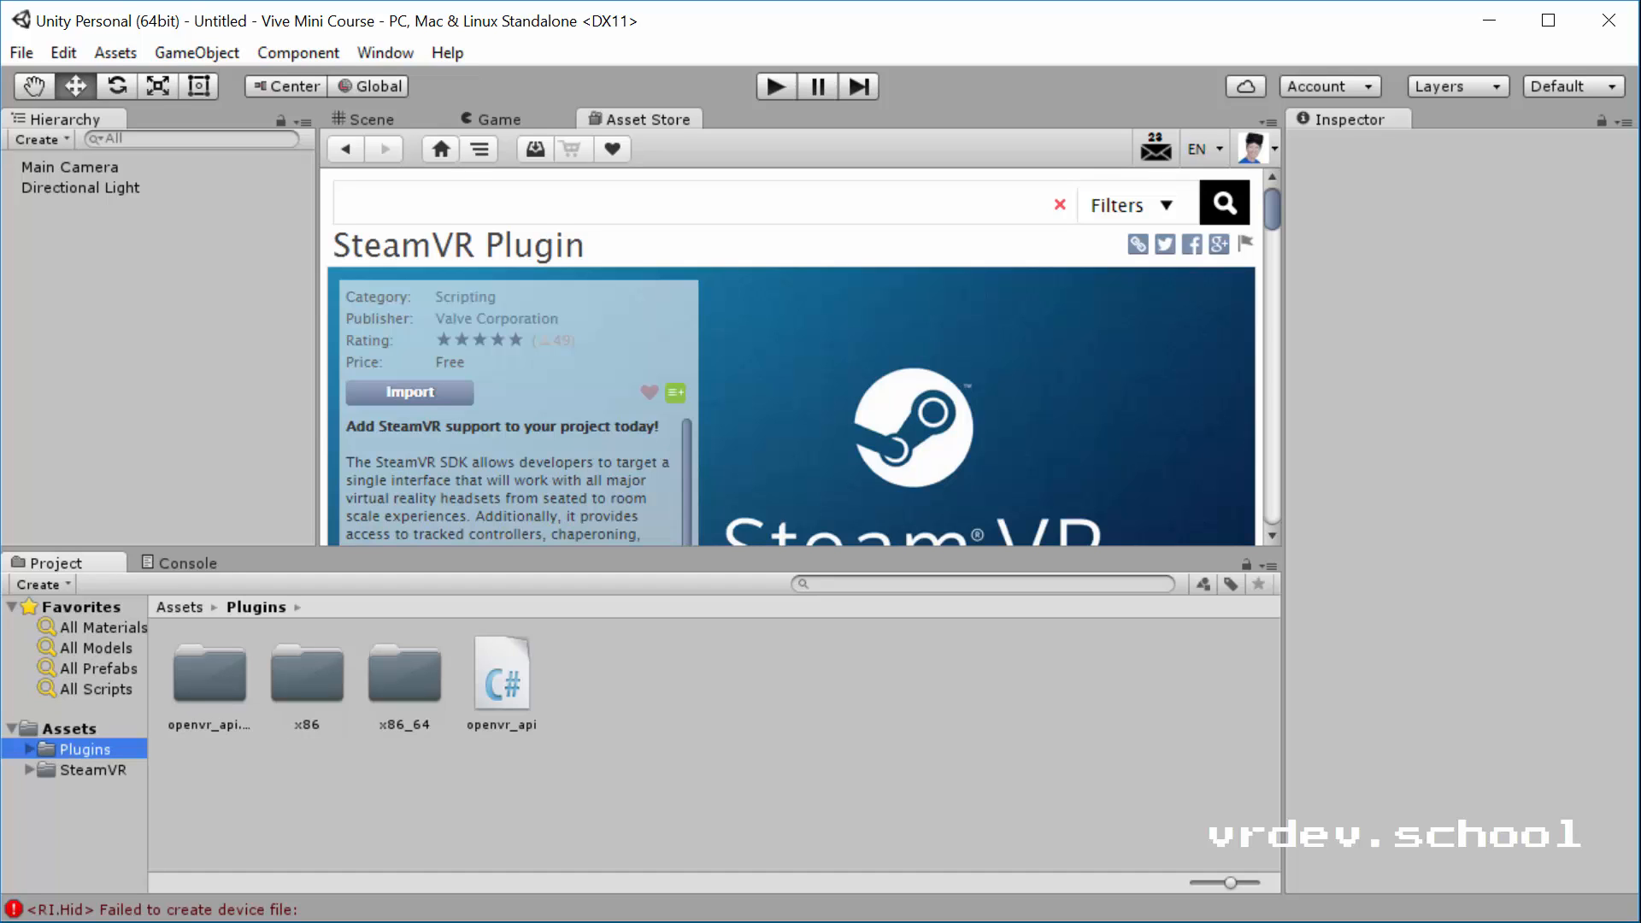
pyautogui.moveTo(598, 674)
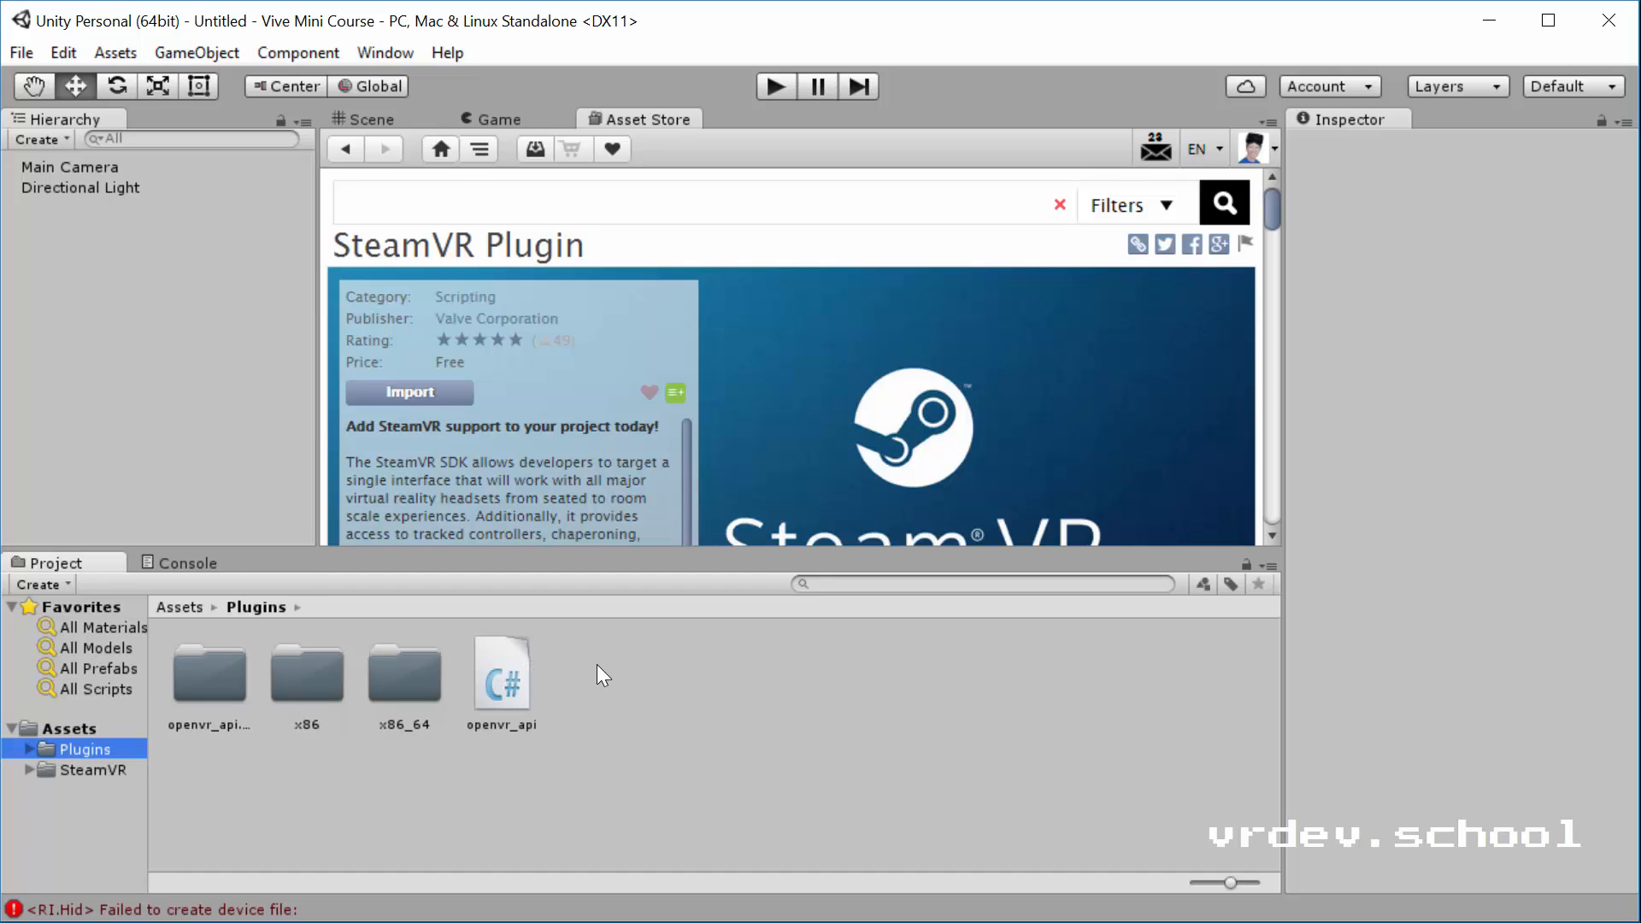
pyautogui.moveTo(647, 679)
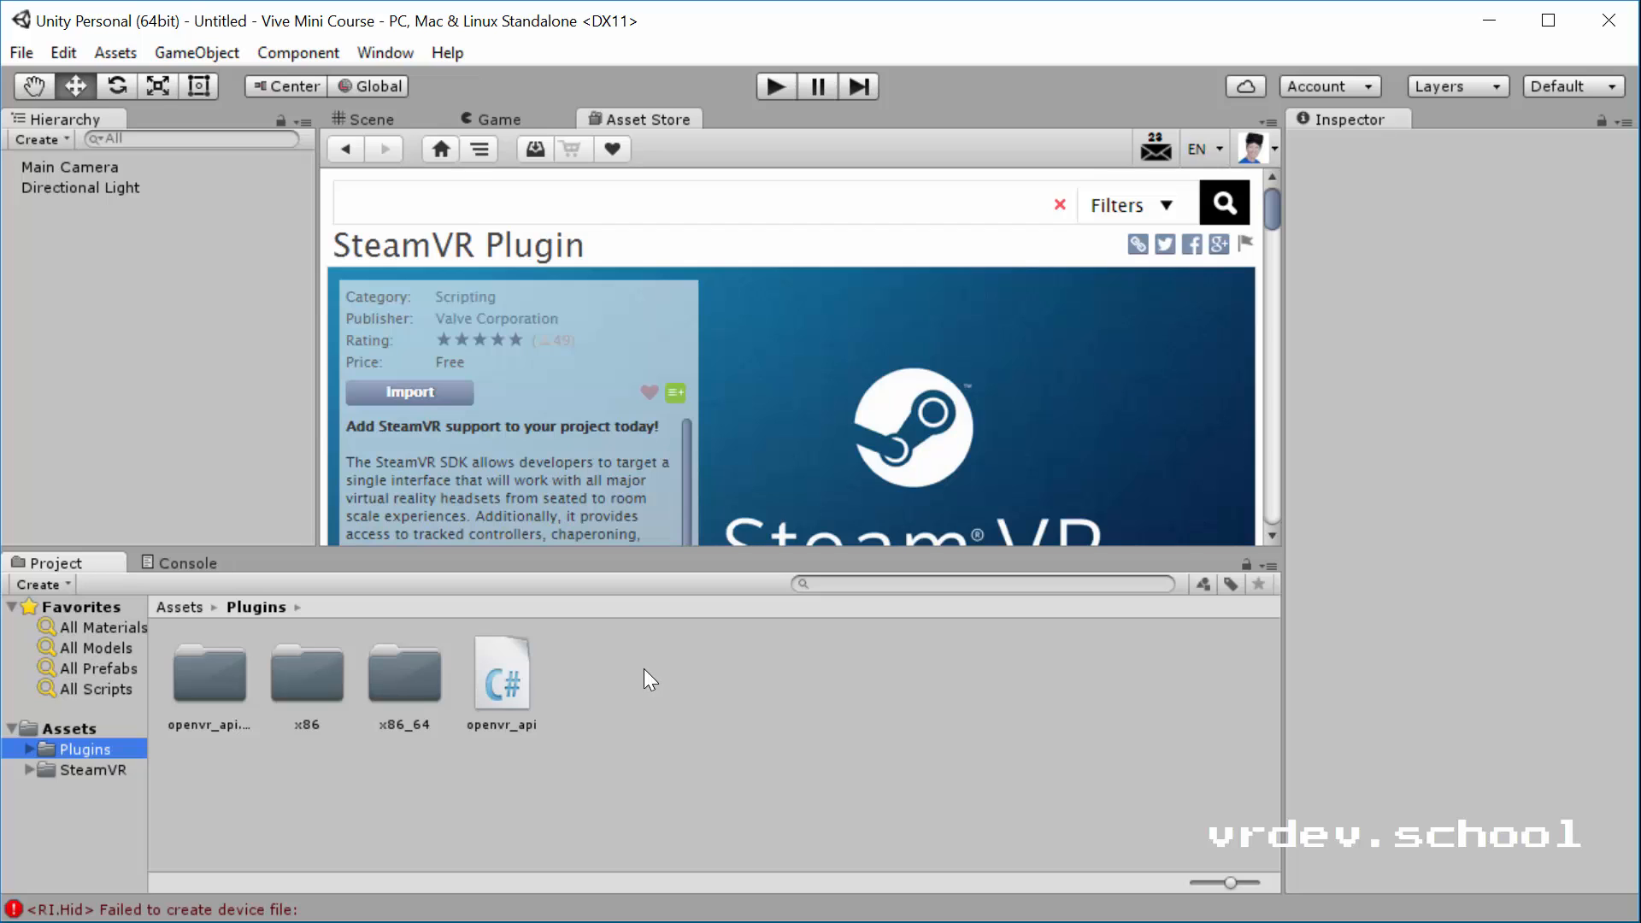
pyautogui.moveTo(79, 783)
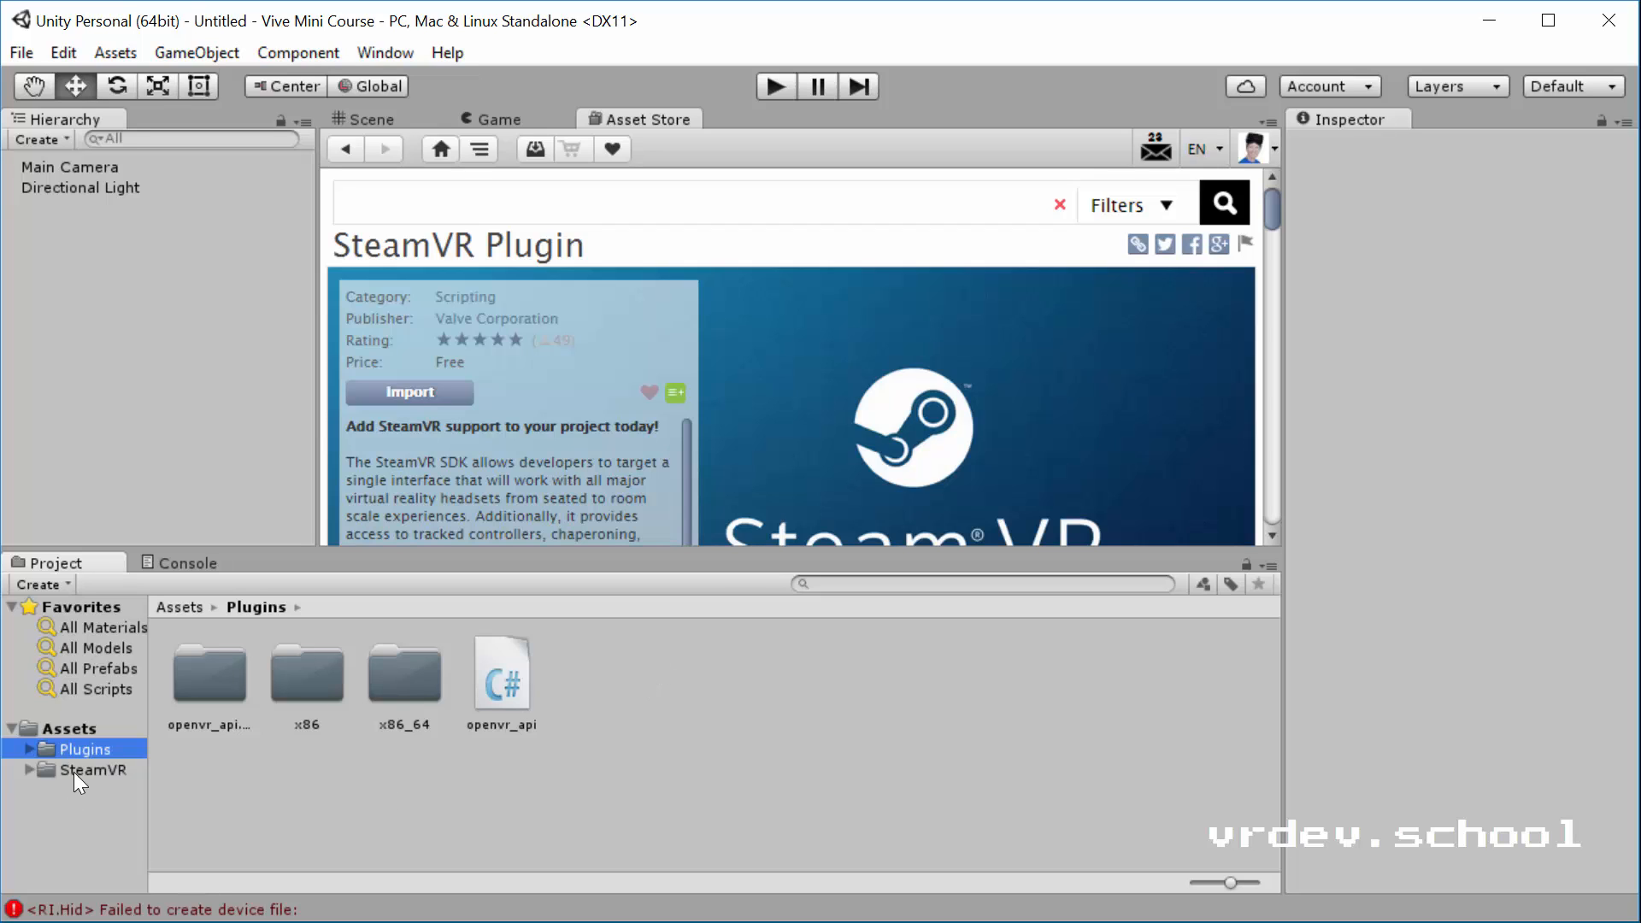
pyautogui.click(103, 770)
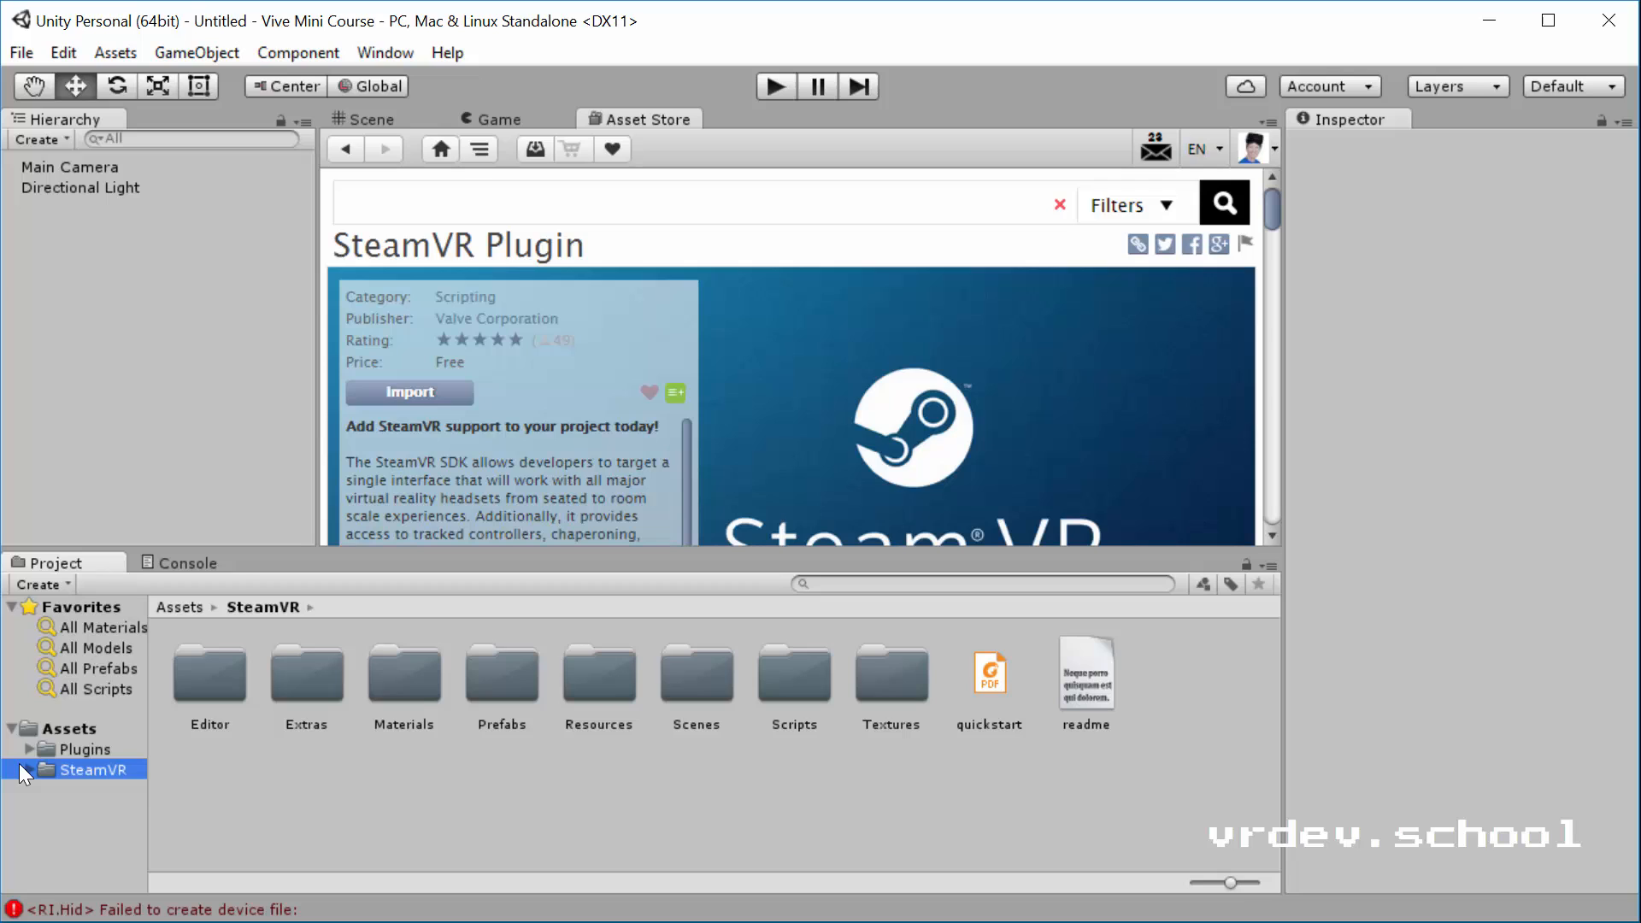
pyautogui.click(13, 769)
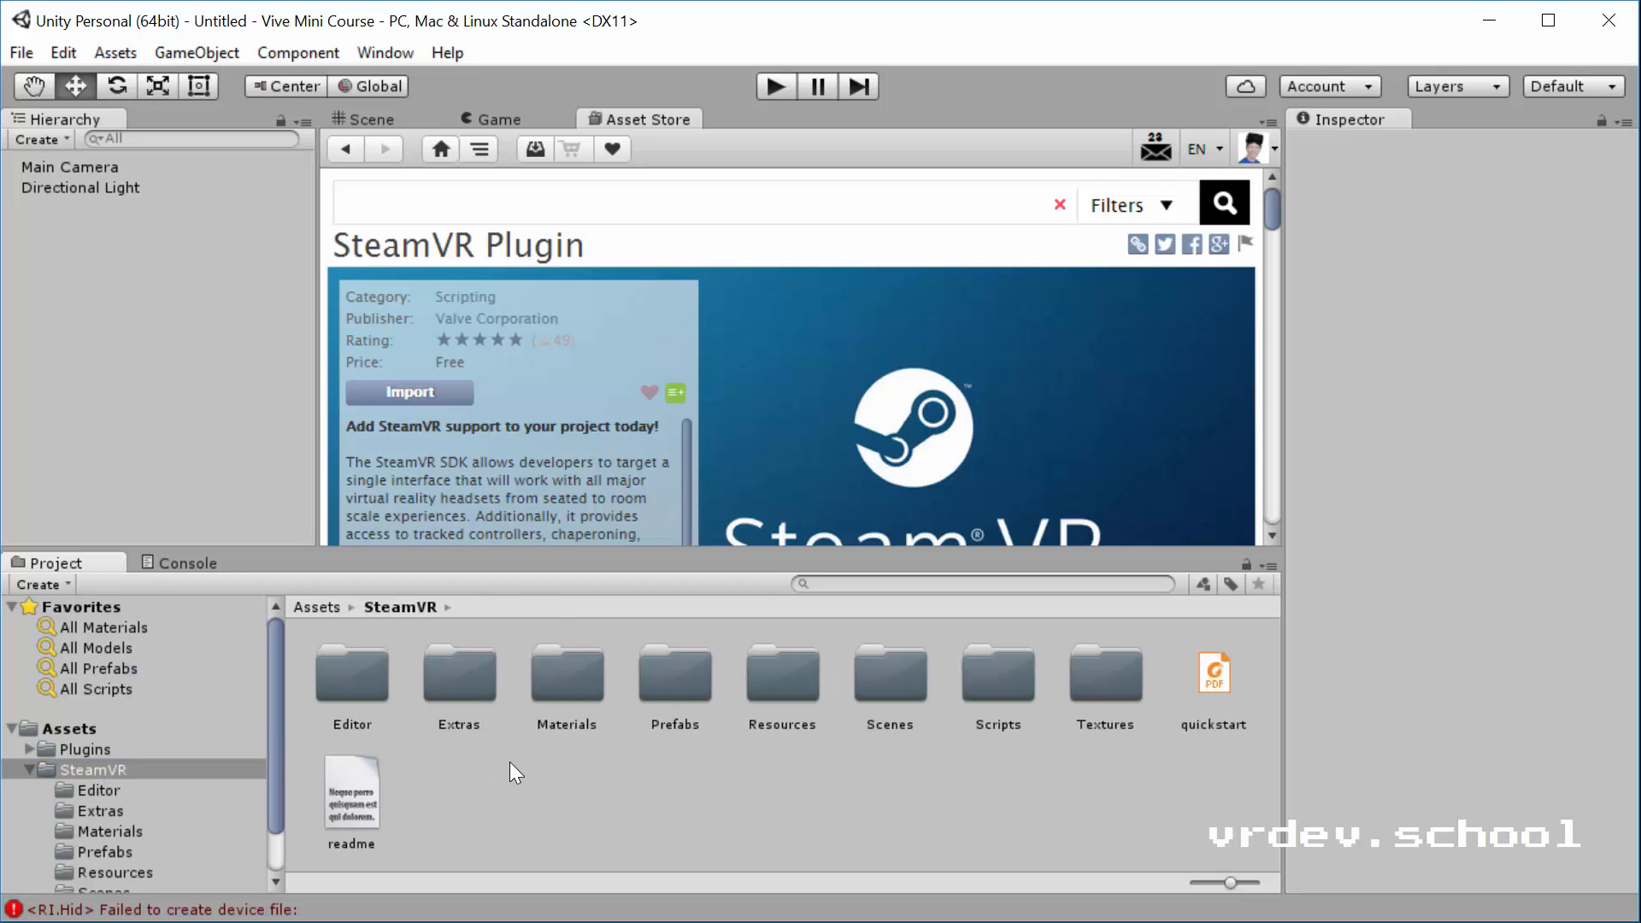
pyautogui.moveTo(1150, 678)
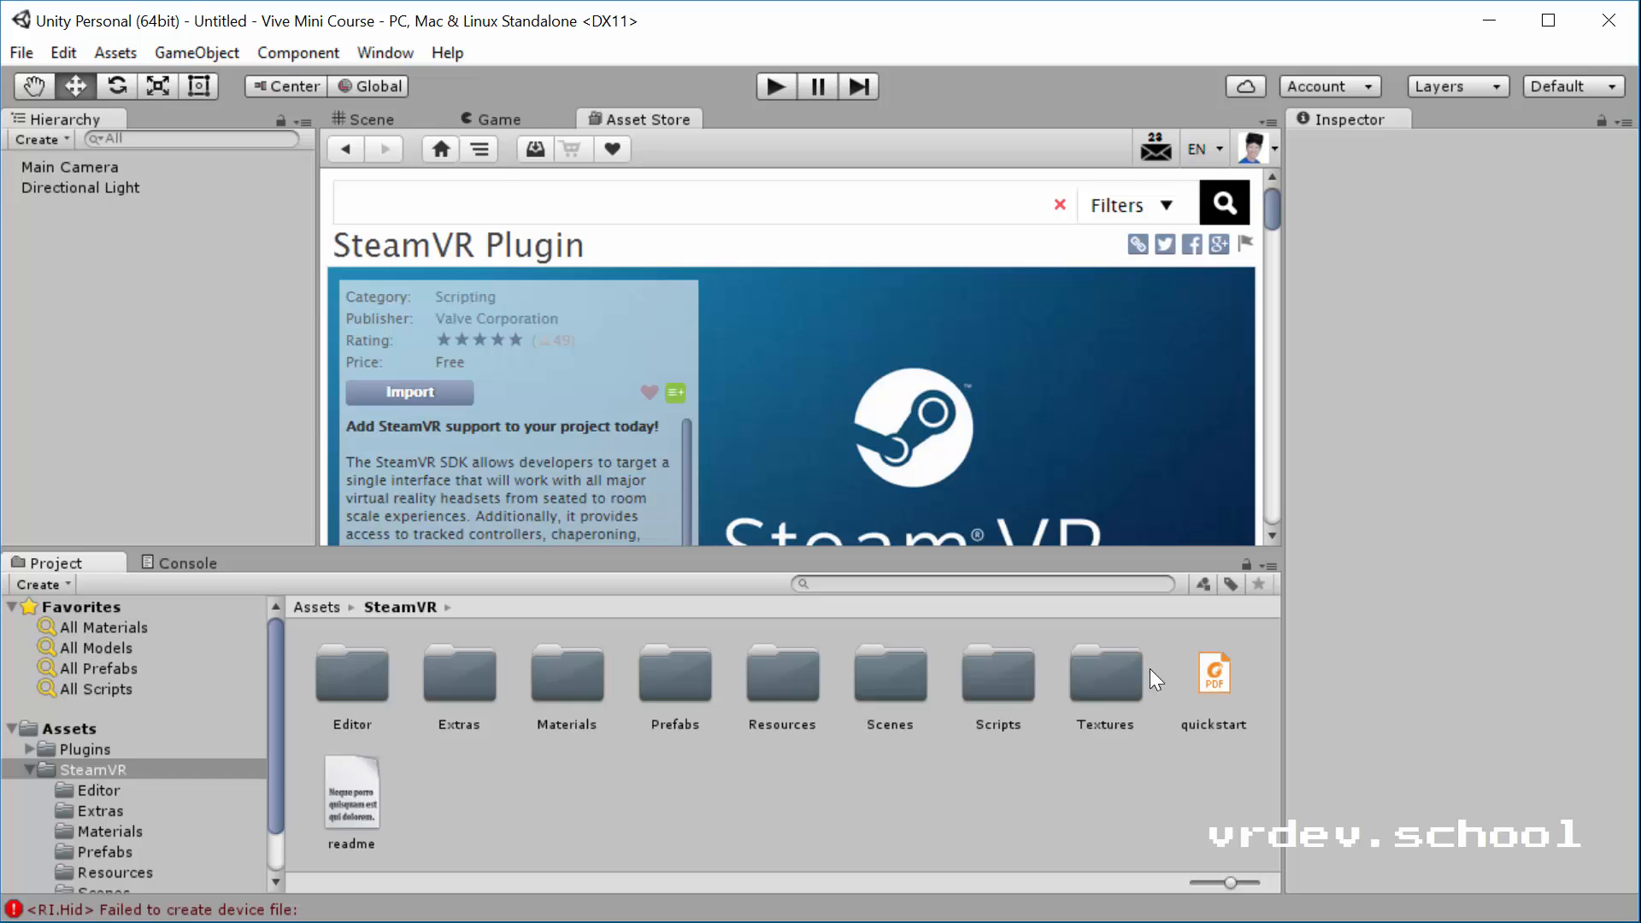
pyautogui.moveTo(798, 748)
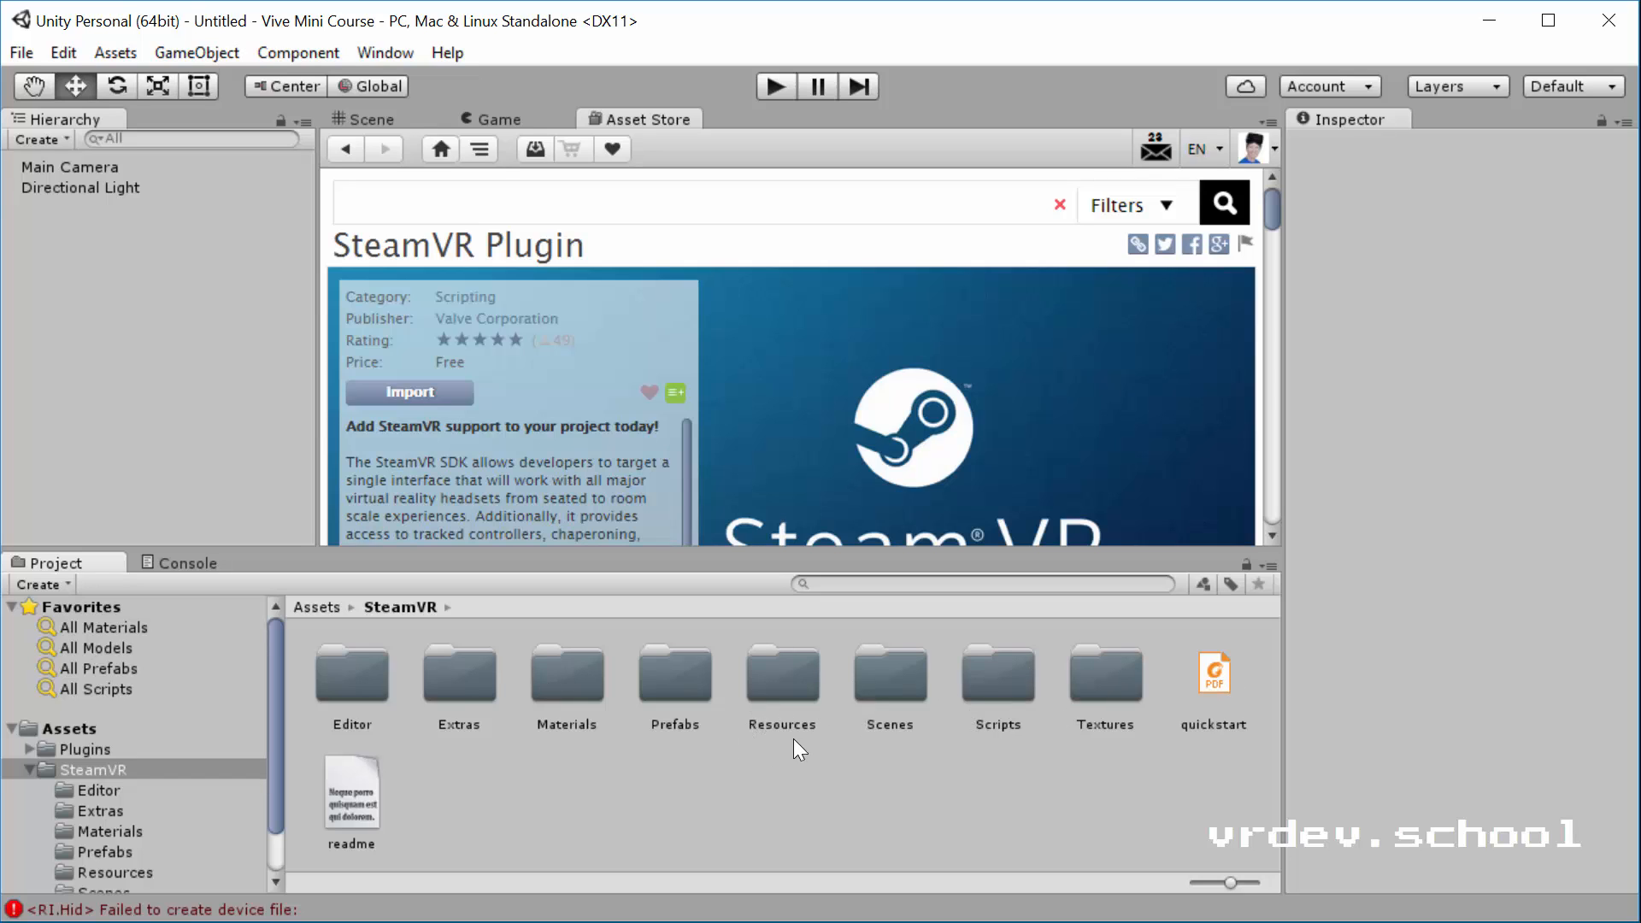
pyautogui.moveTo(875, 733)
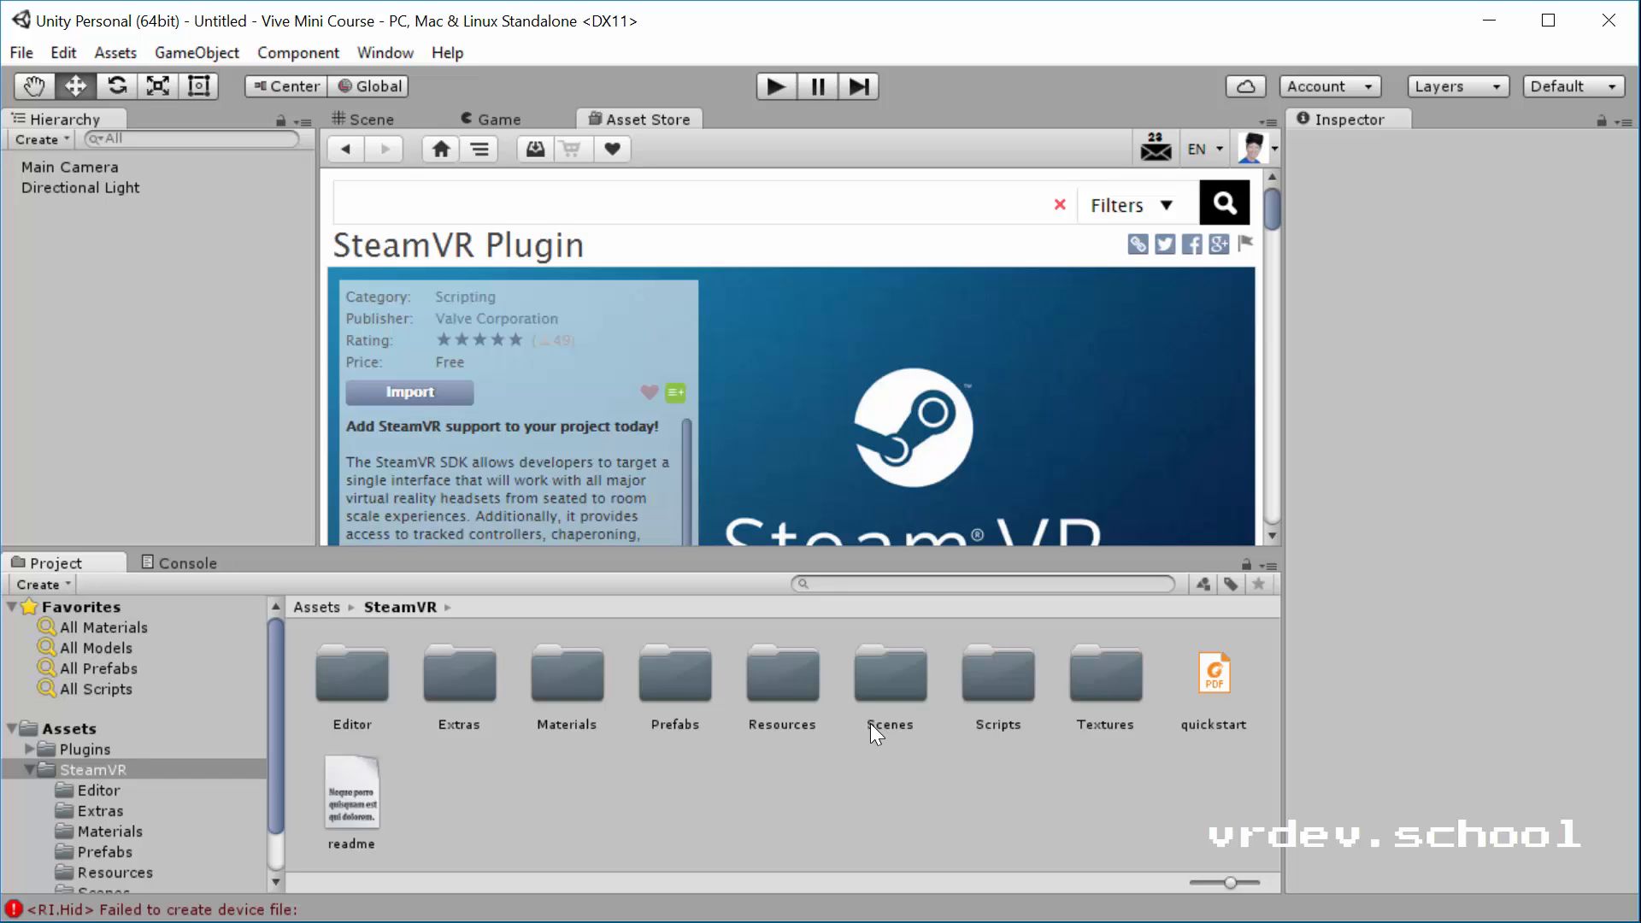
pyautogui.moveTo(850, 762)
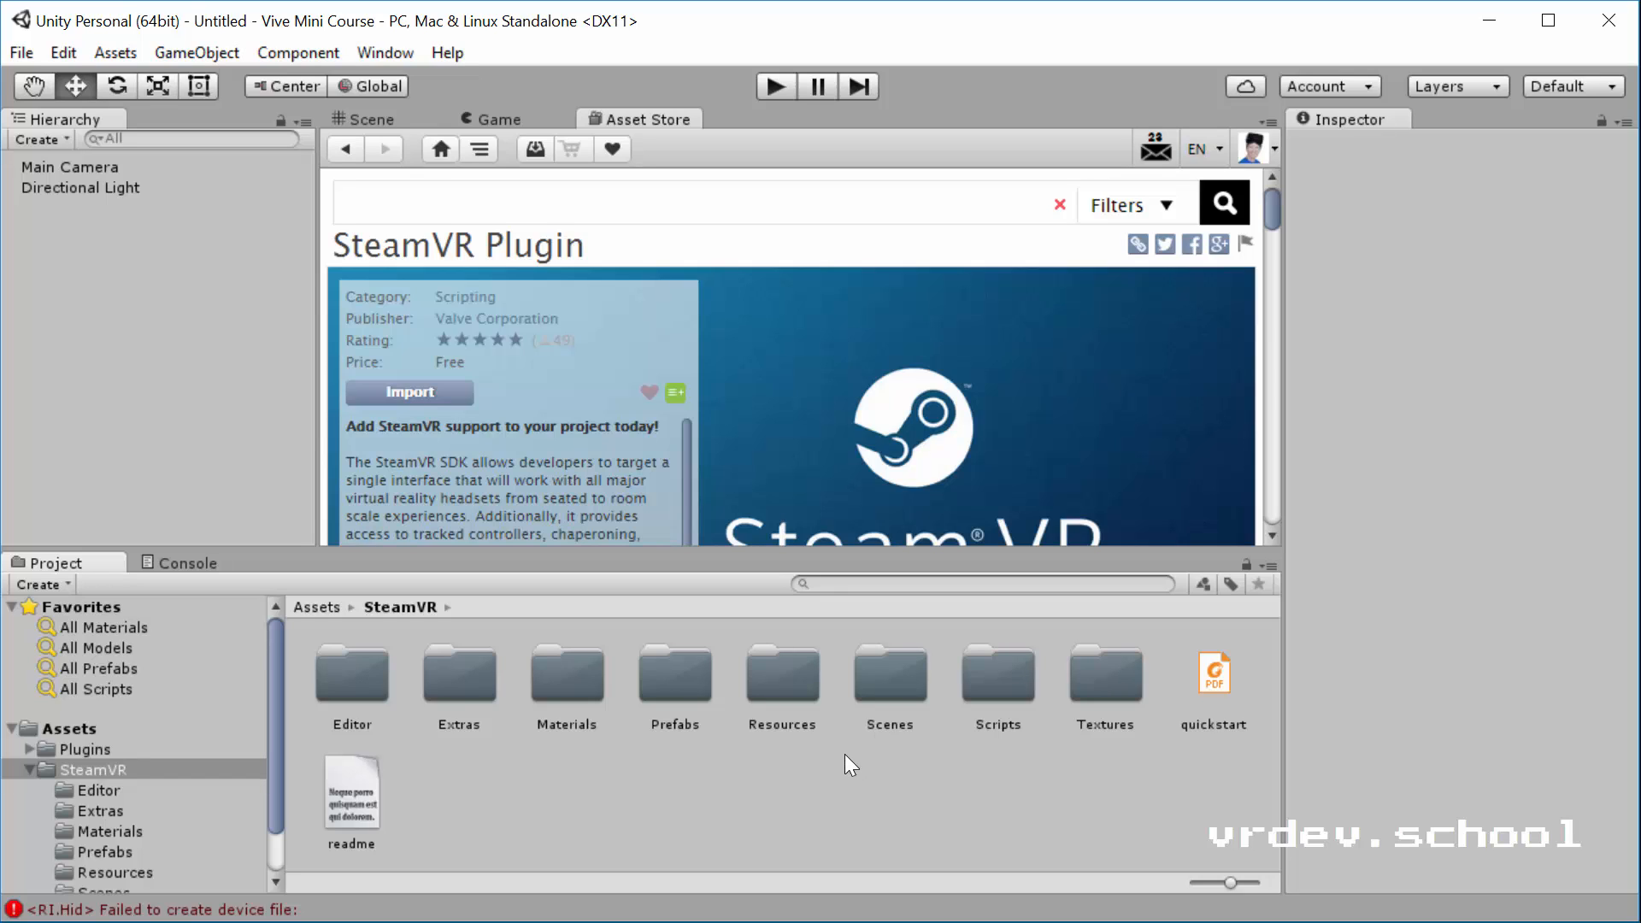
pyautogui.moveTo(1010, 684)
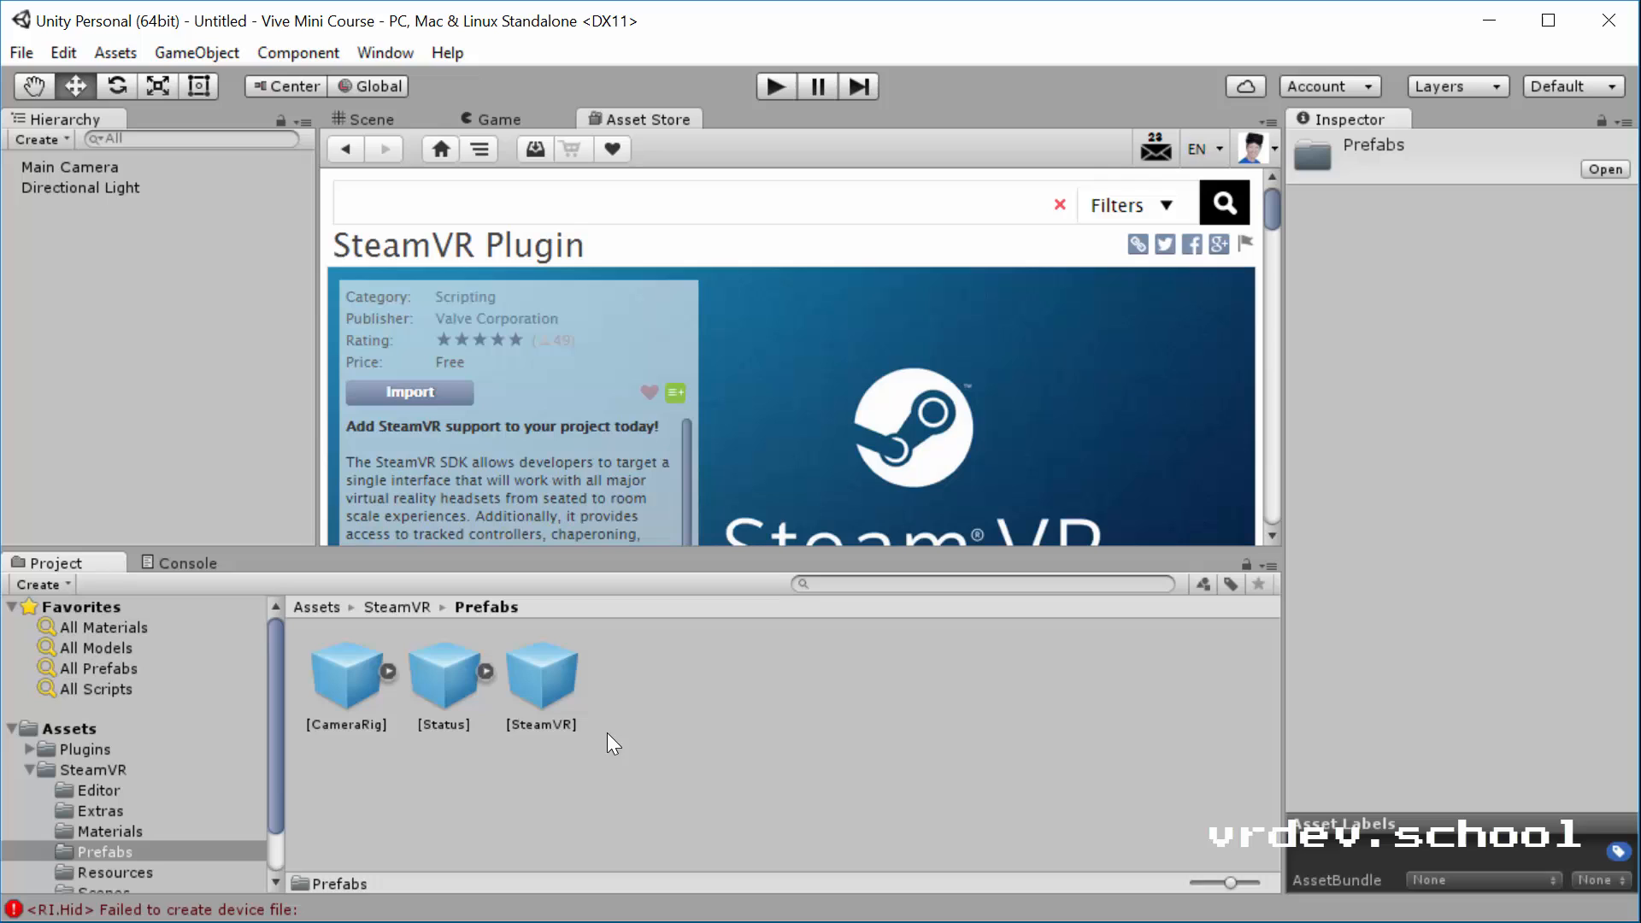
pyautogui.scroll(-3)
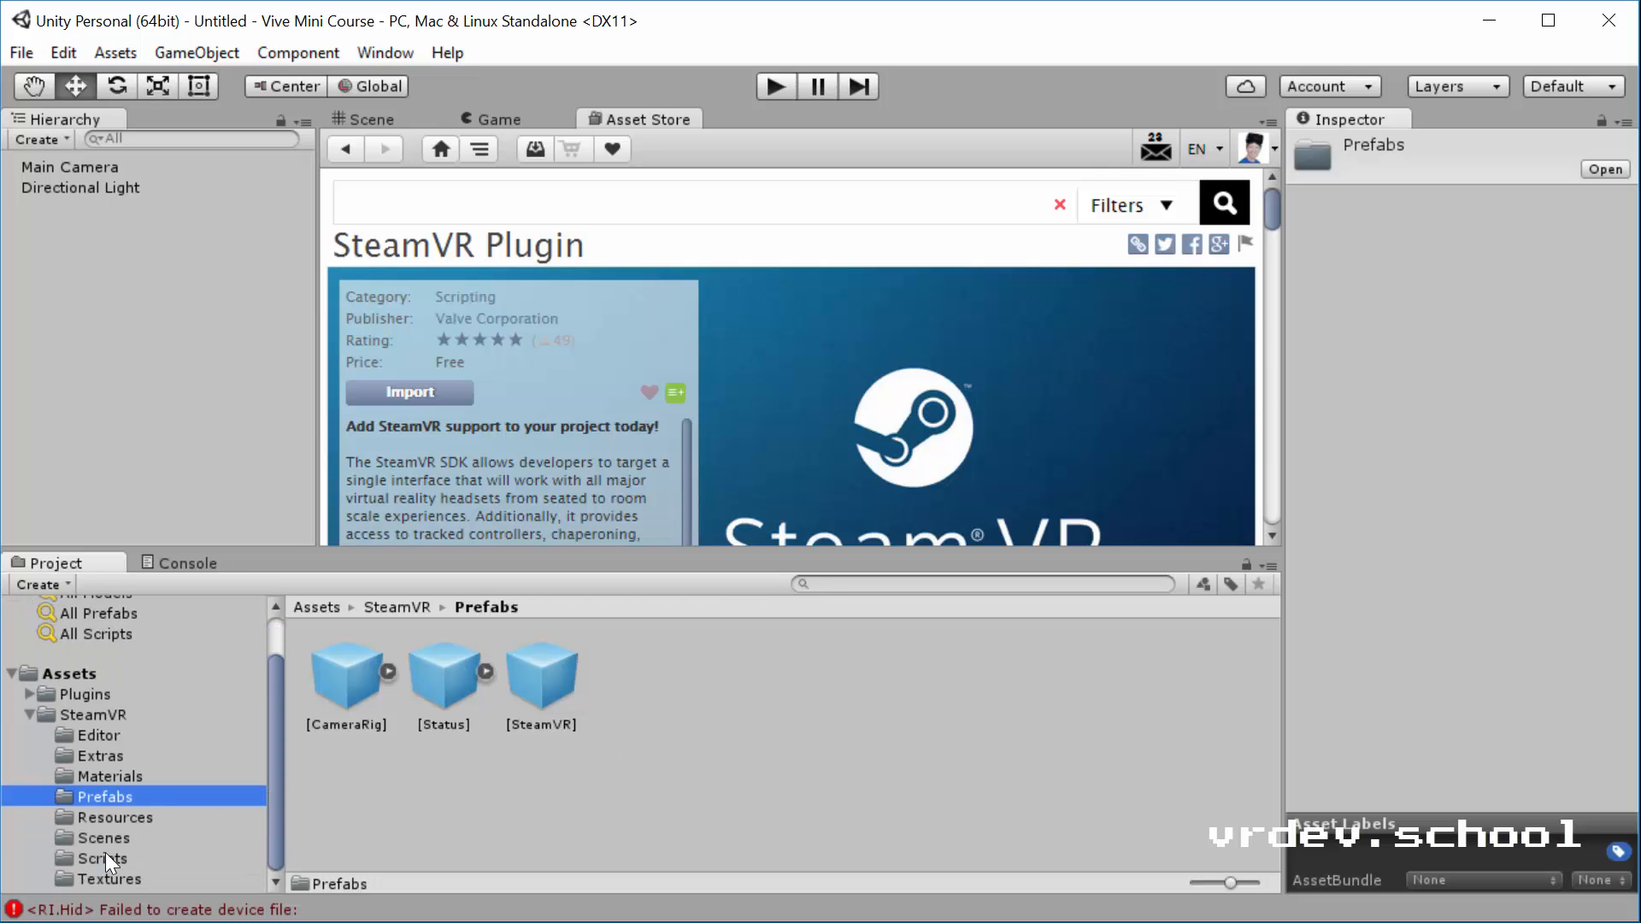
pyautogui.click(100, 857)
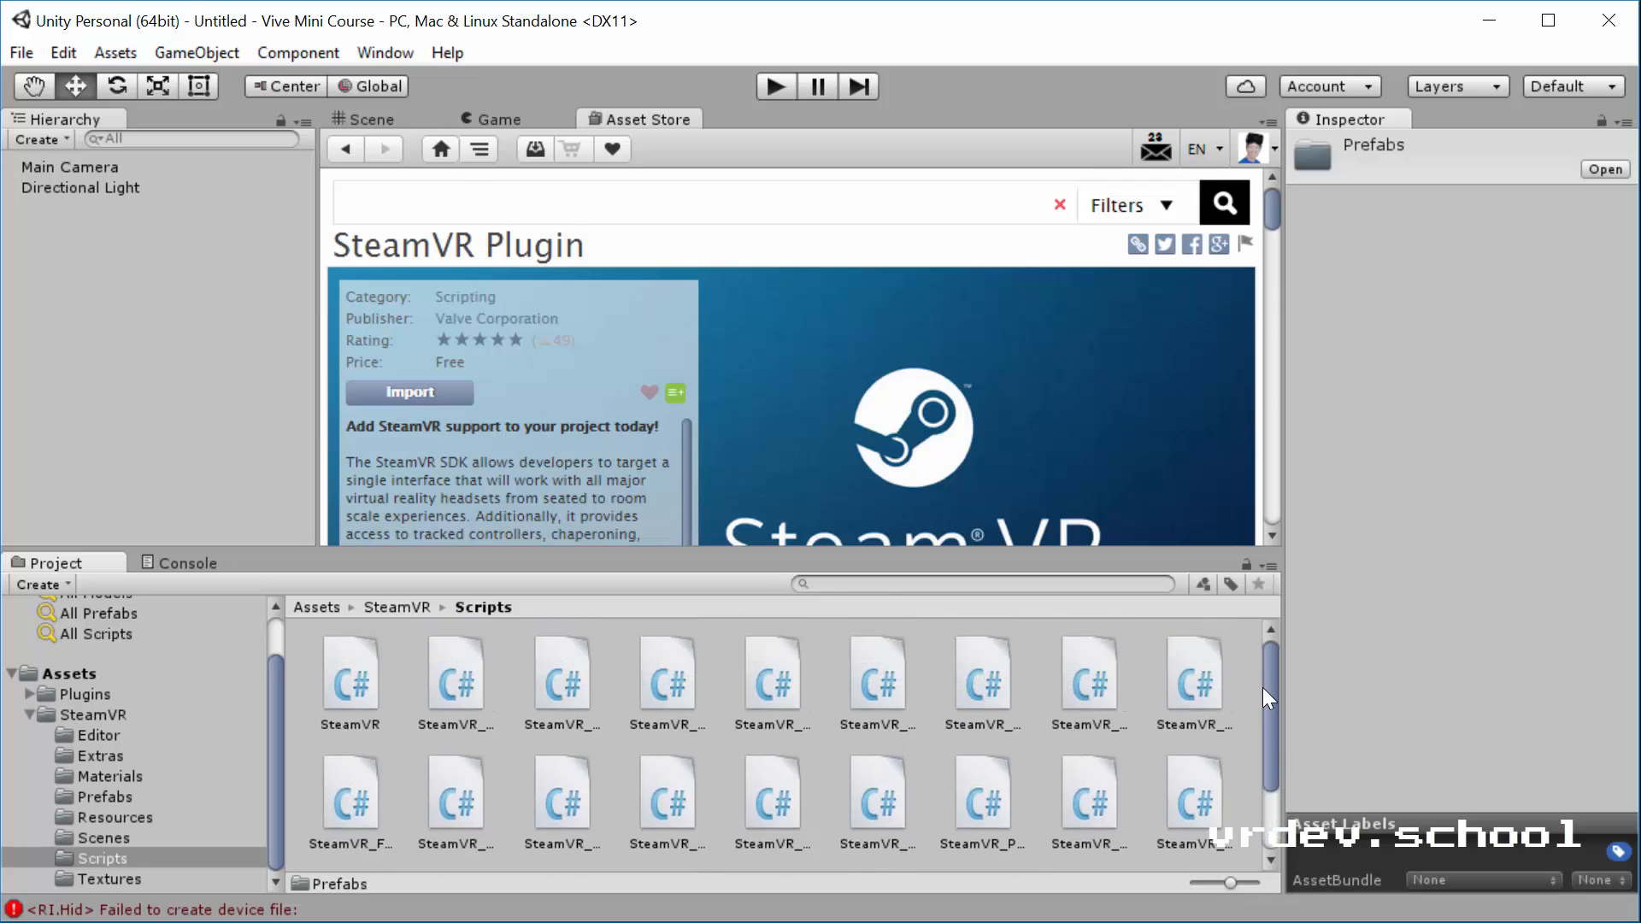
pyautogui.scroll(-3)
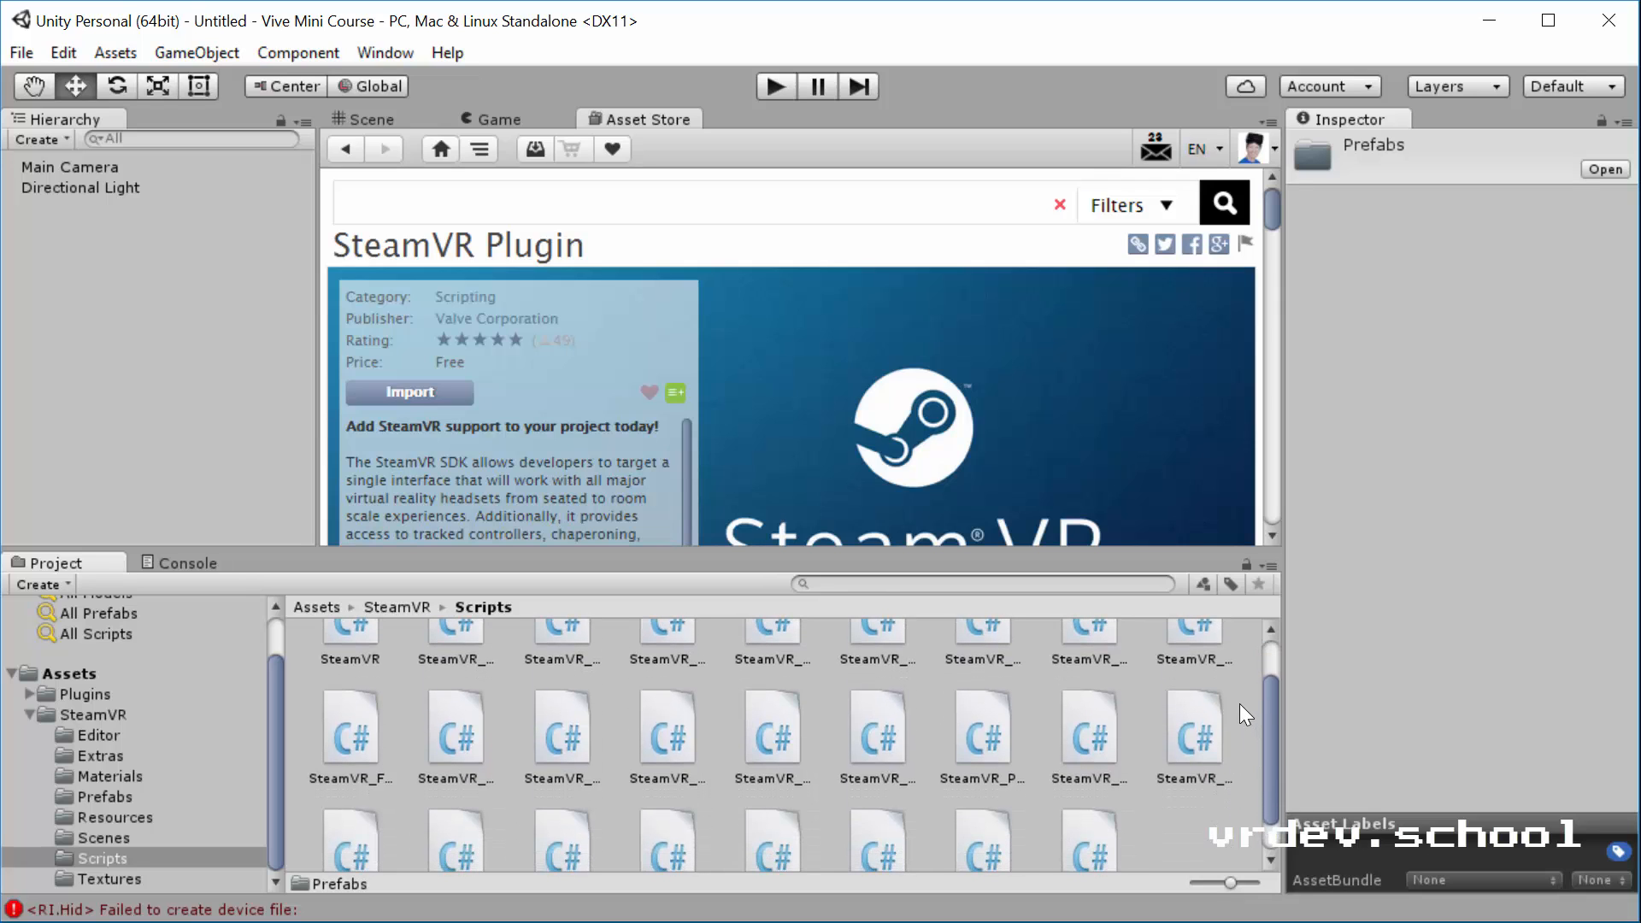
pyautogui.moveTo(1238, 706)
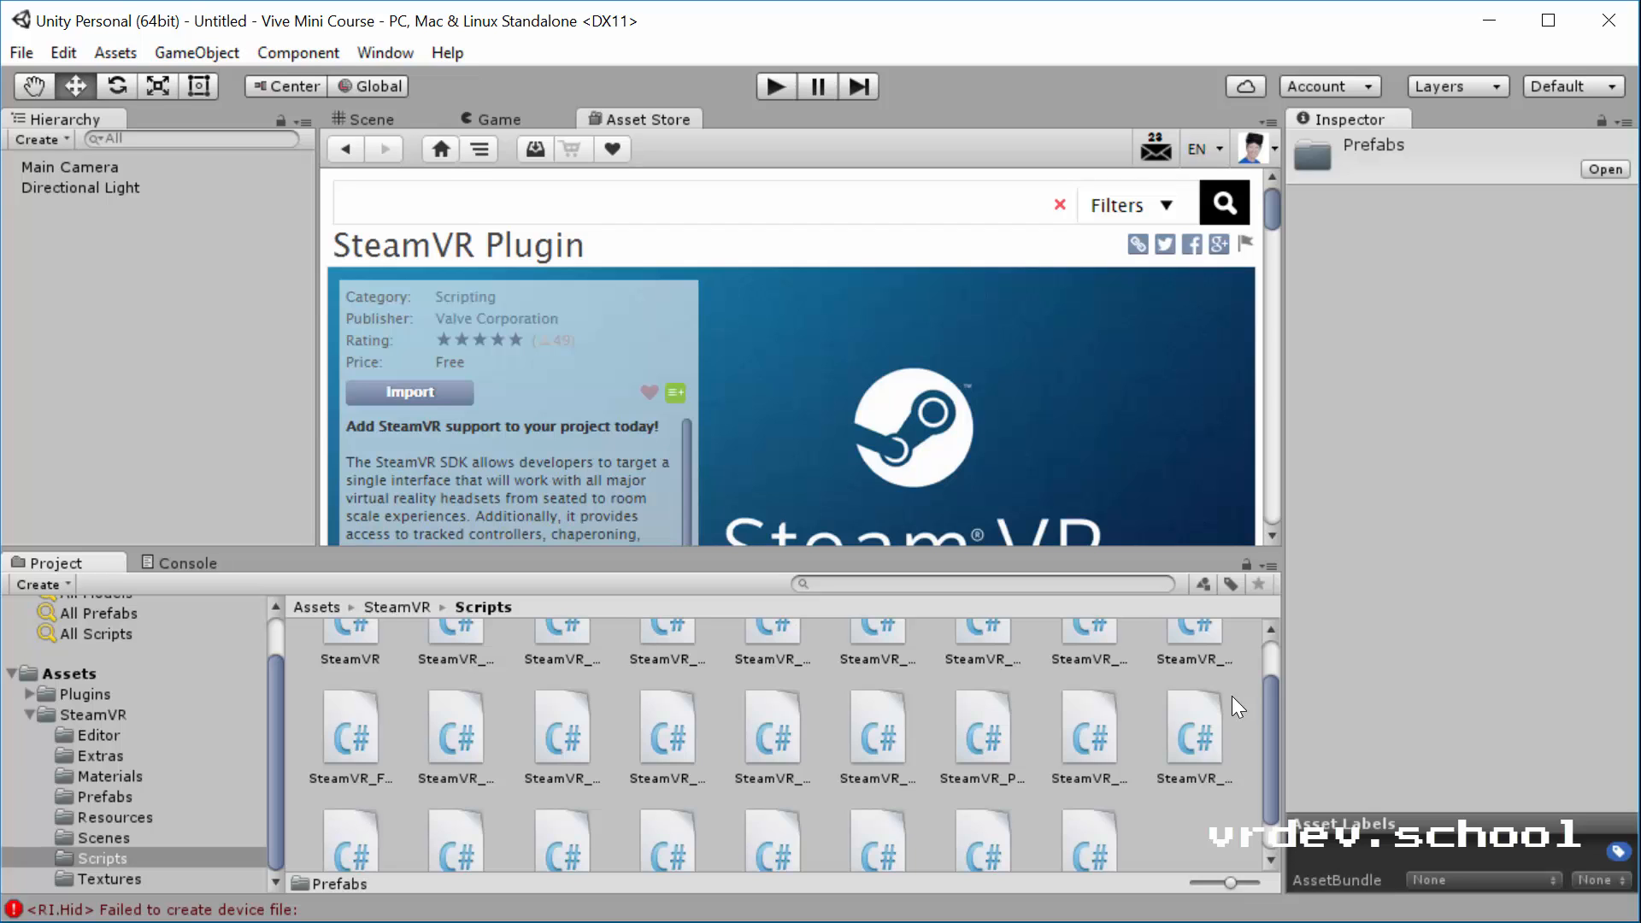
pyautogui.moveTo(1274, 702)
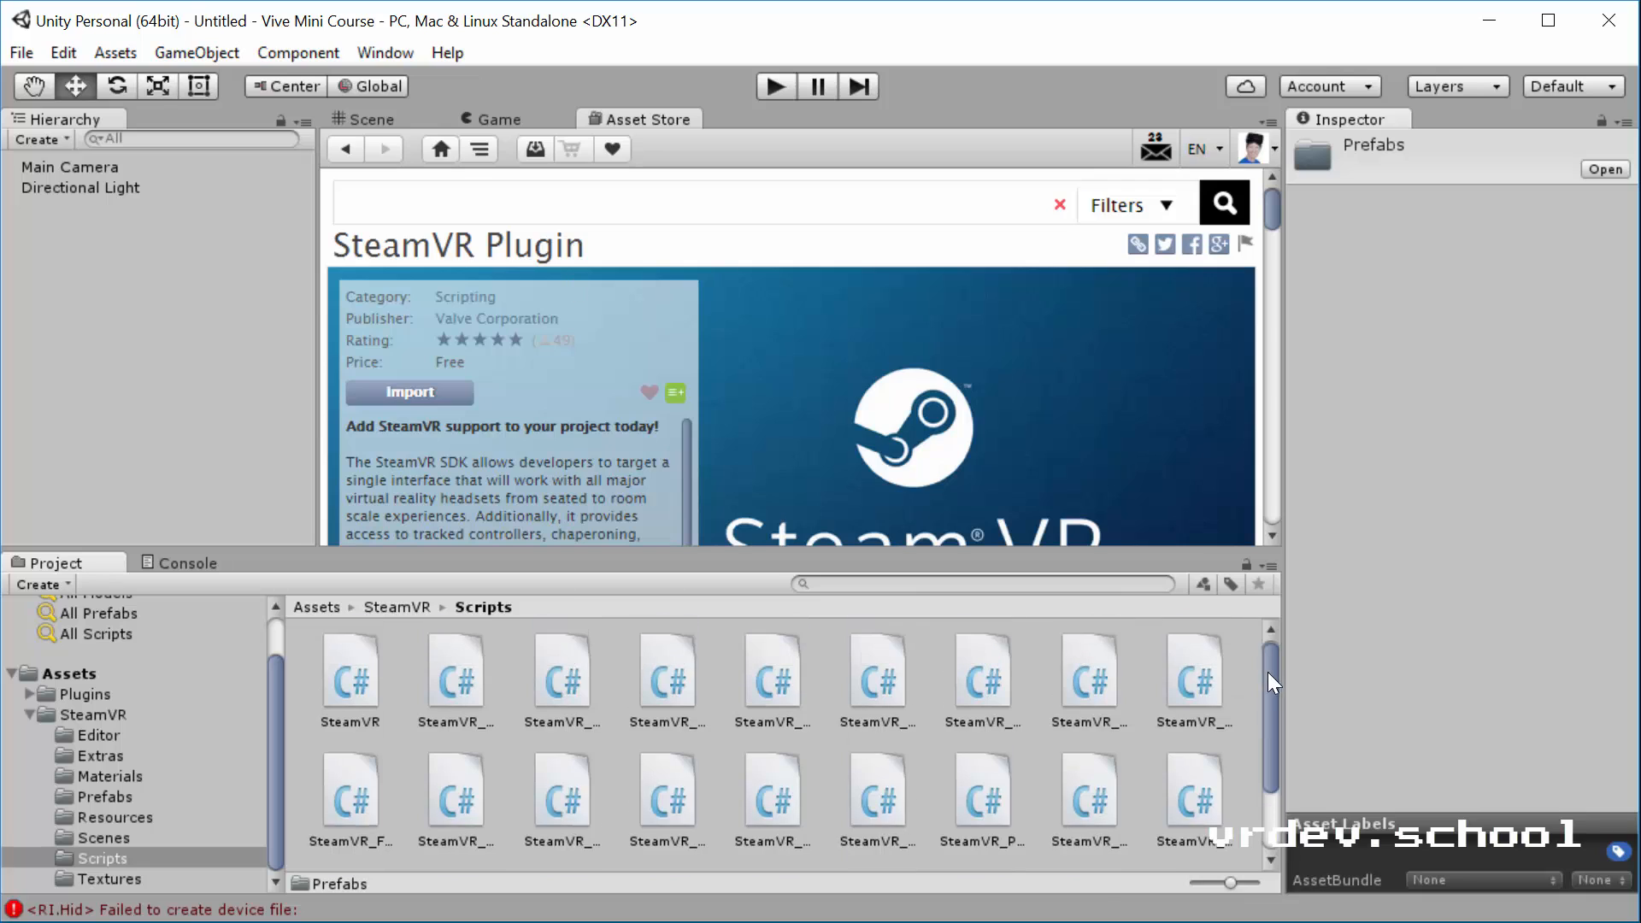
pyautogui.scroll(-3)
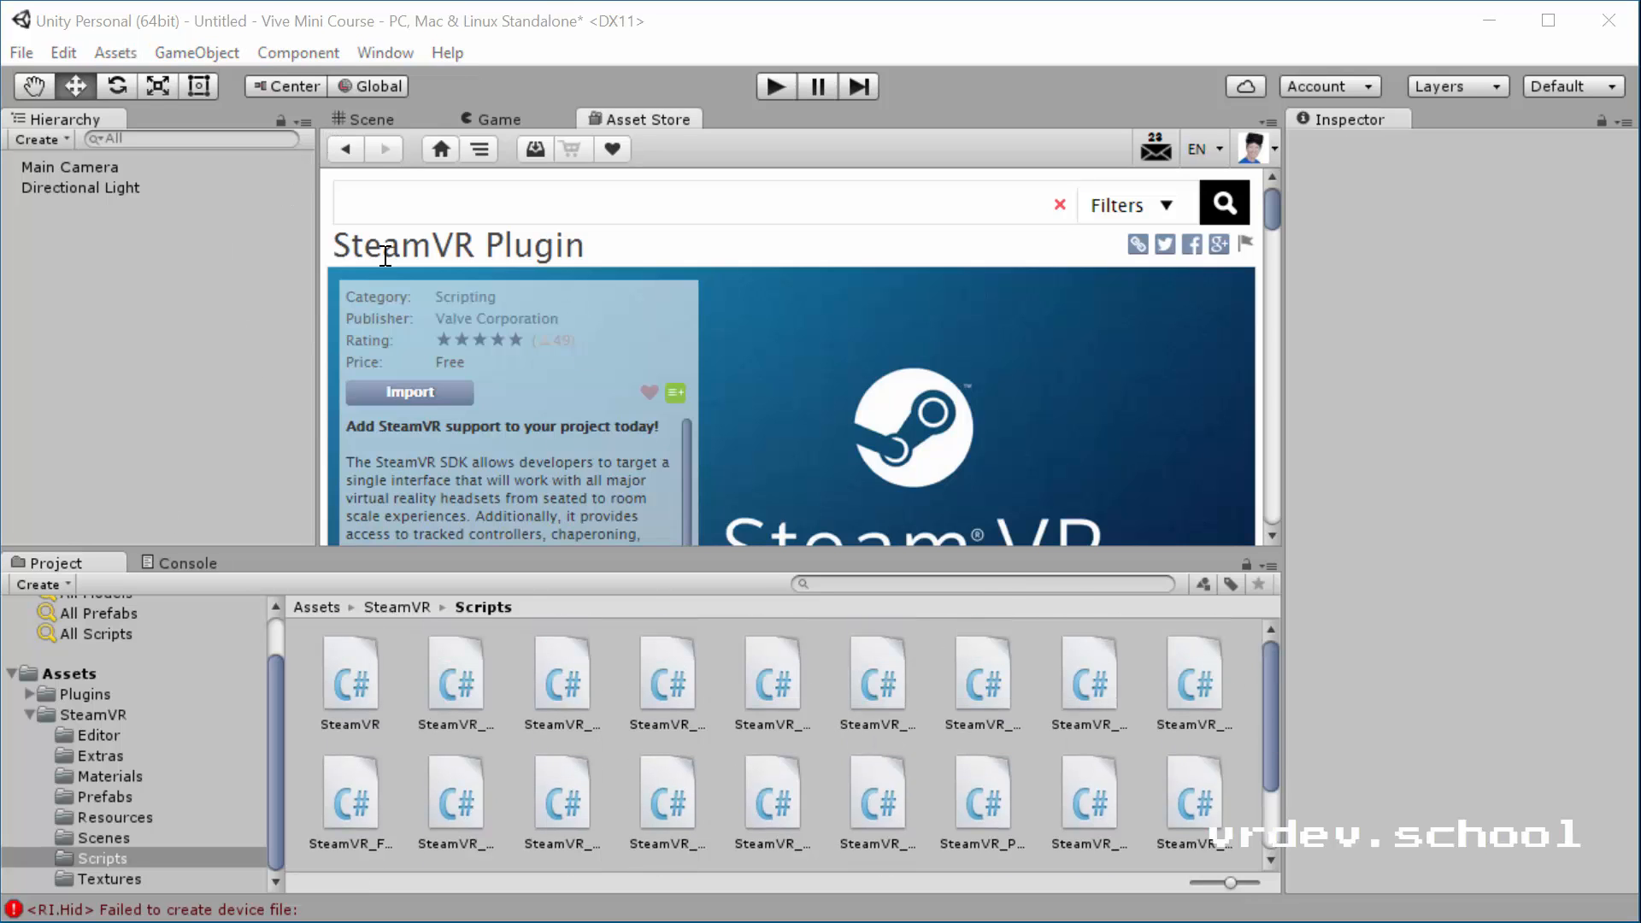
# Add a Plane to the scene and scale it to 5, 1, 5 as a floor.
pyautogui.click(375, 118)
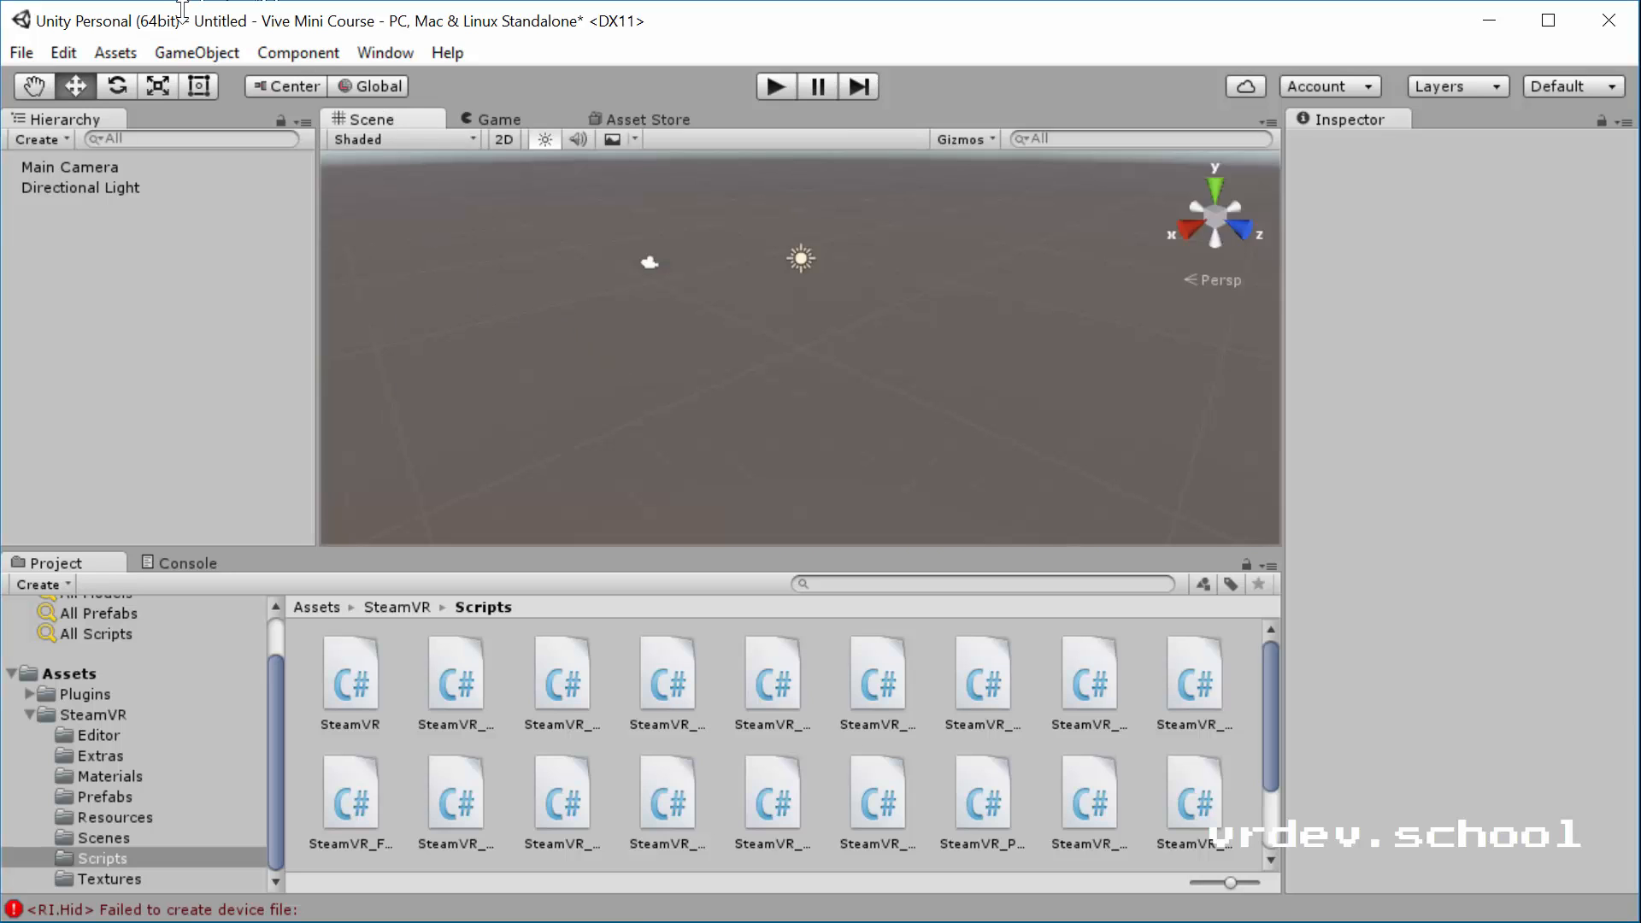
pyautogui.click(195, 53)
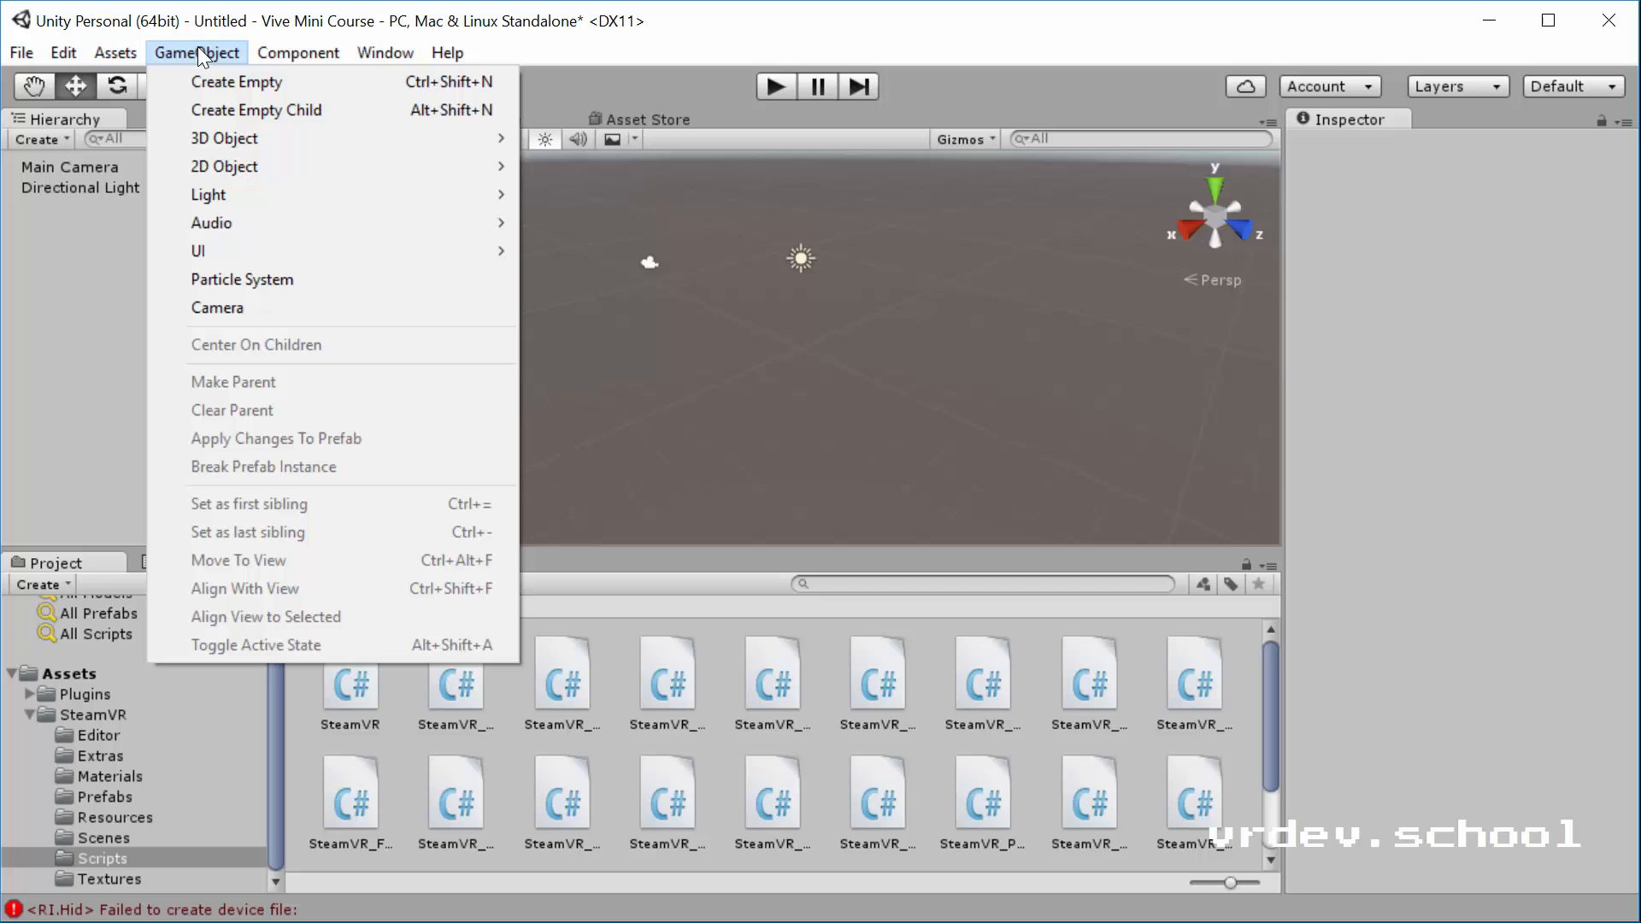
pyautogui.moveTo(223, 137)
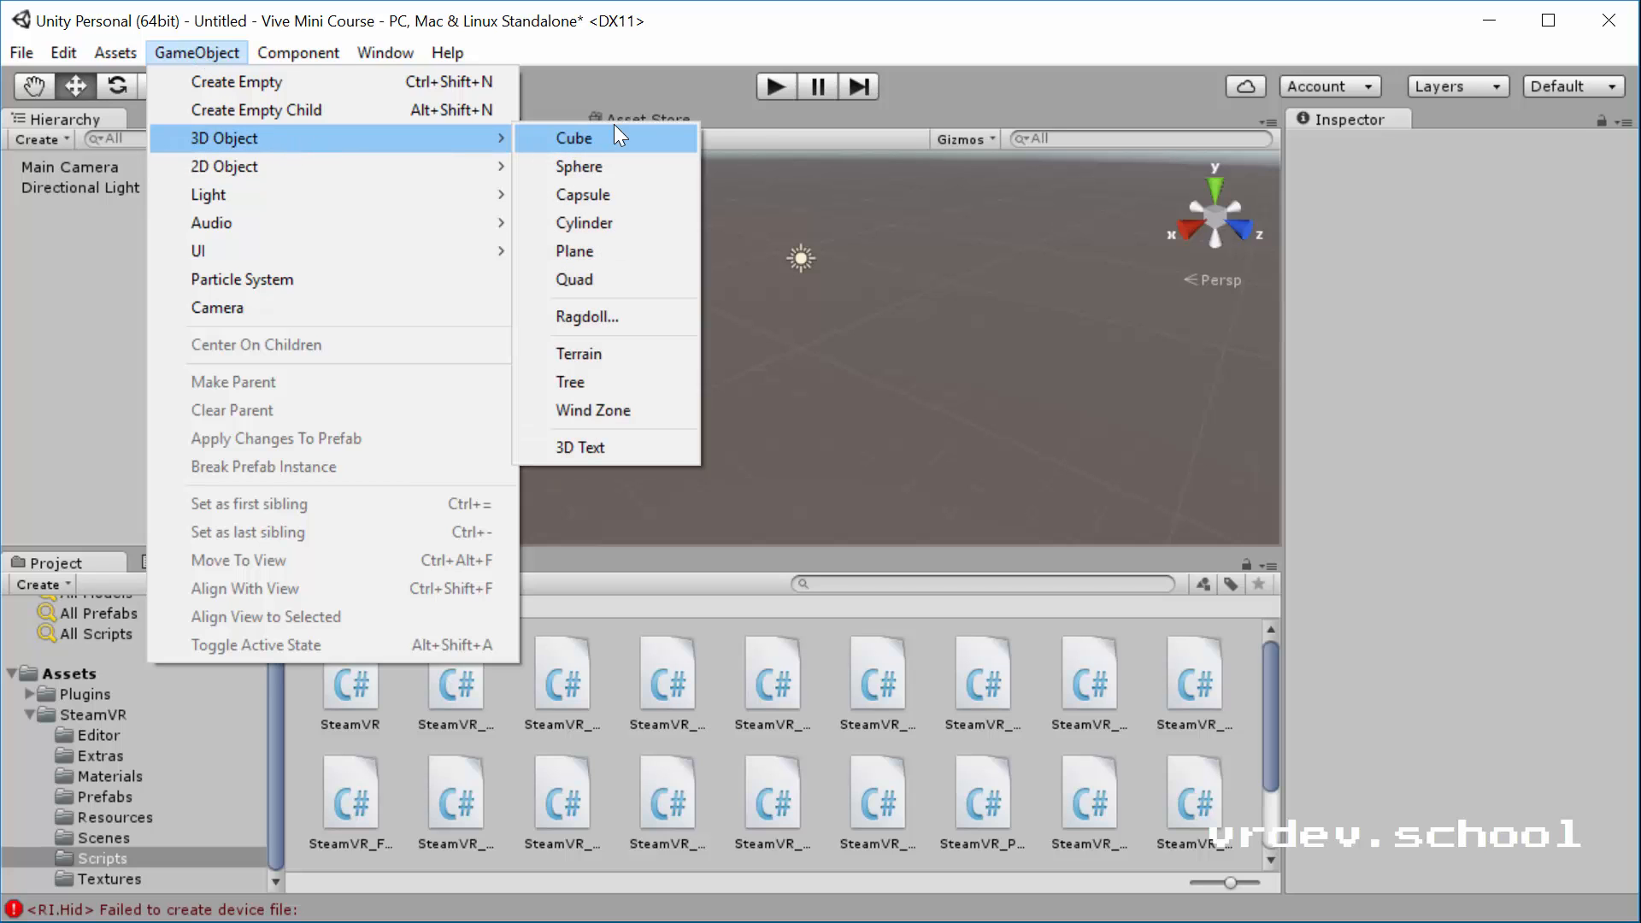
pyautogui.click(574, 251)
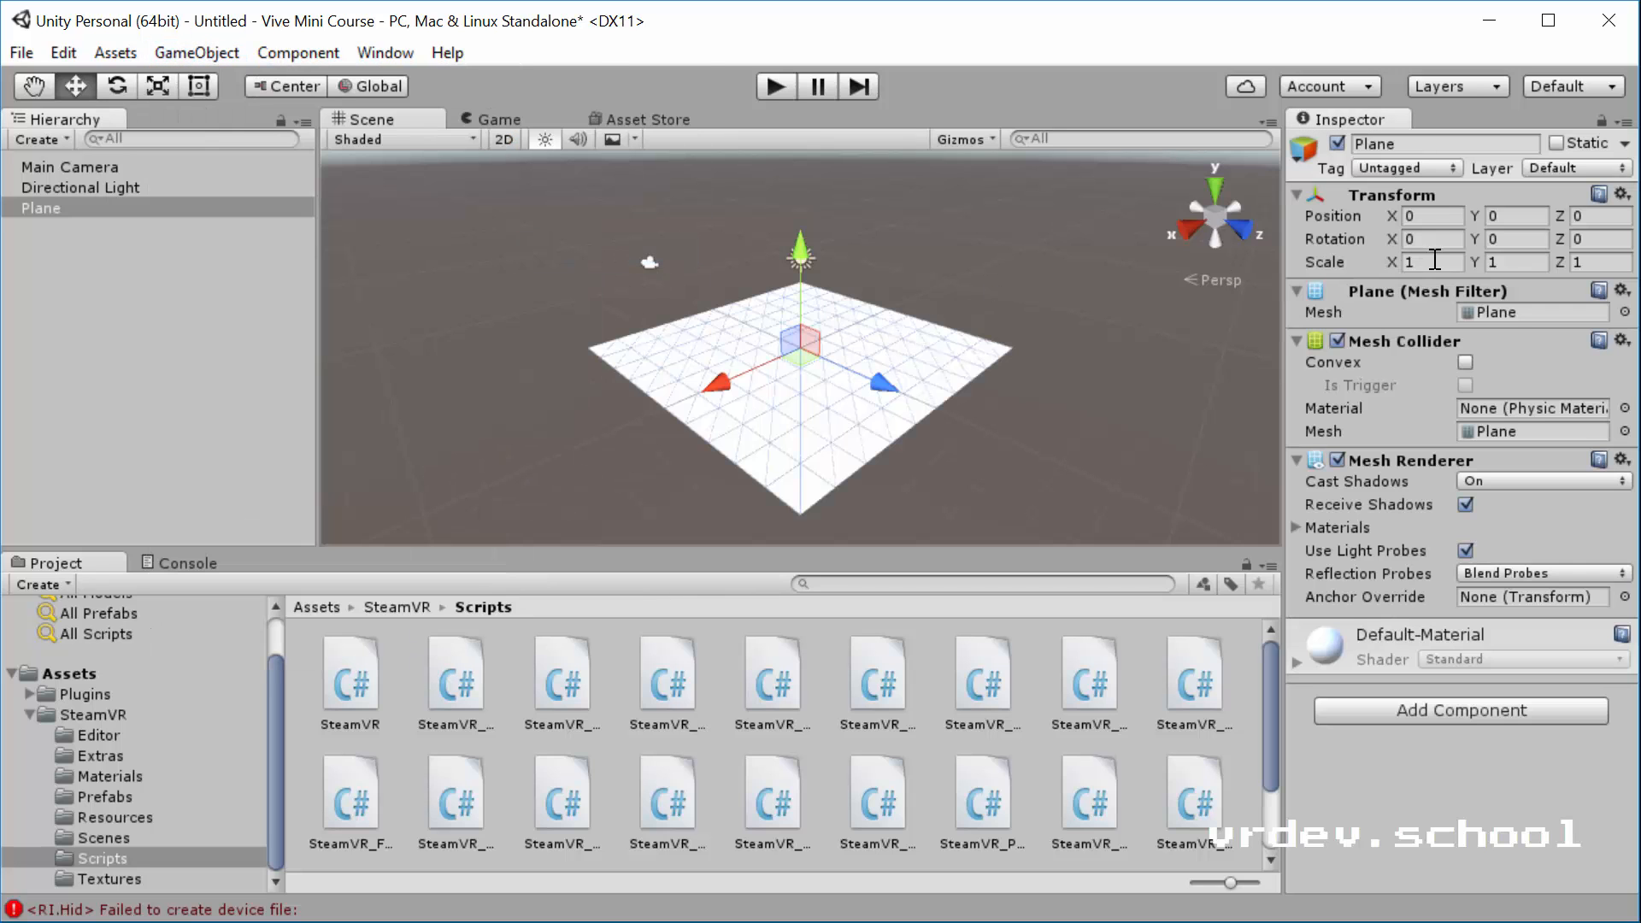
pyautogui.write('5')
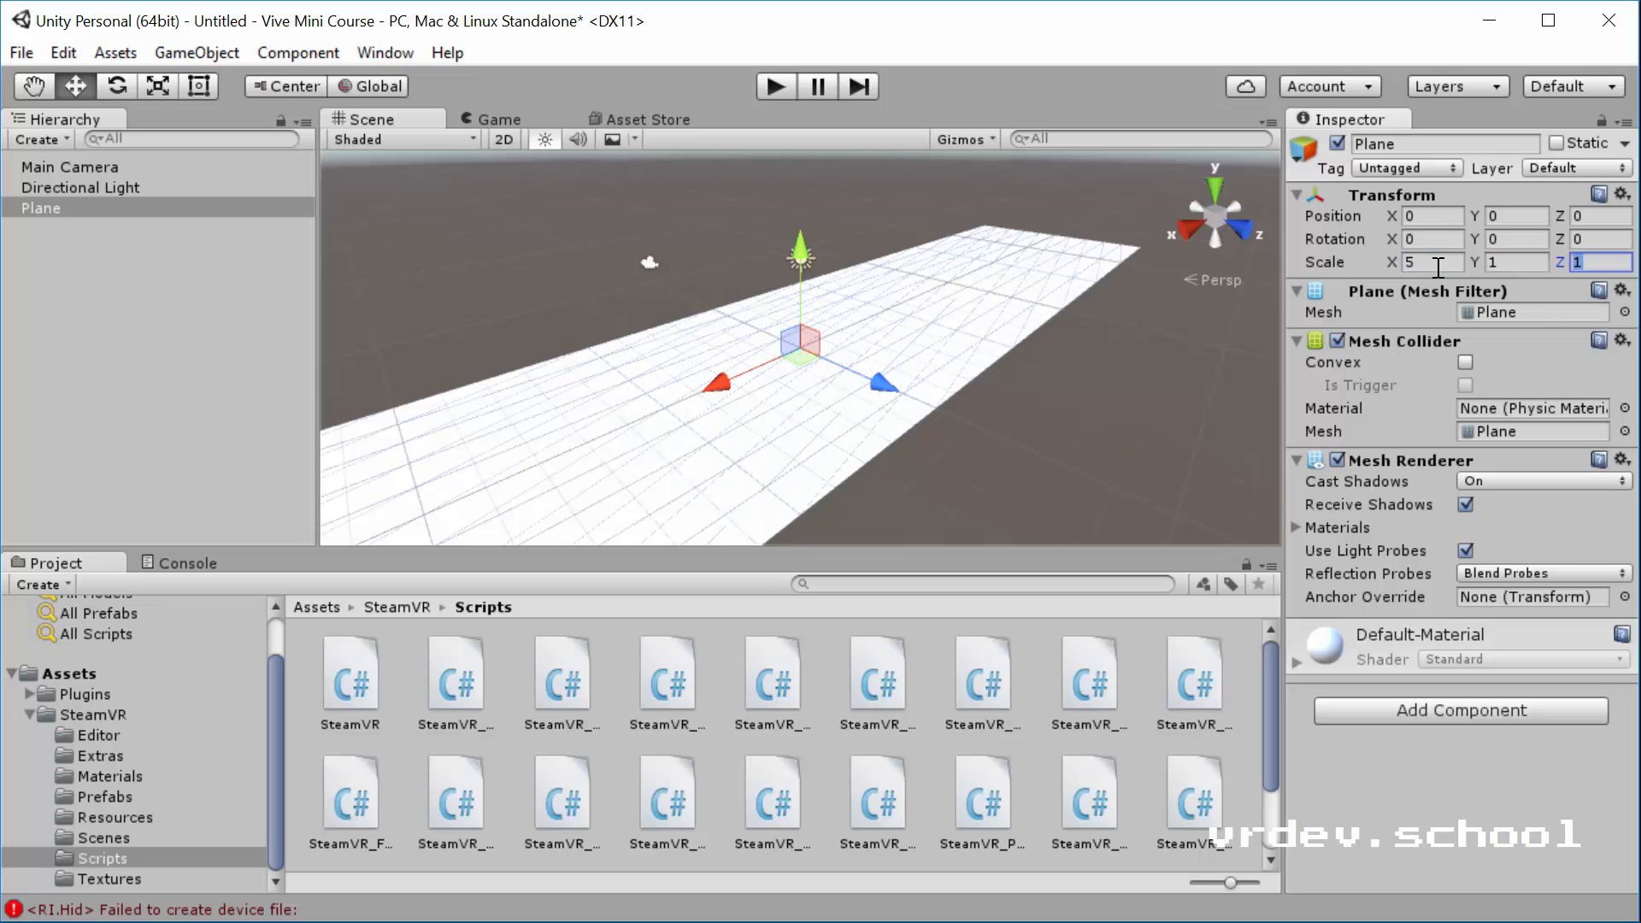
pyautogui.write('5')
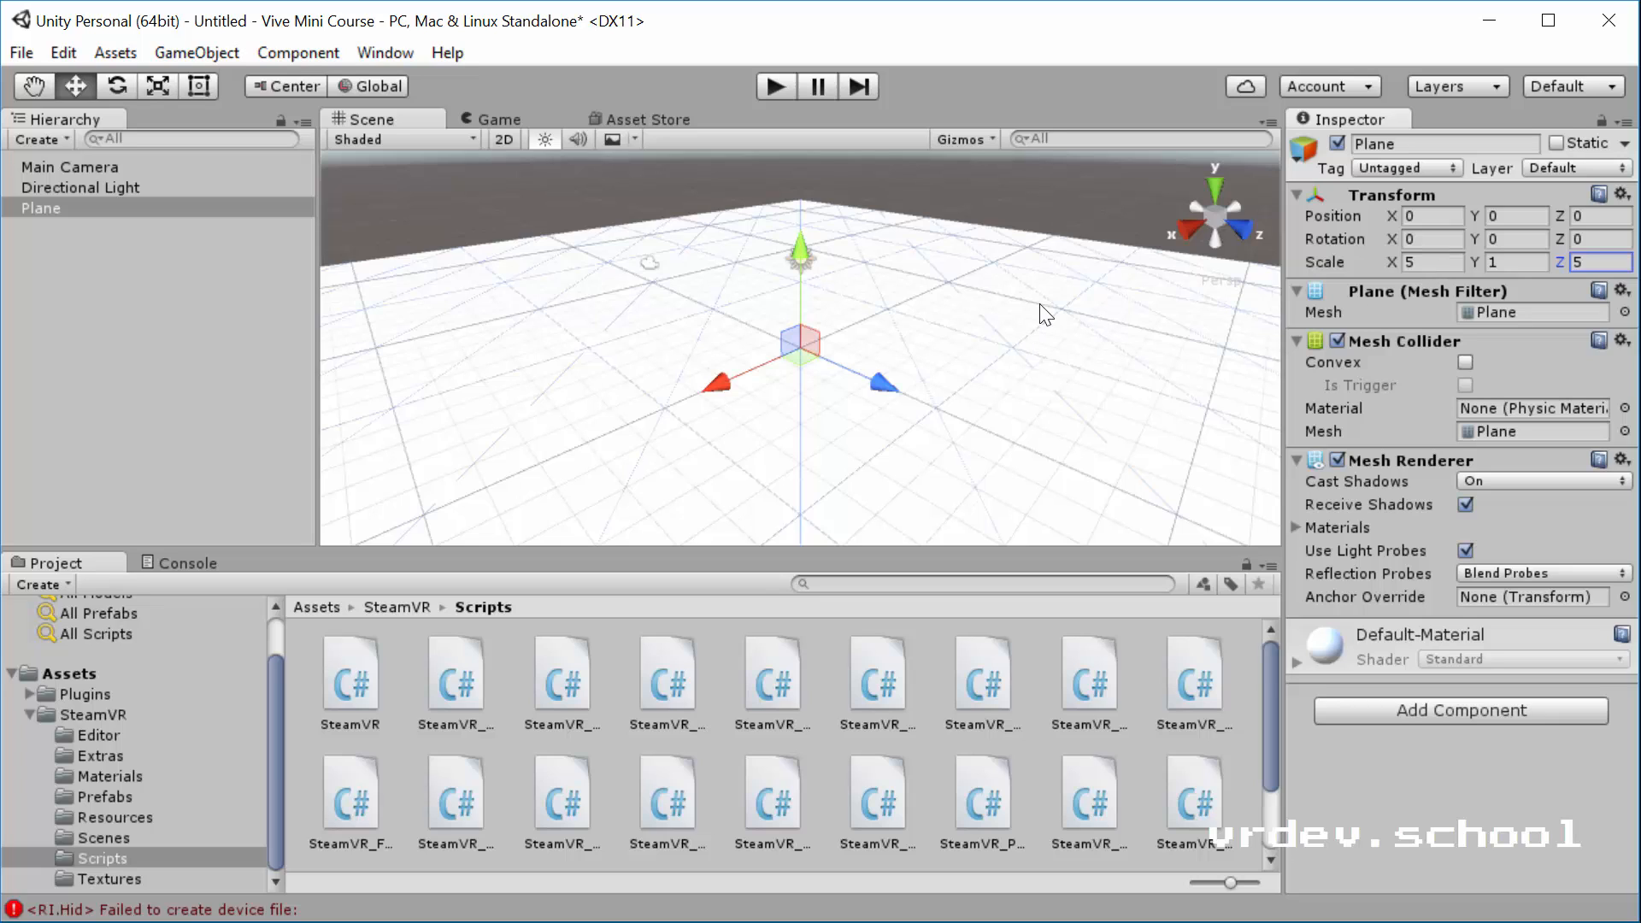
pyautogui.moveTo(932, 287)
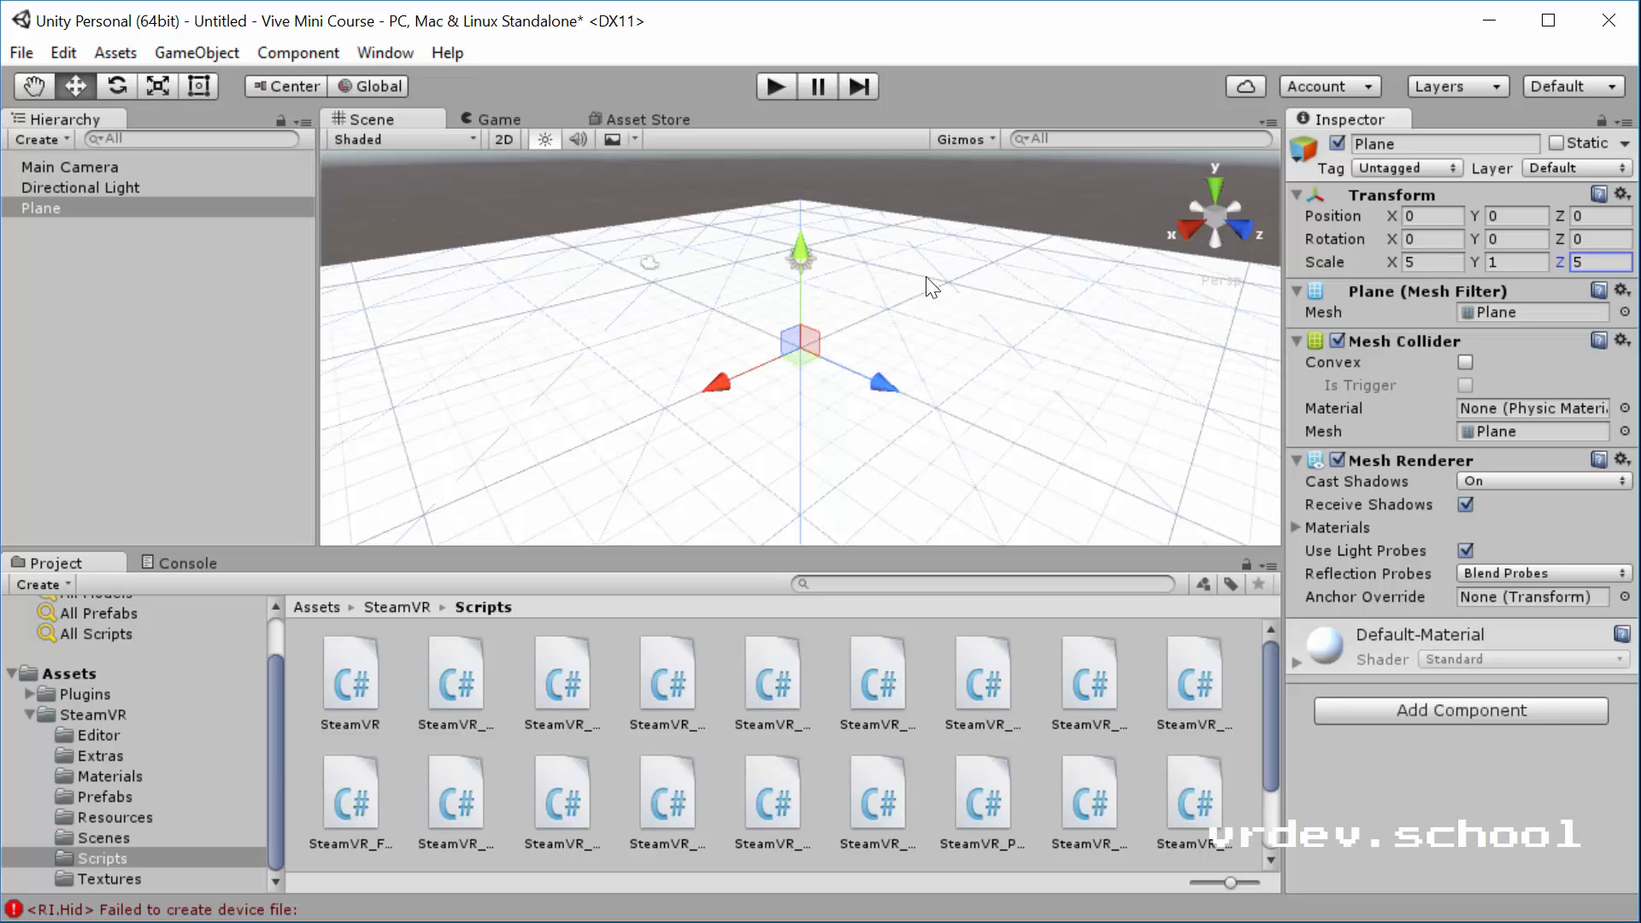
pyautogui.moveTo(296, 82)
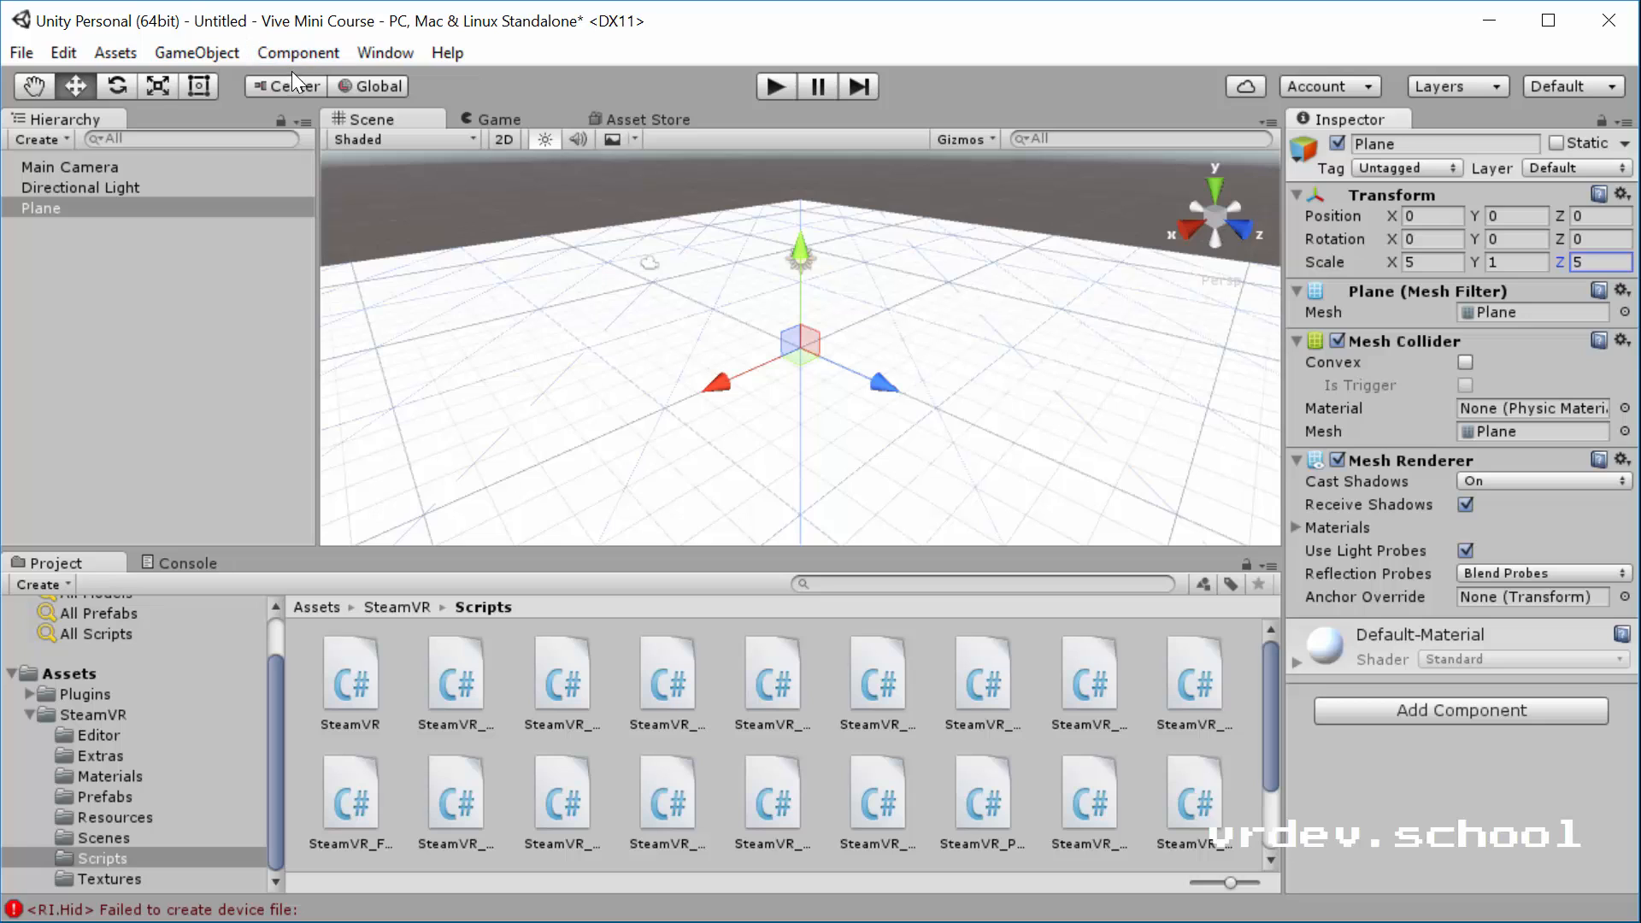
# Add a Sphere scaled to 0.5 and raised to position Y 0.26.
pyautogui.click(195, 53)
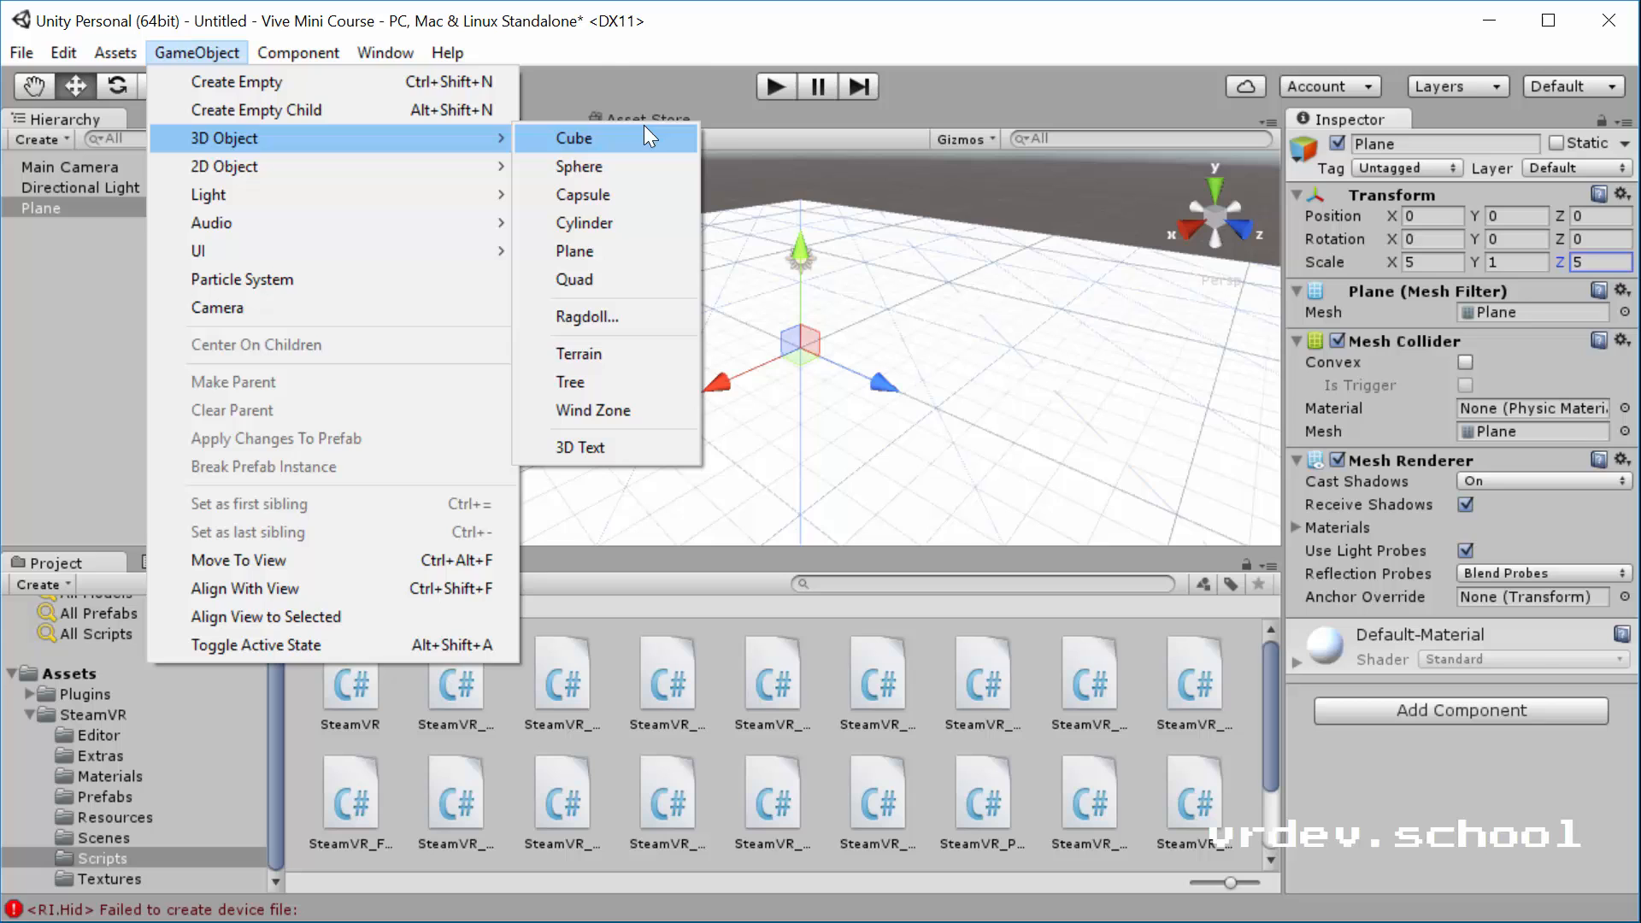
pyautogui.click(580, 166)
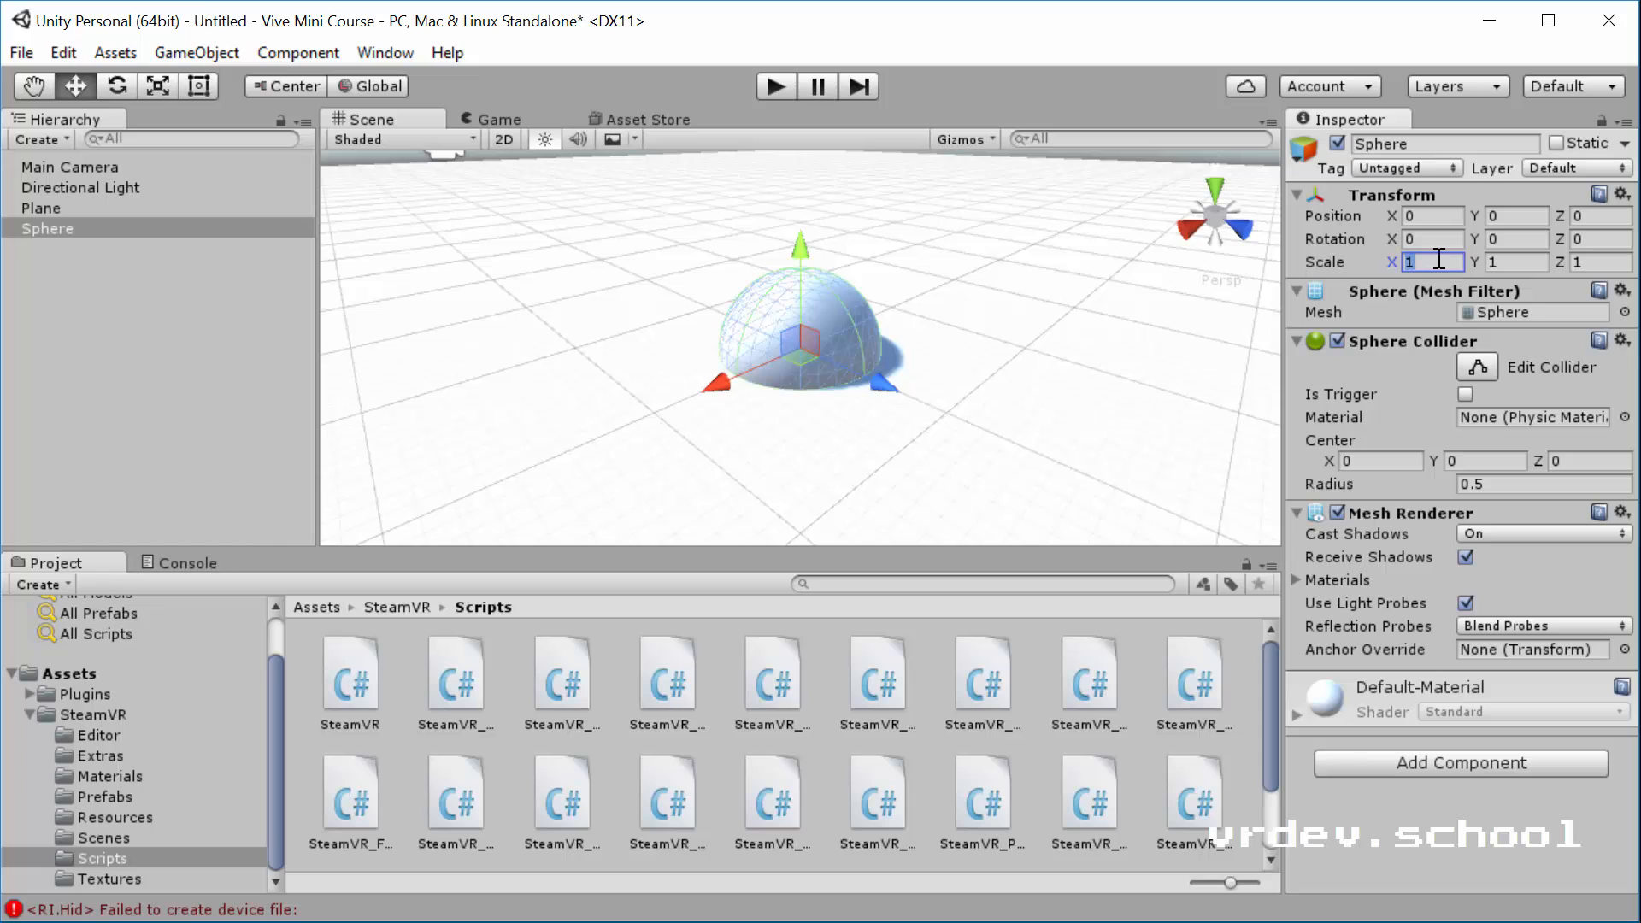
pyautogui.write('.5')
pyautogui.click(1602, 262)
pyautogui.write('0.5')
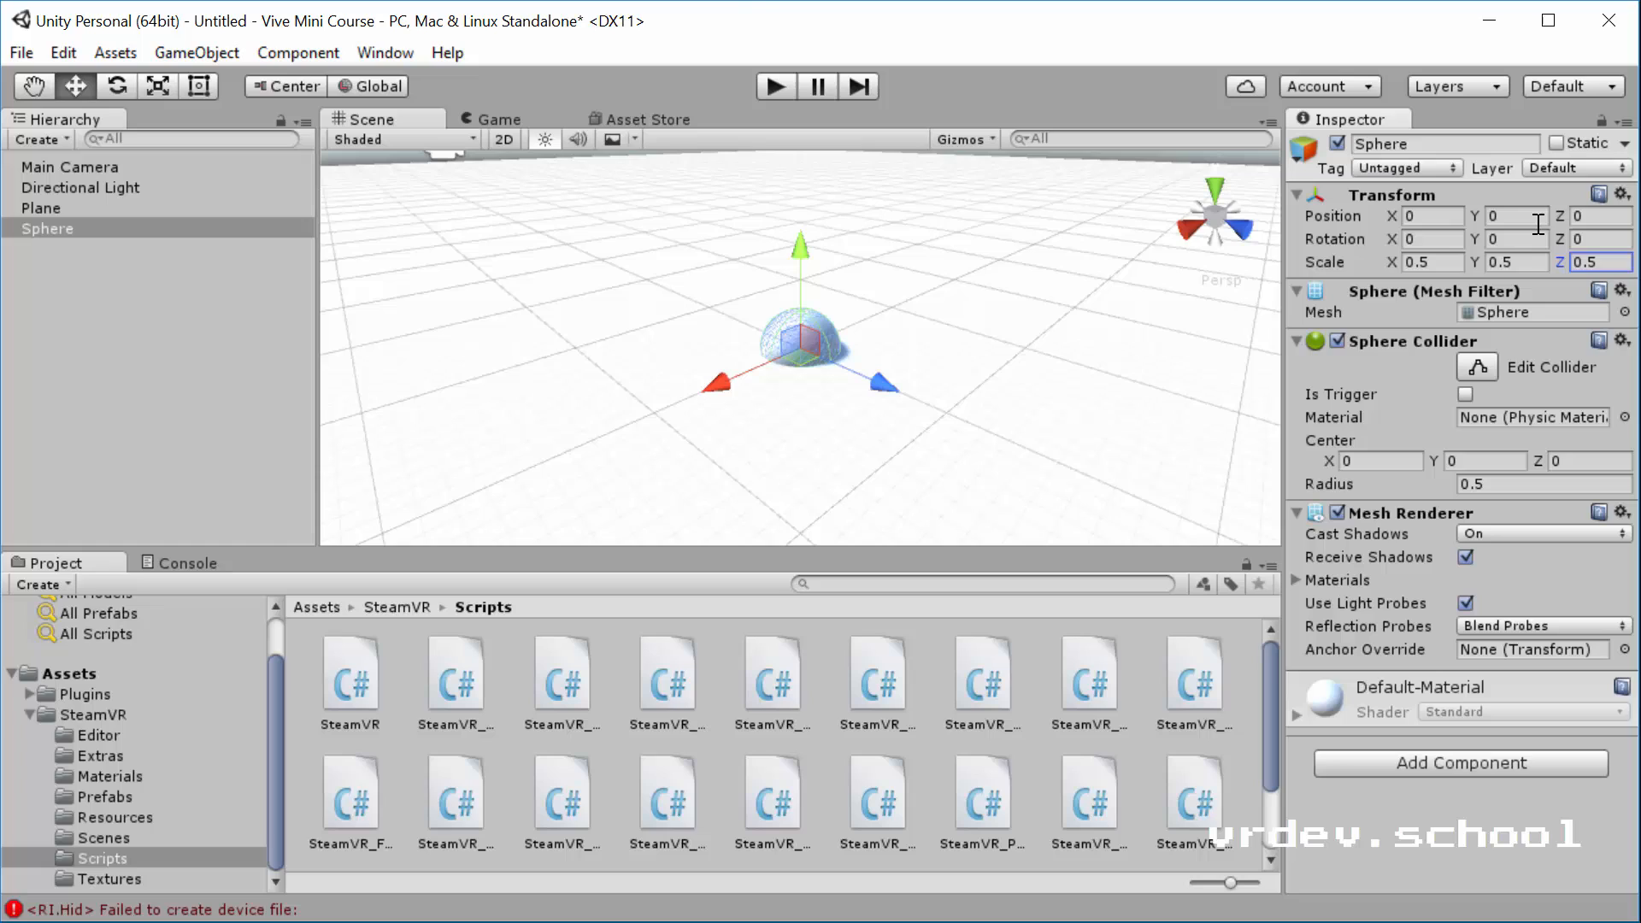
pyautogui.click(1517, 217)
pyautogui.write('.2')
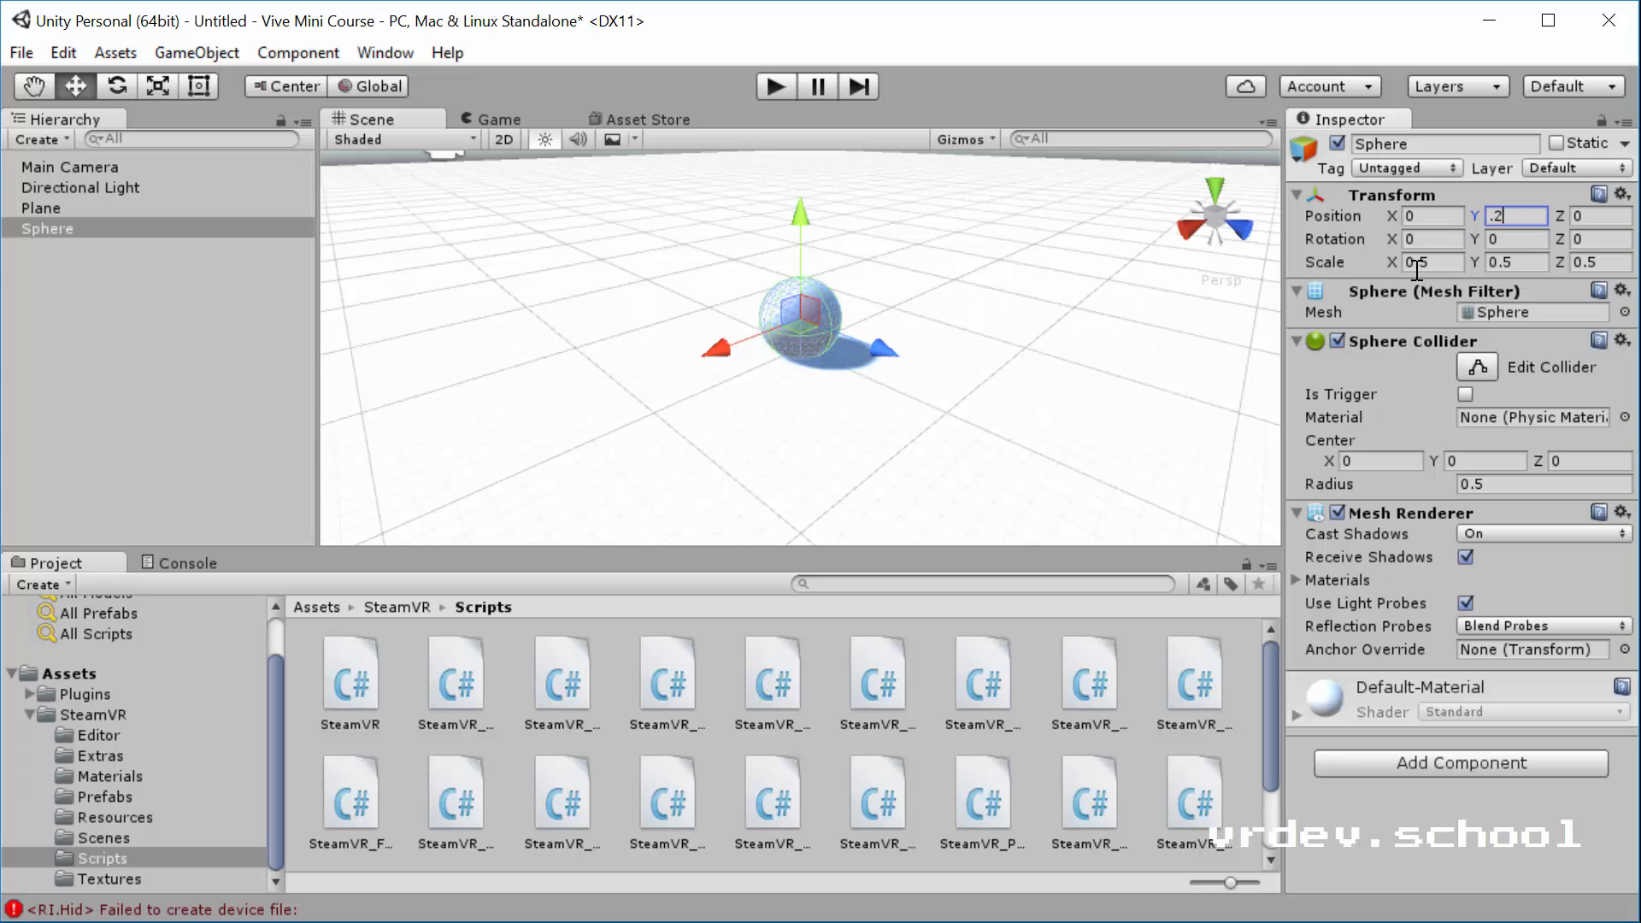
pyautogui.write('0.26')
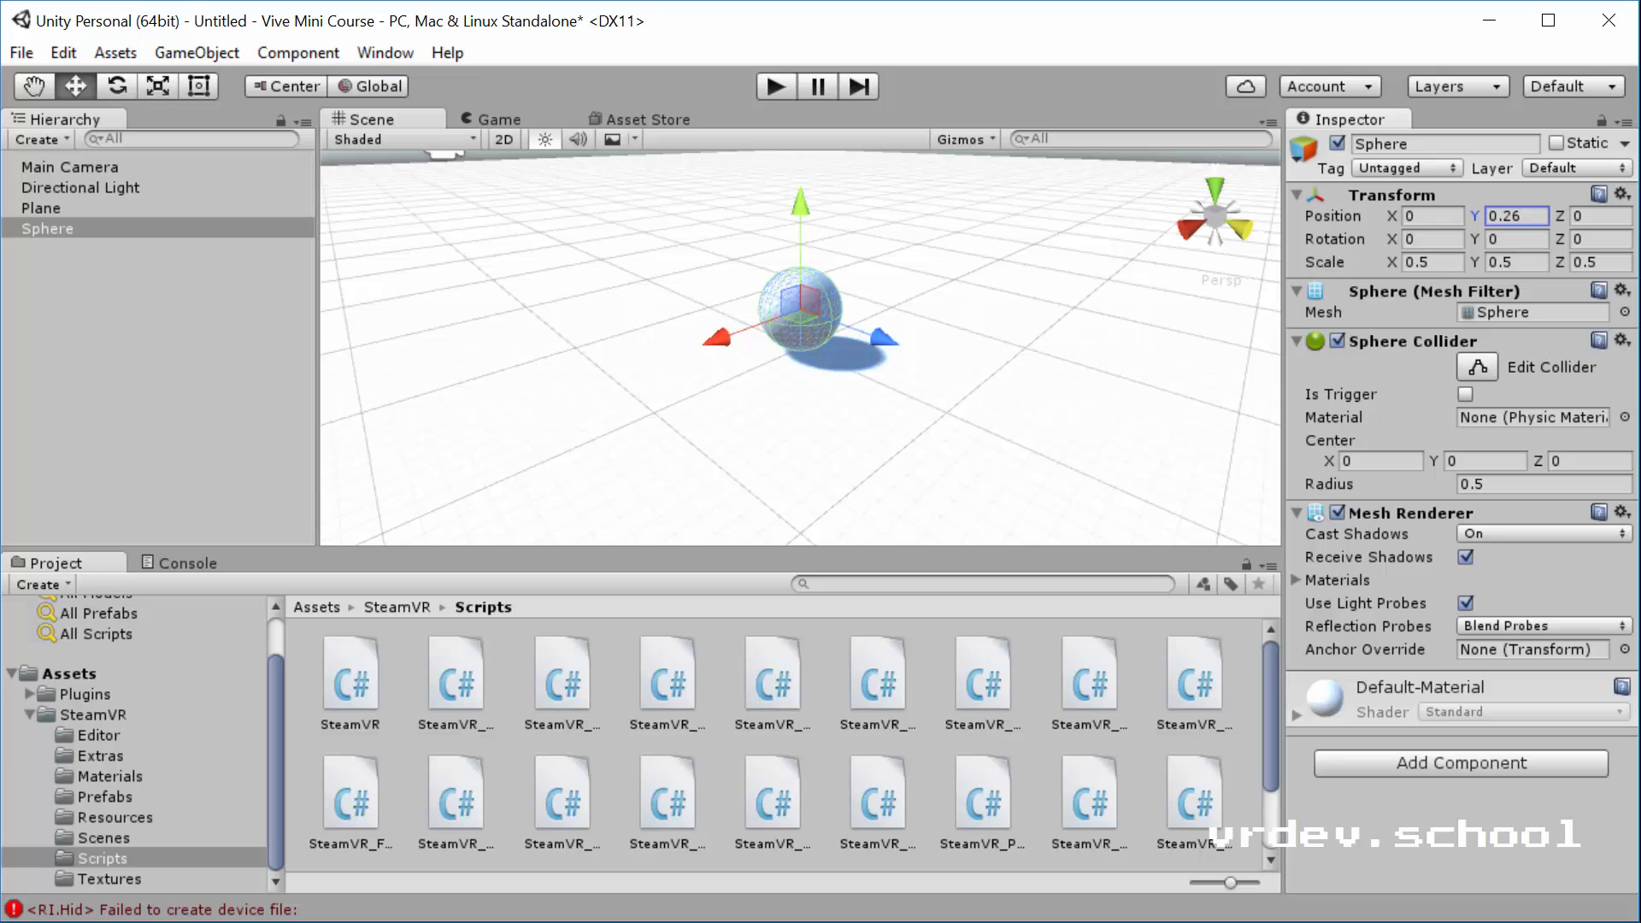
# Add a Point Light above the sphere at Y 2.31.
pyautogui.click(195, 53)
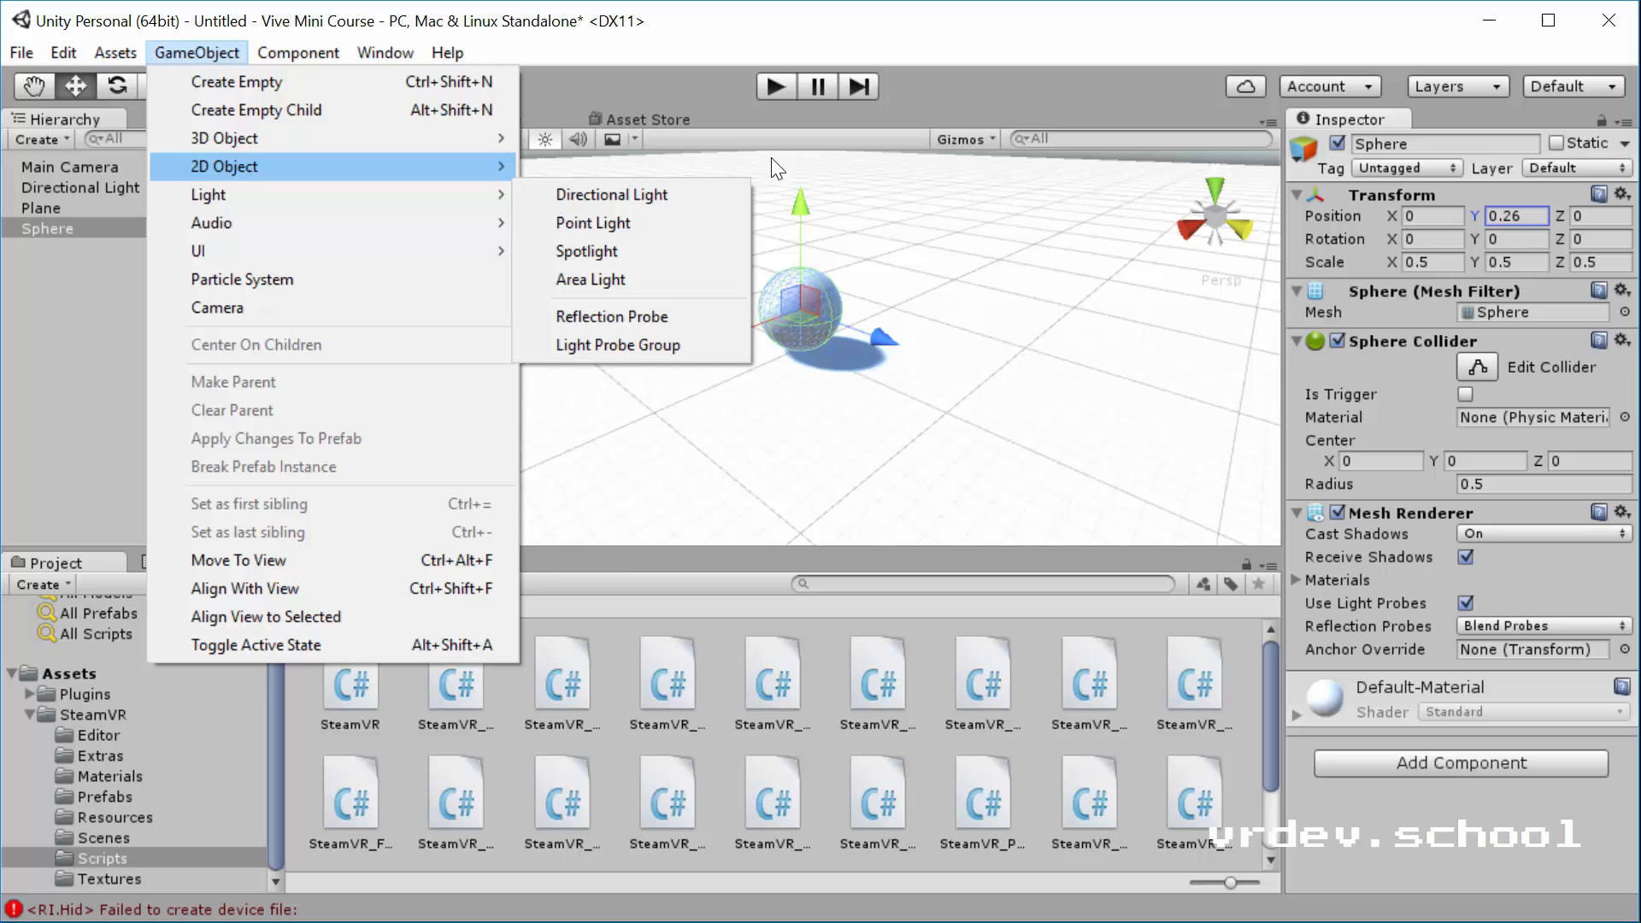
pyautogui.click(594, 222)
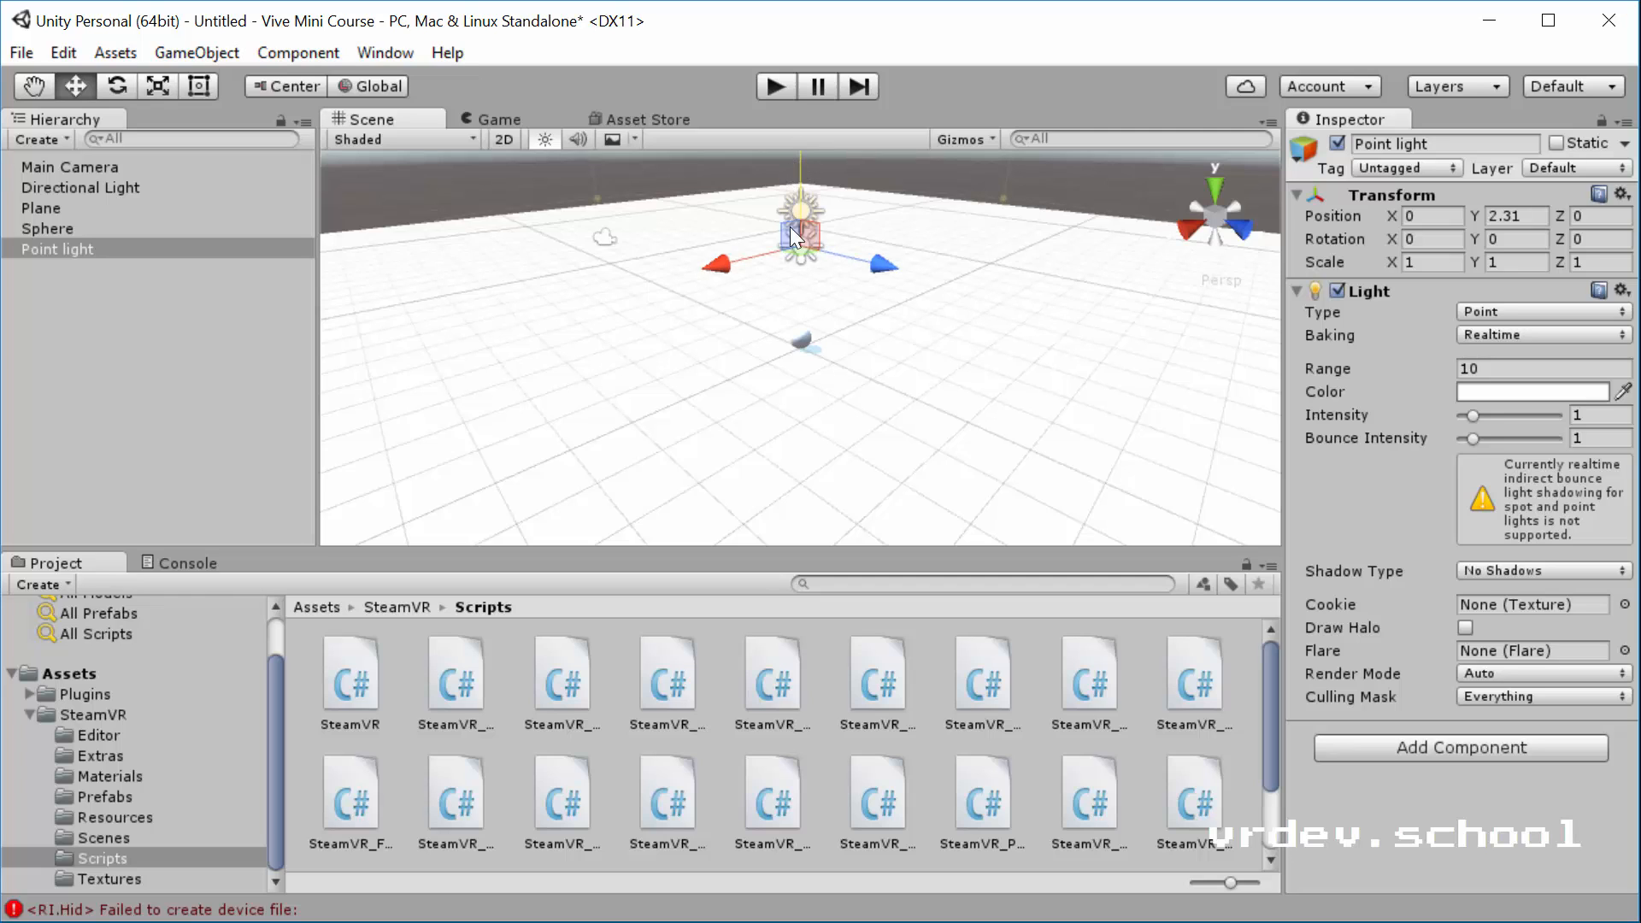
pyautogui.moveTo(907, 295)
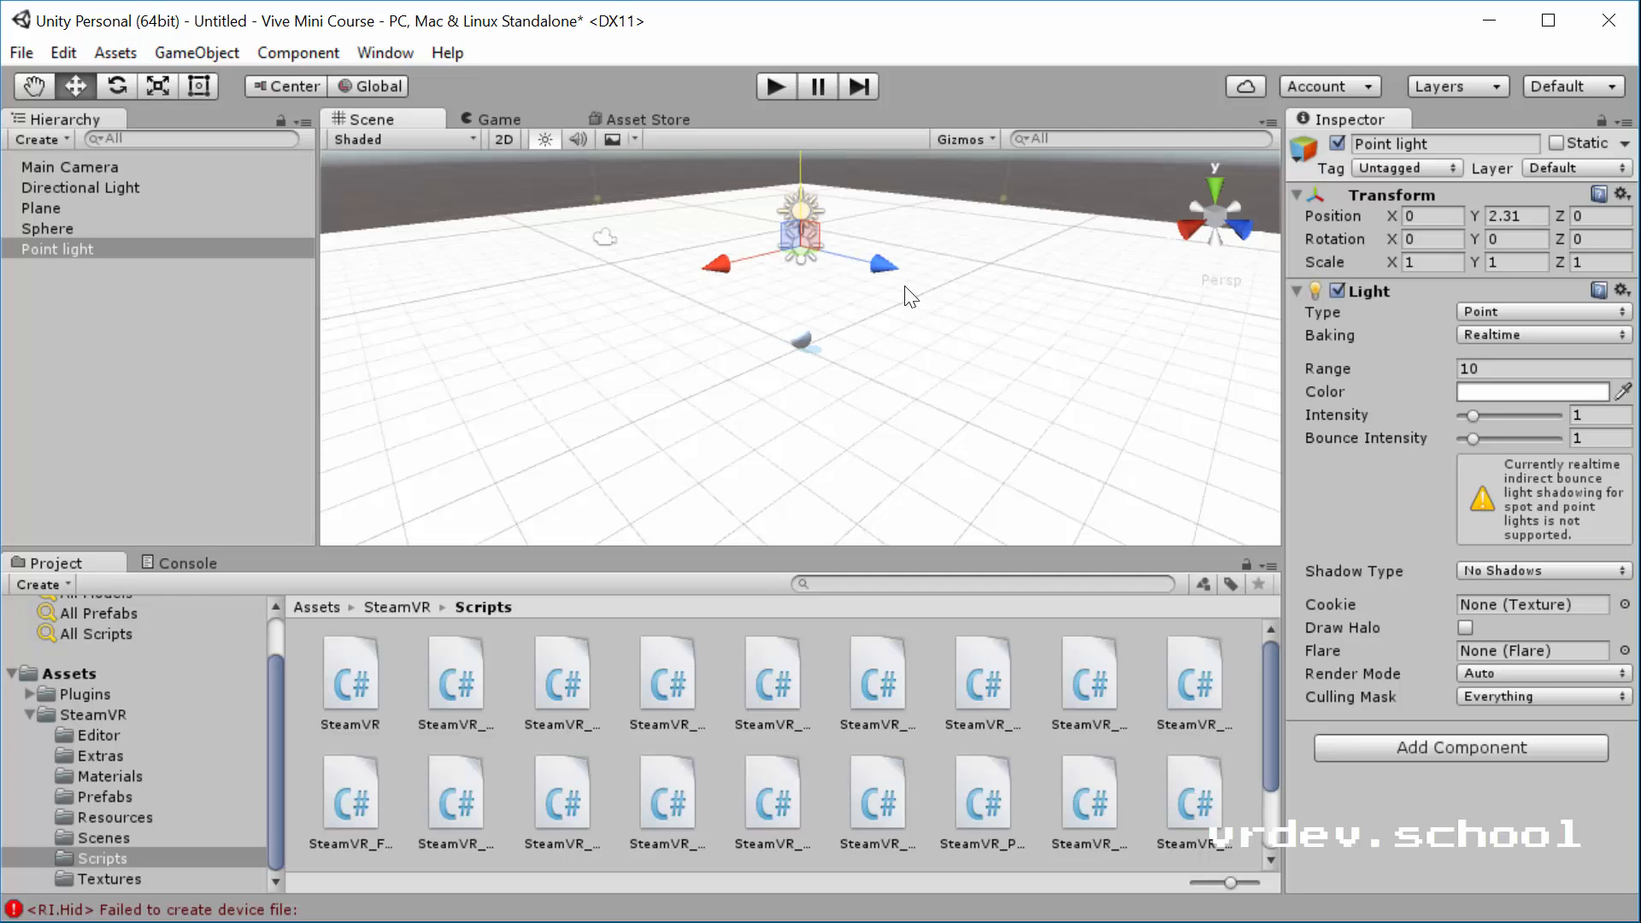
pyautogui.moveTo(590, 271)
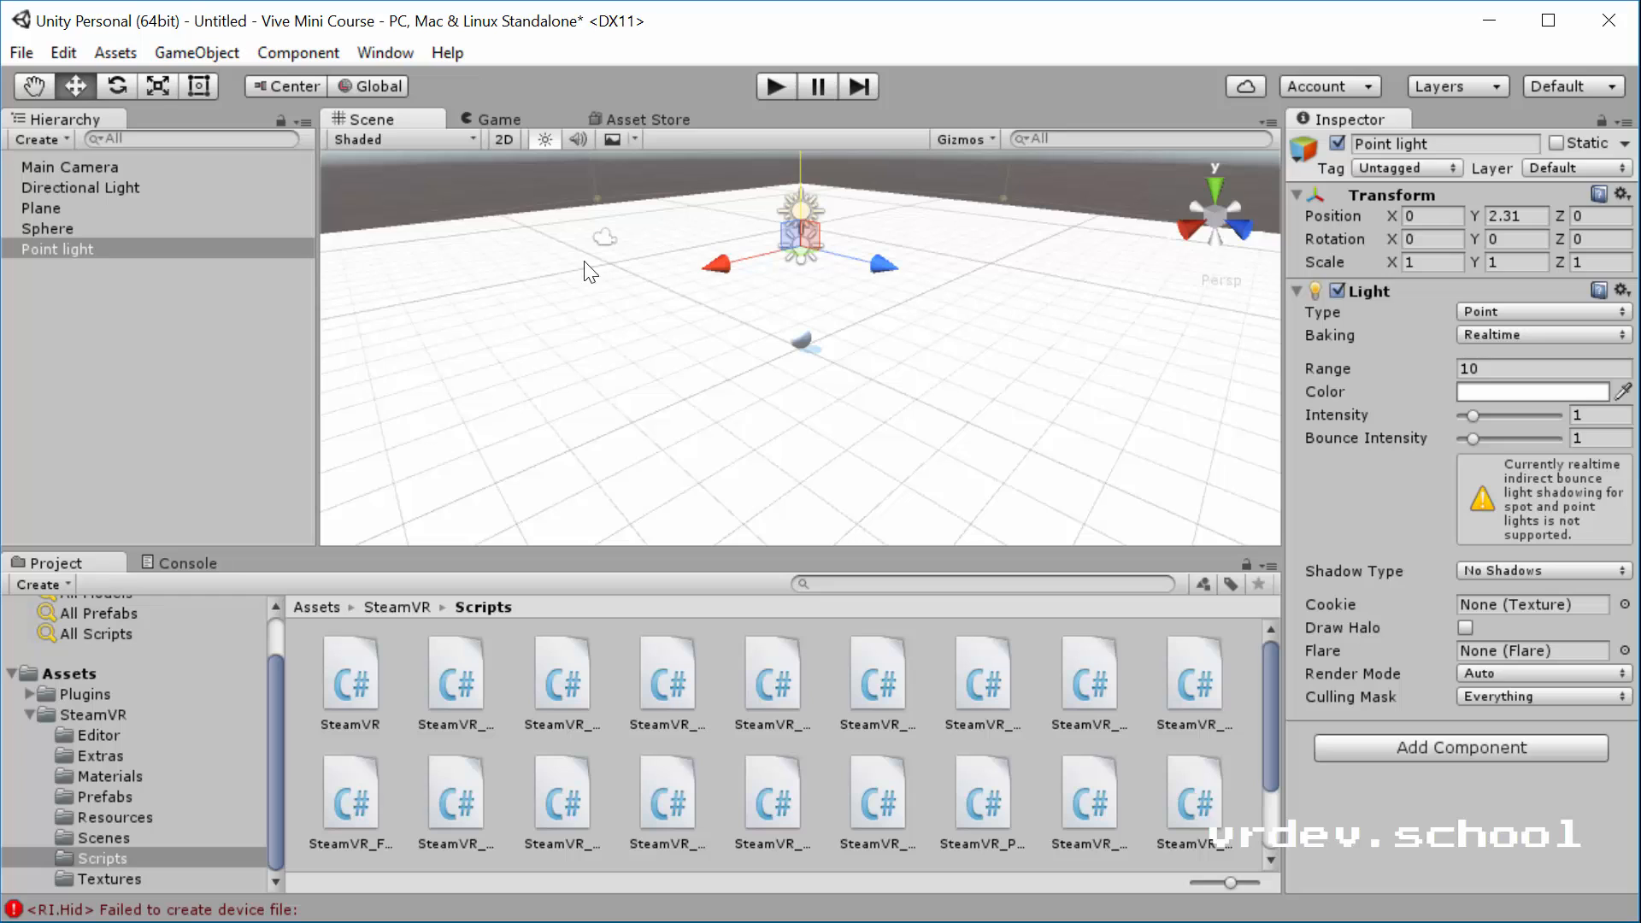
pyautogui.moveTo(758, 330)
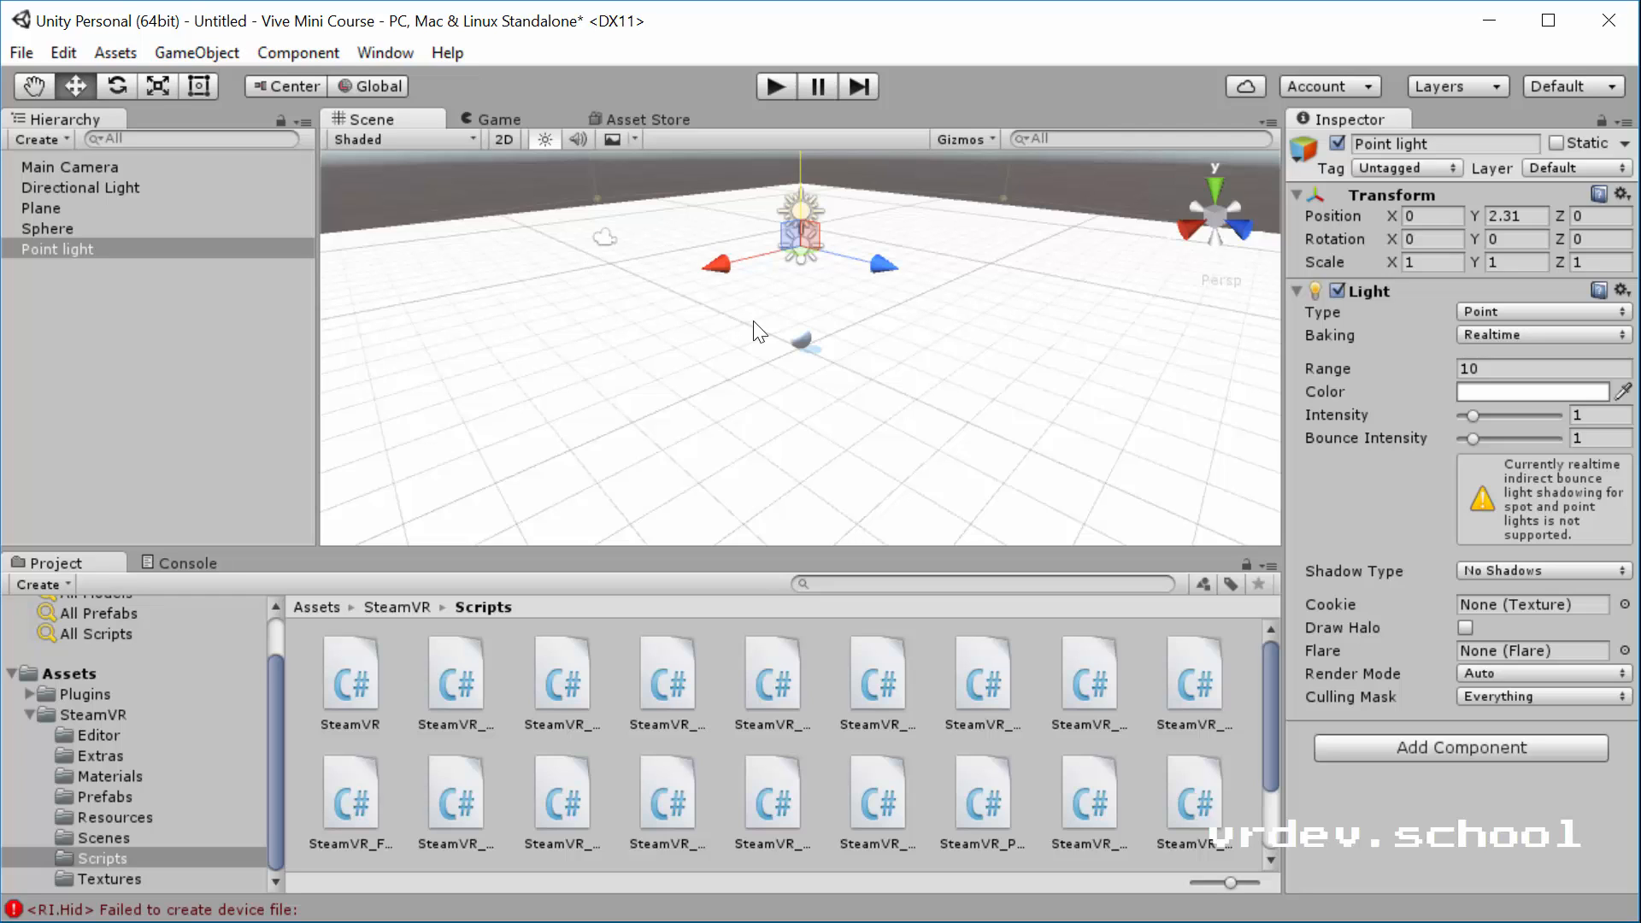
# Save the scene as Main.unity in a new Scenes folder under Assets.
pyautogui.click(21, 53)
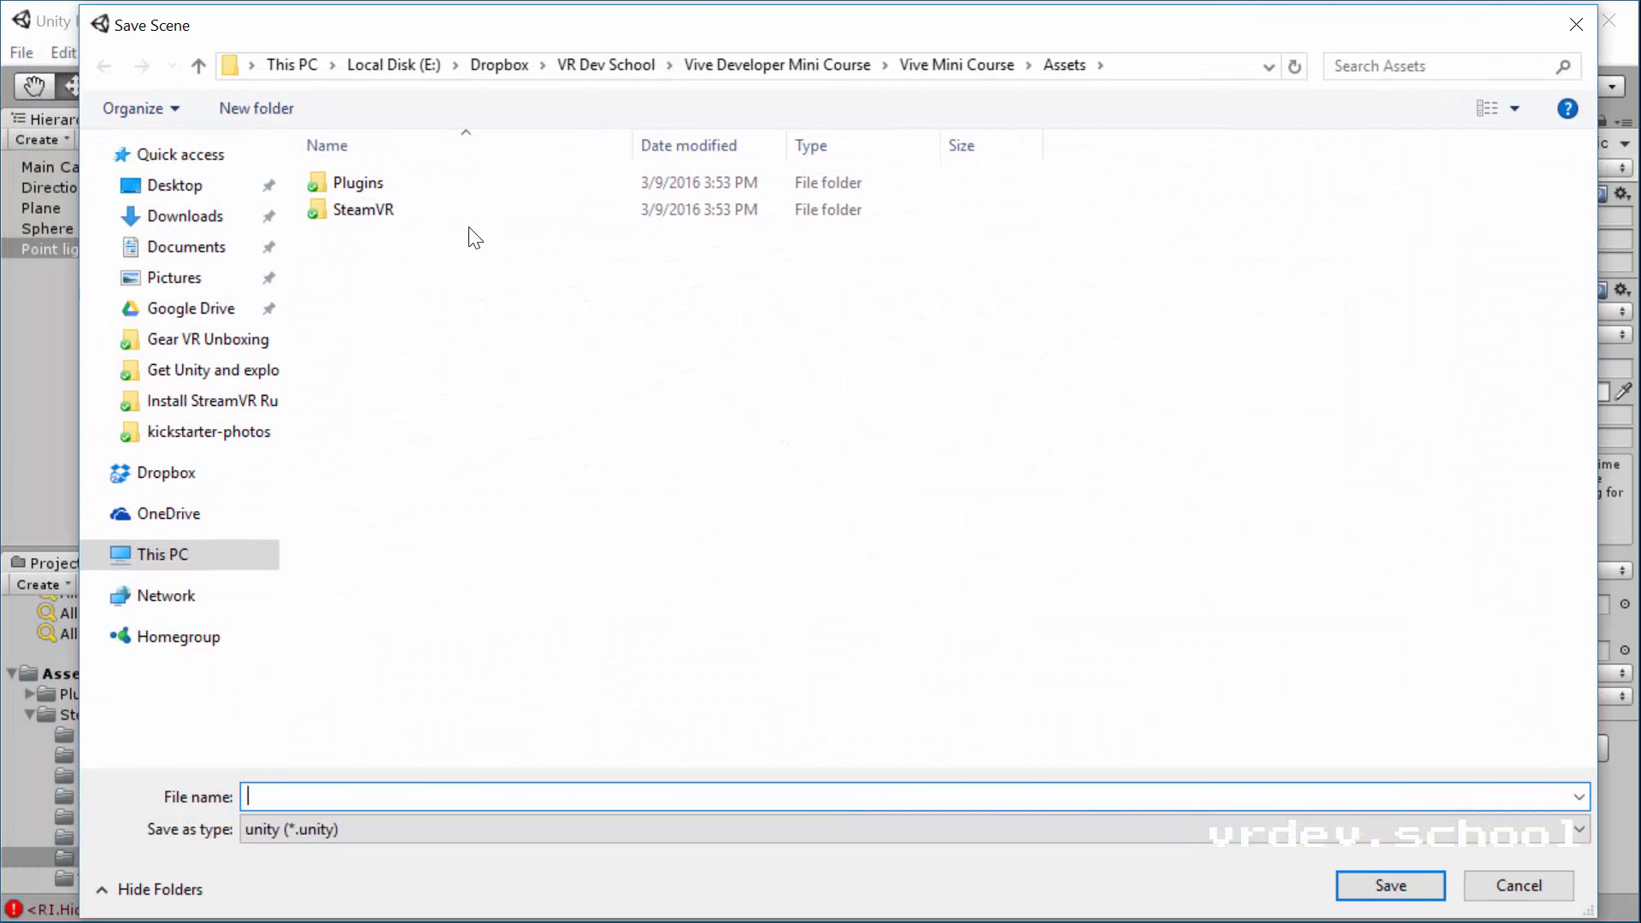
pyautogui.moveTo(614, 515)
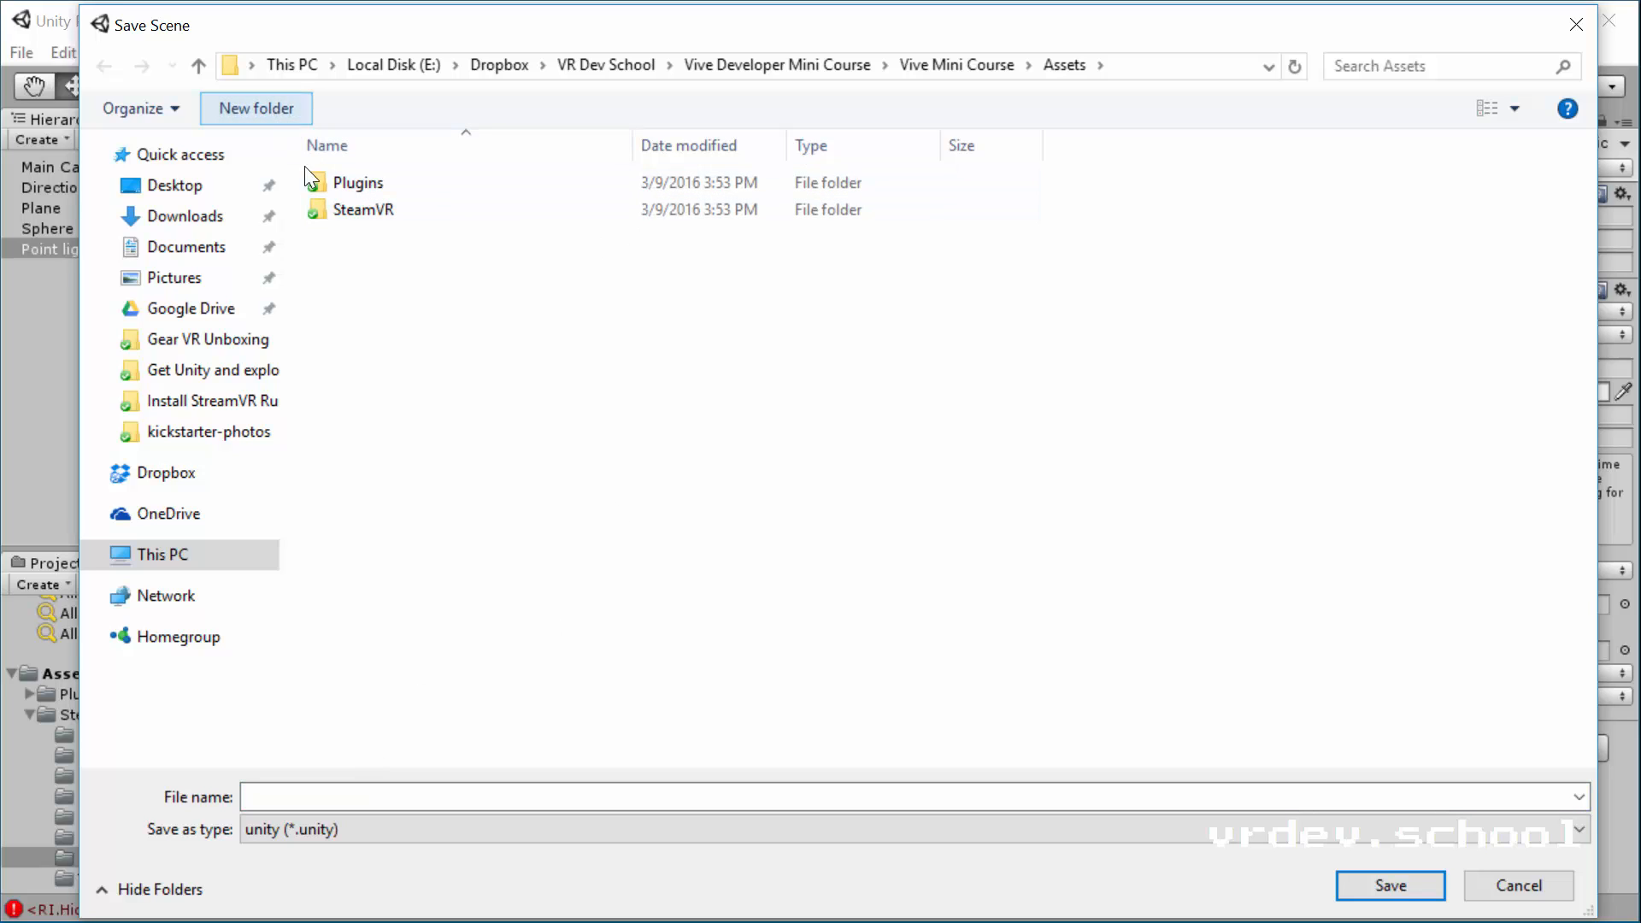
pyautogui.click(255, 108)
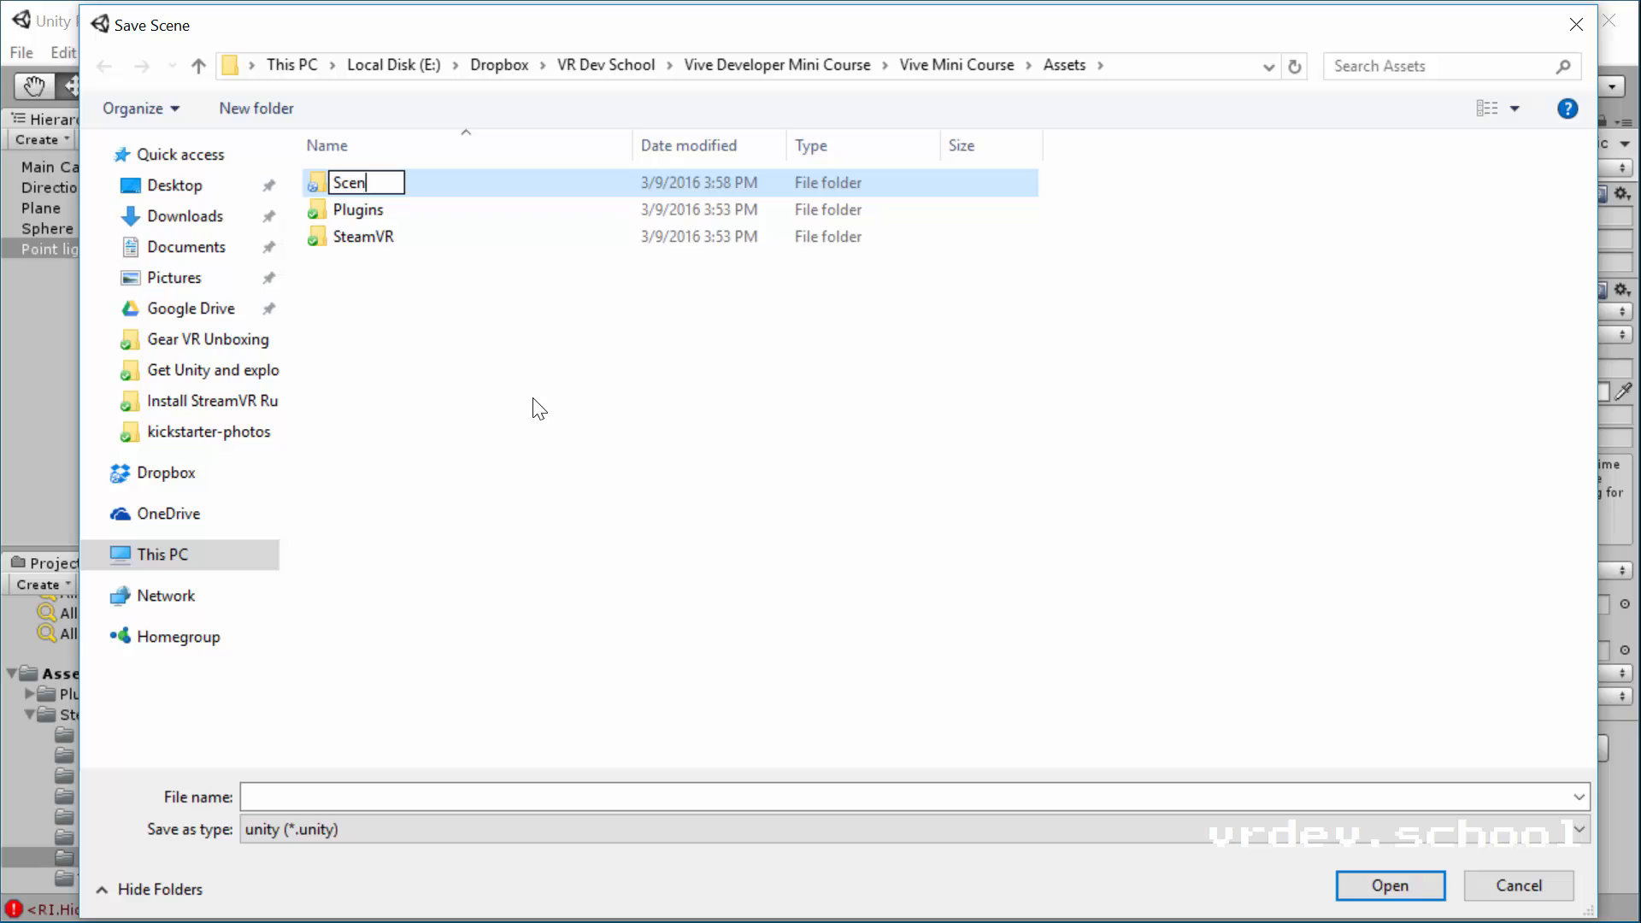
pyautogui.press('Return')
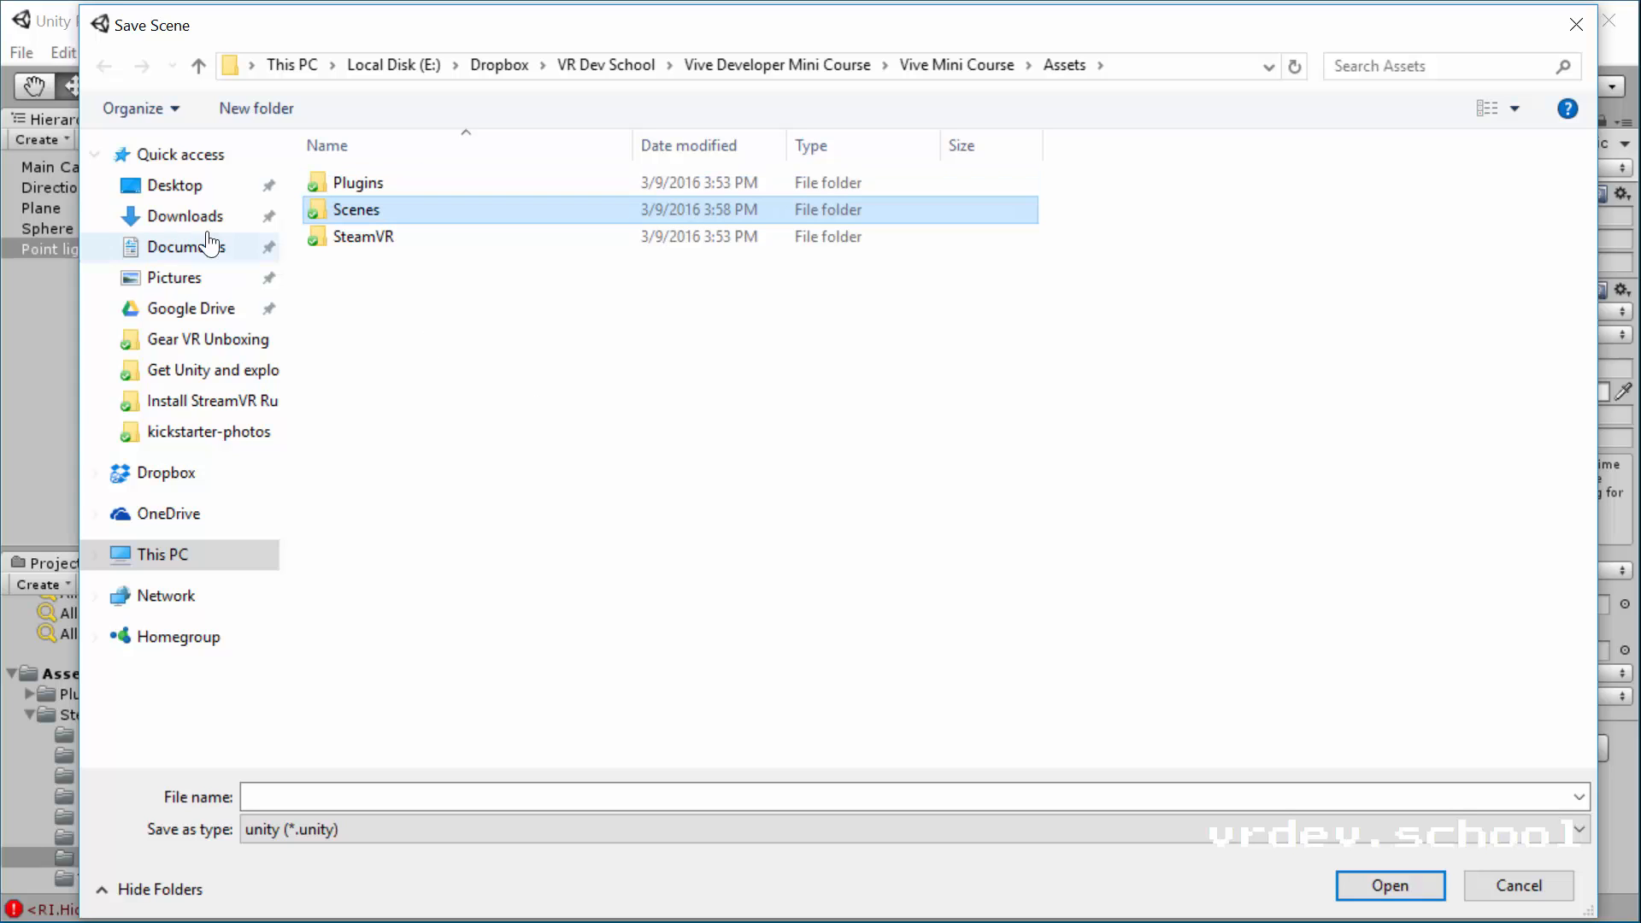
pyautogui.doubleClick(355, 209)
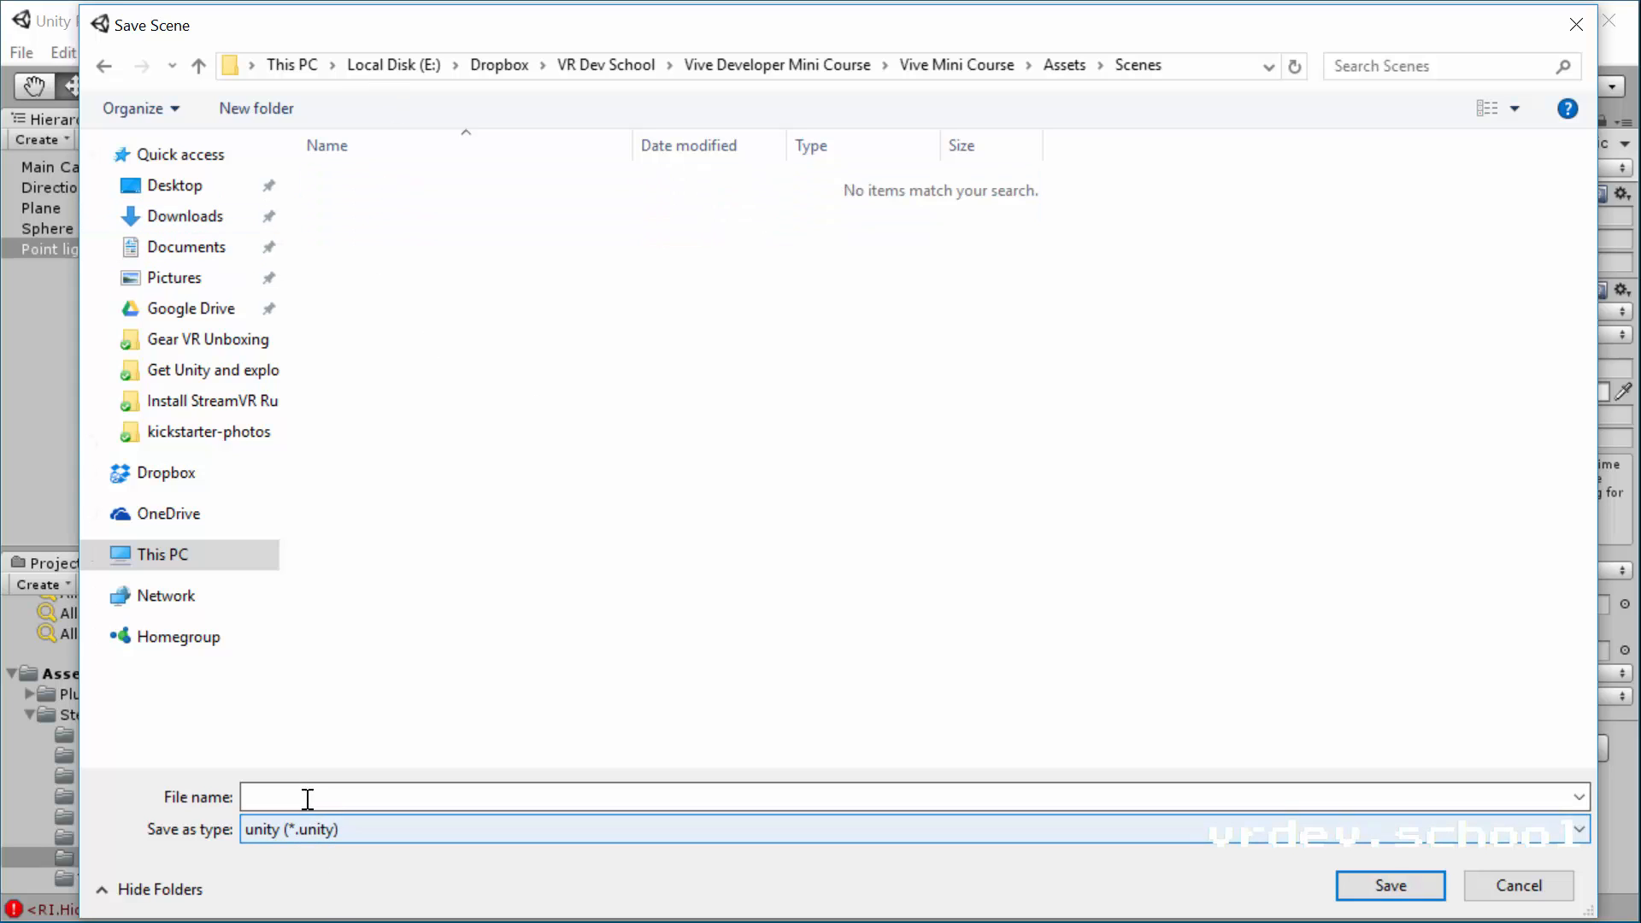
pyautogui.write('Main')
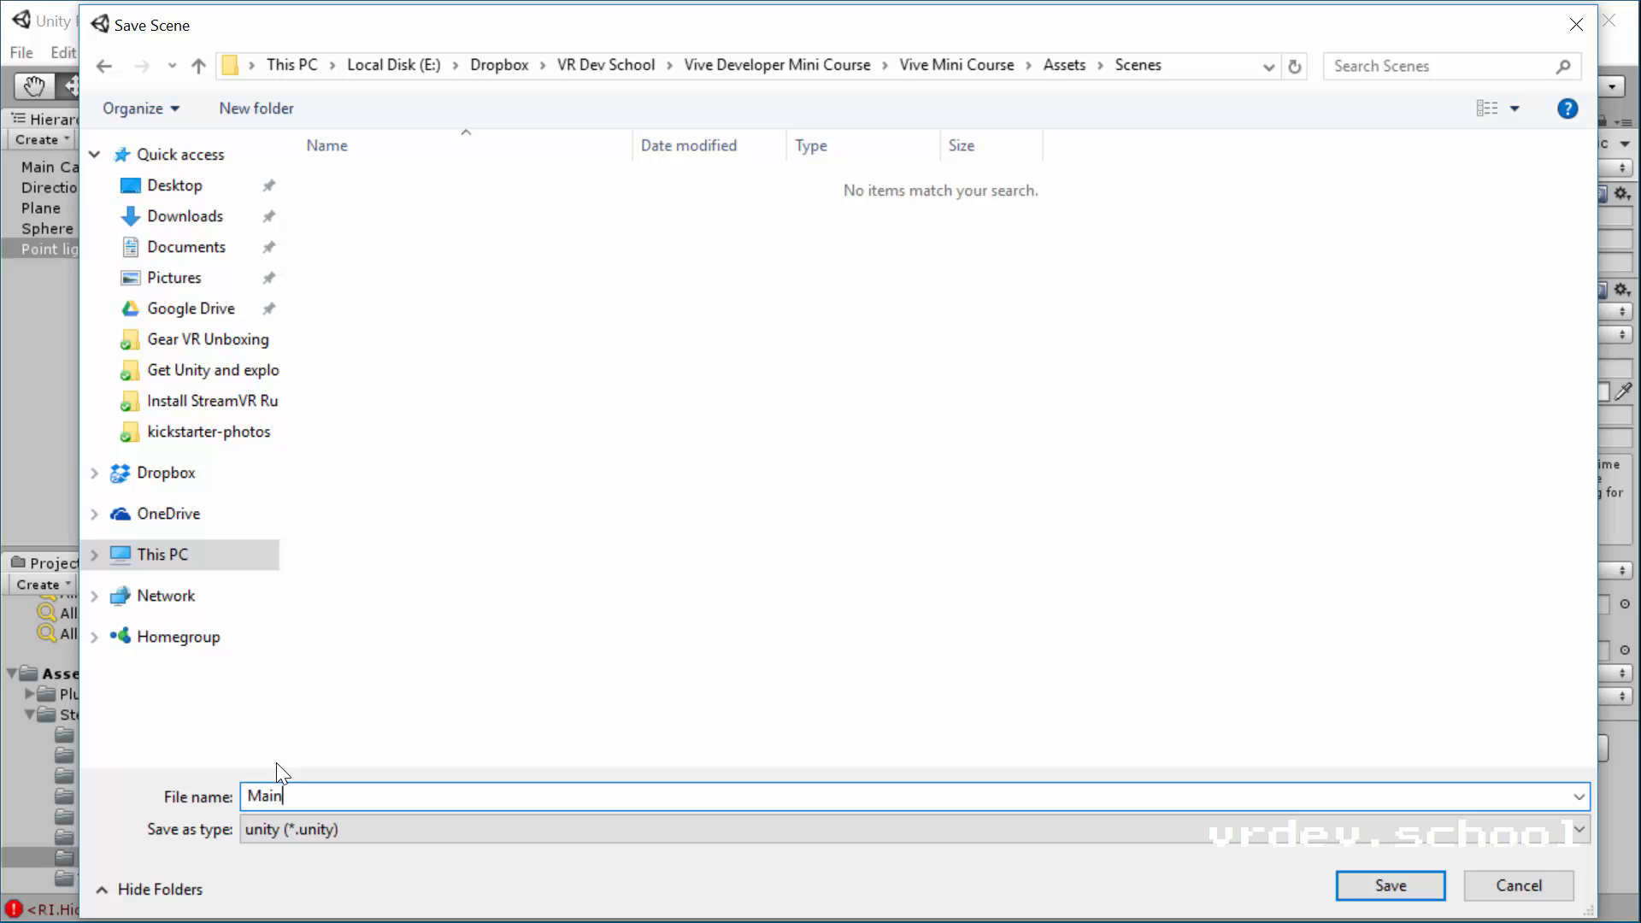
pyautogui.click(1388, 886)
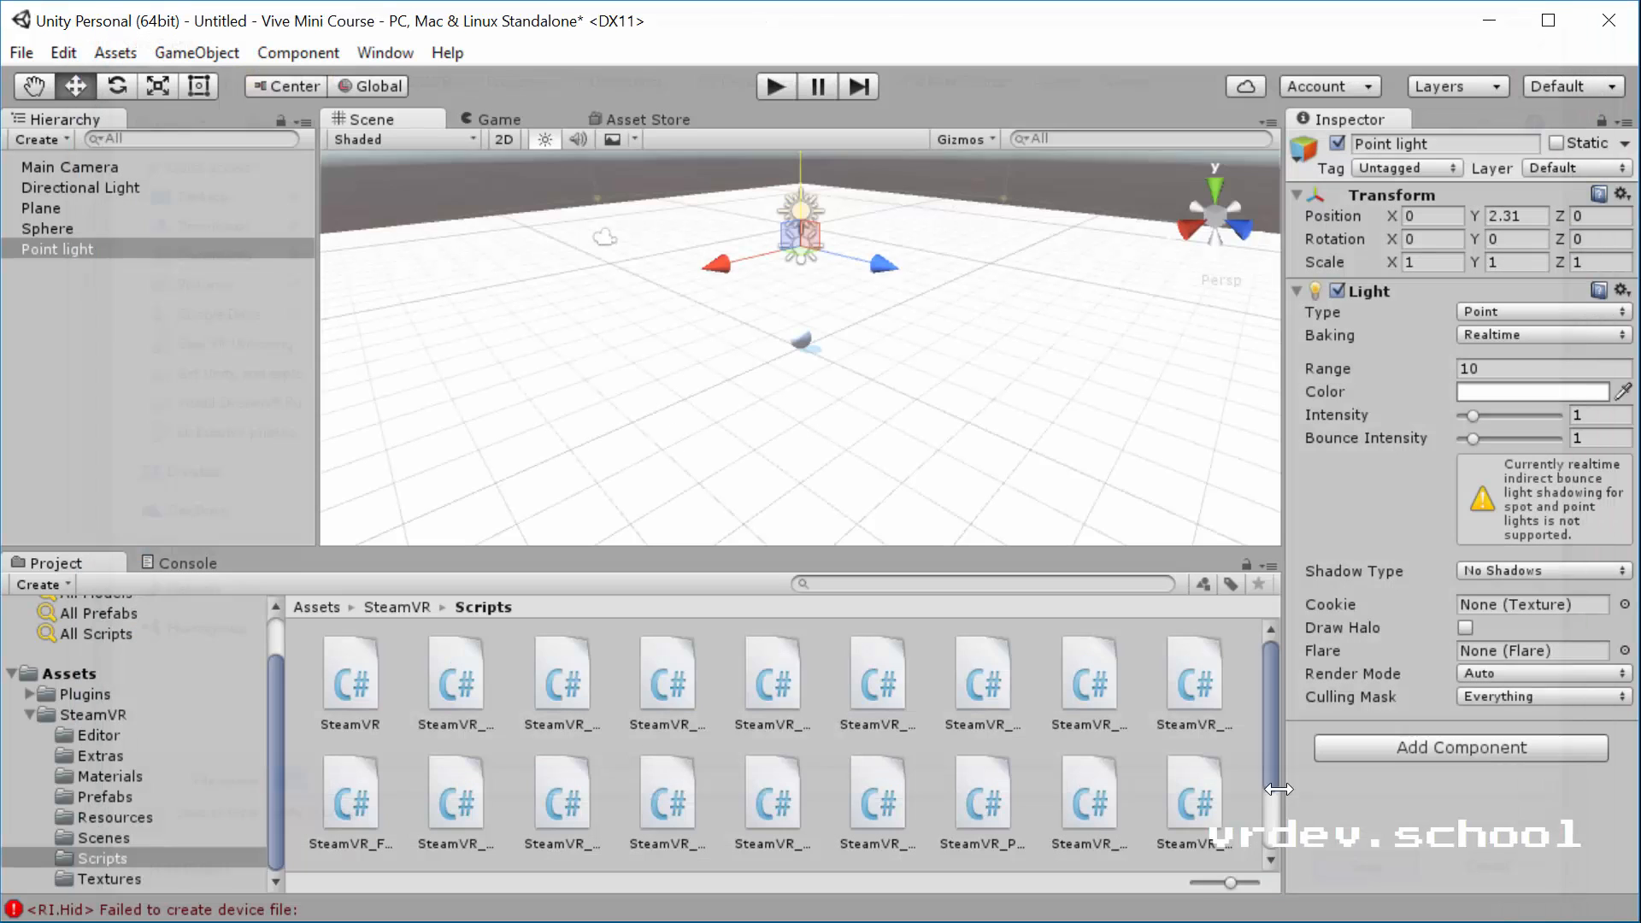
pyautogui.press('ctrl+s')
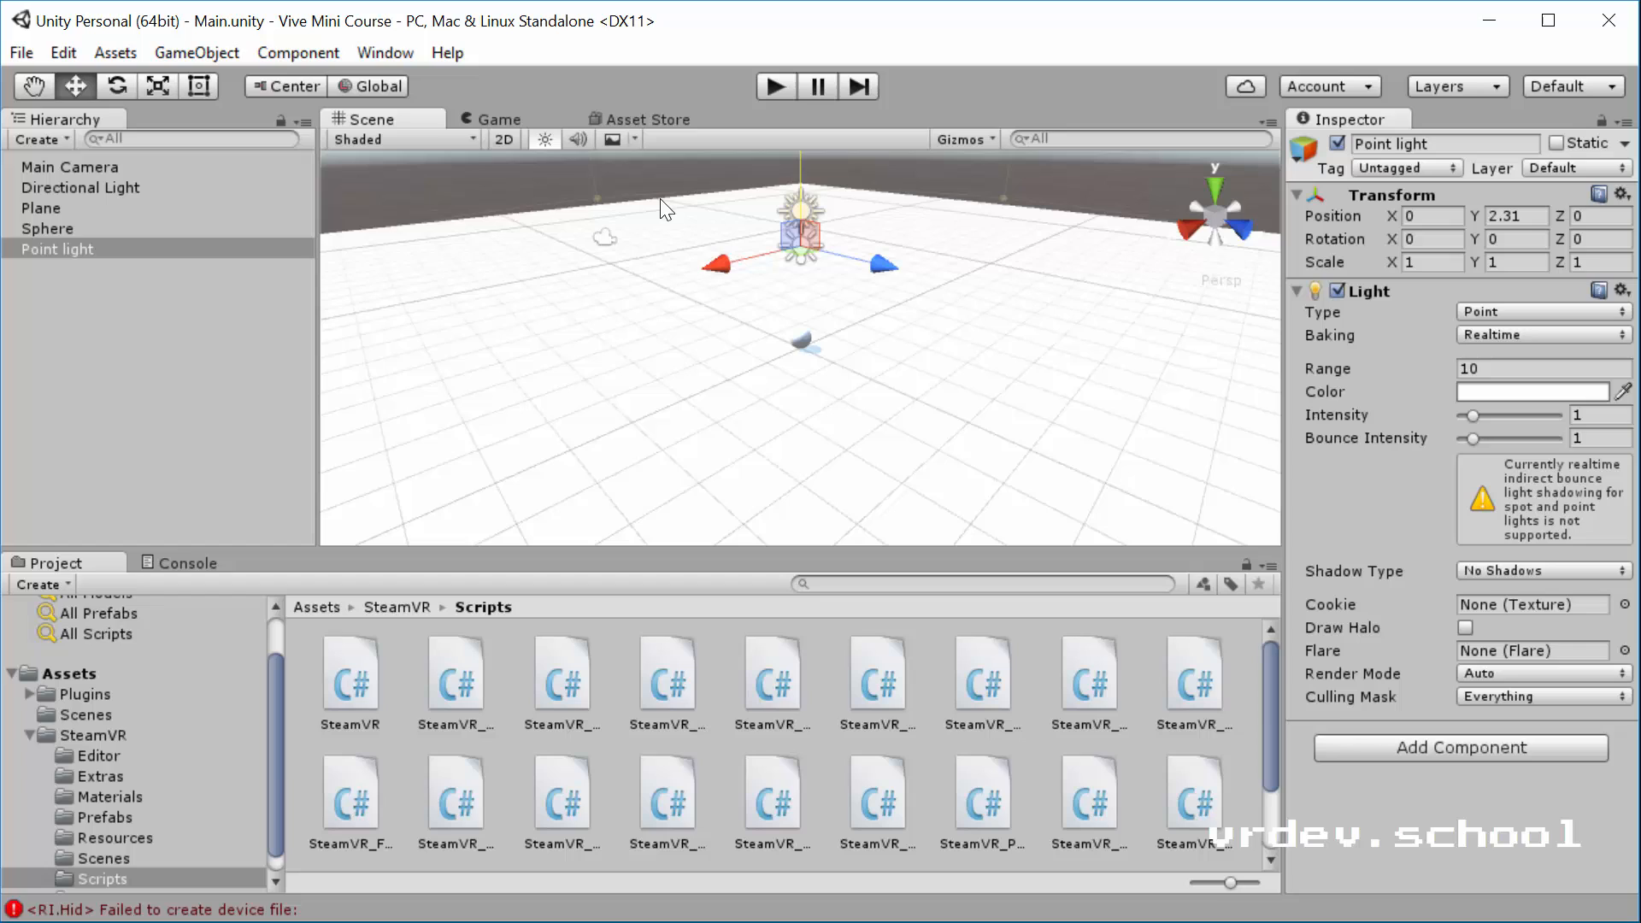